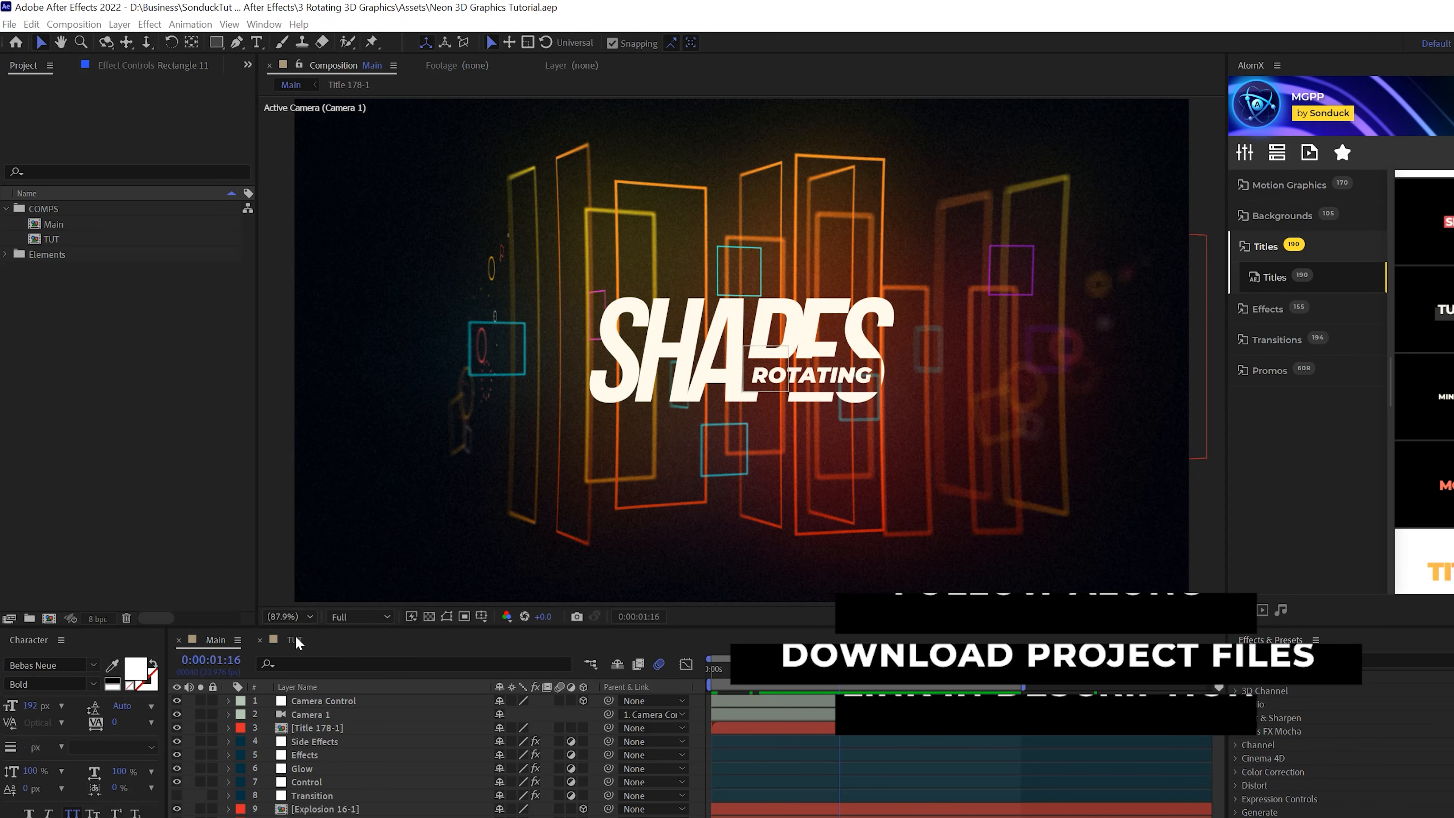
# Step: Show the TUT composition, hide the SHAPES ROTATING title and switch to the Rectangle tool
pyautogui.click(293, 640)
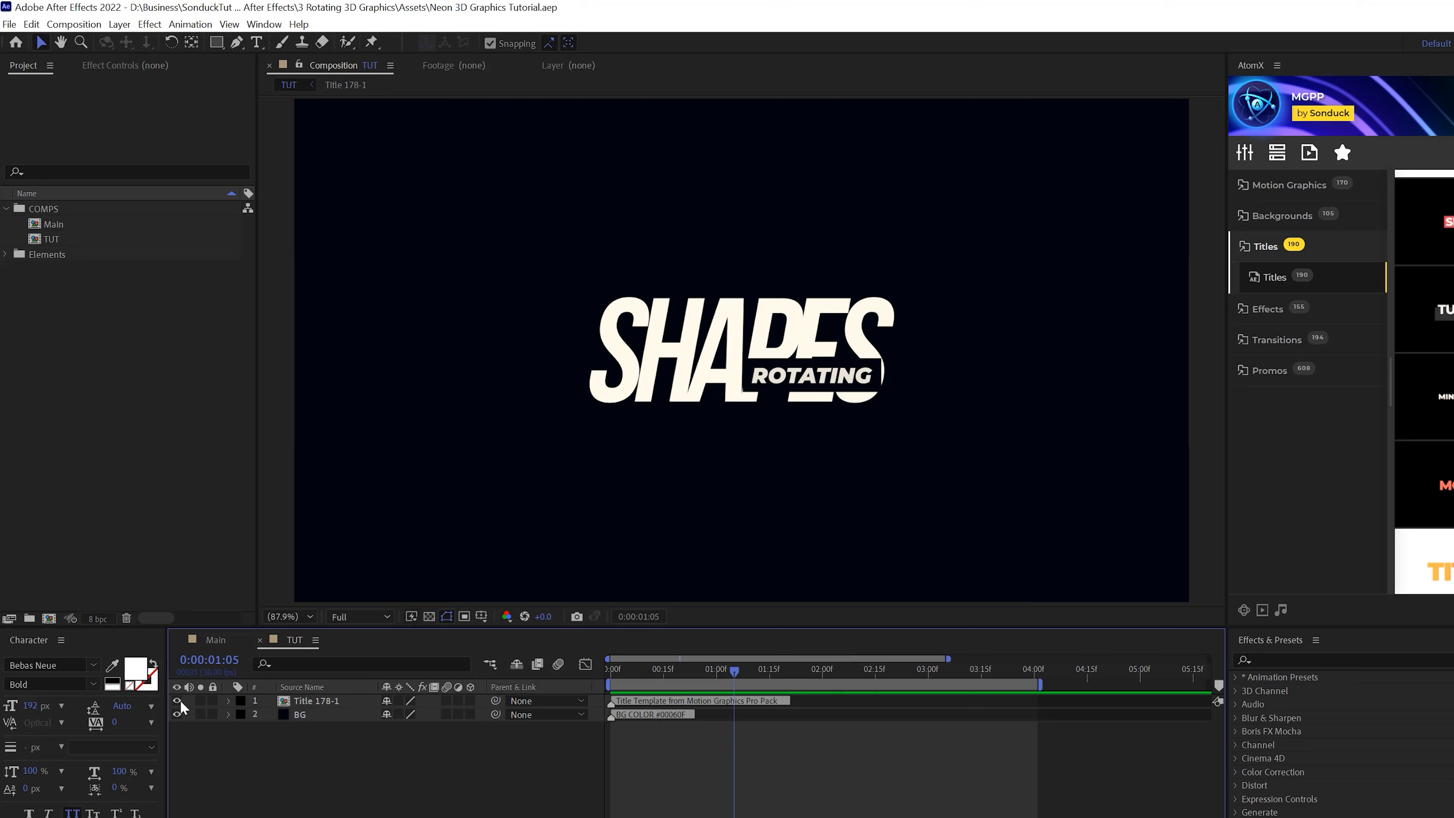
pyautogui.click(177, 700)
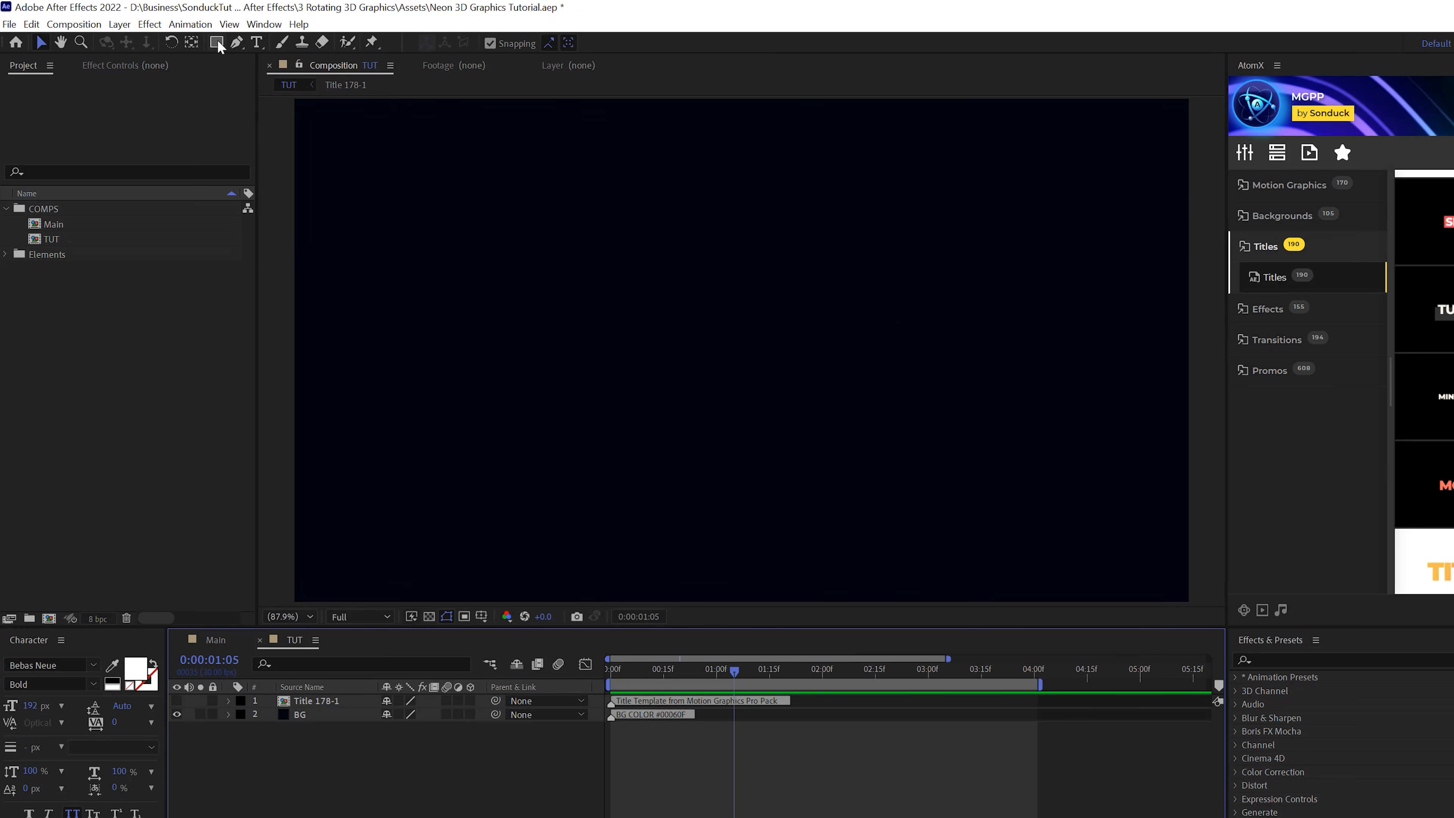
pyautogui.click(214, 42)
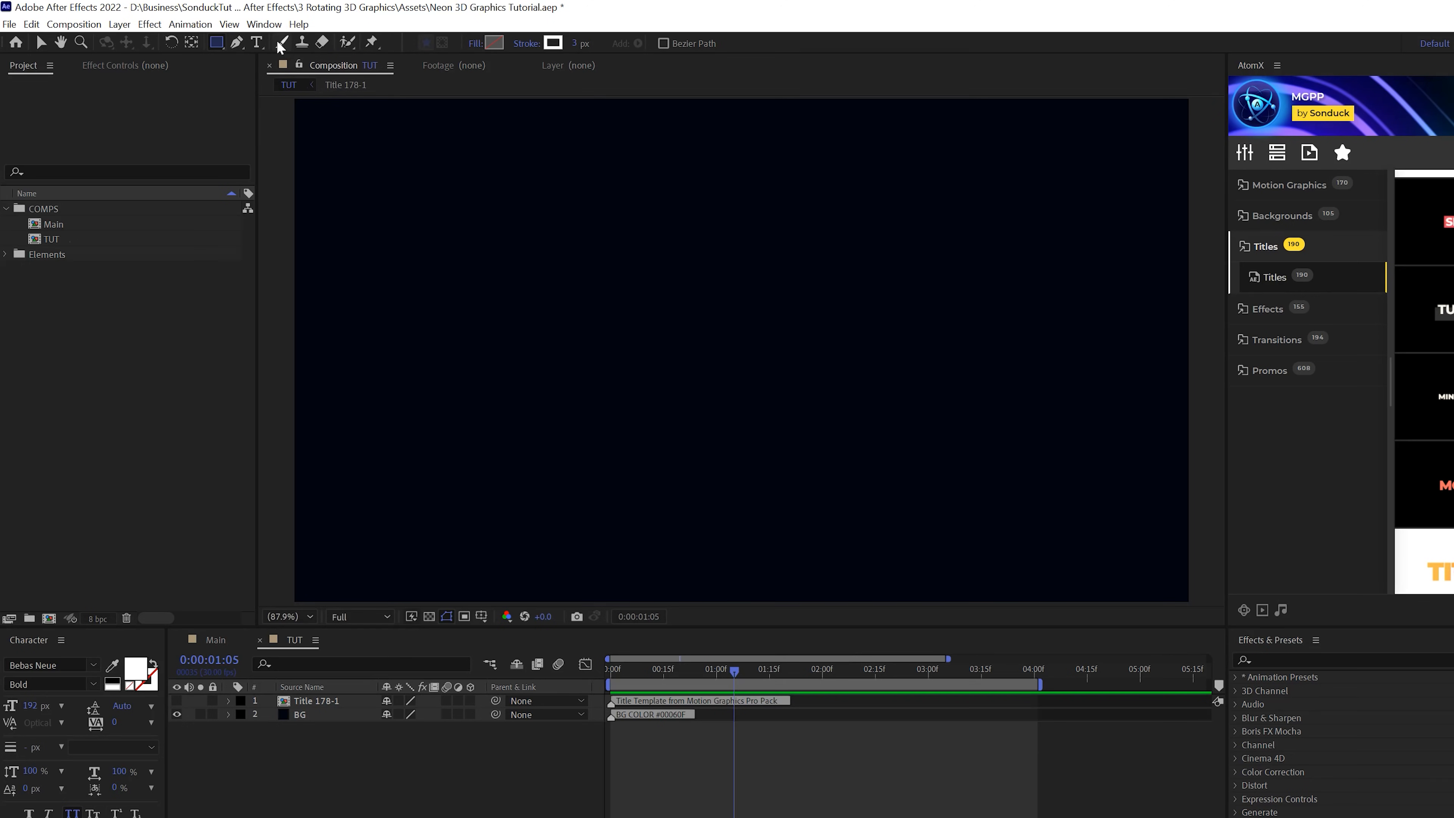
# Step: Set new shapes to no fill with a solid colour stroke
pyautogui.click(493, 42)
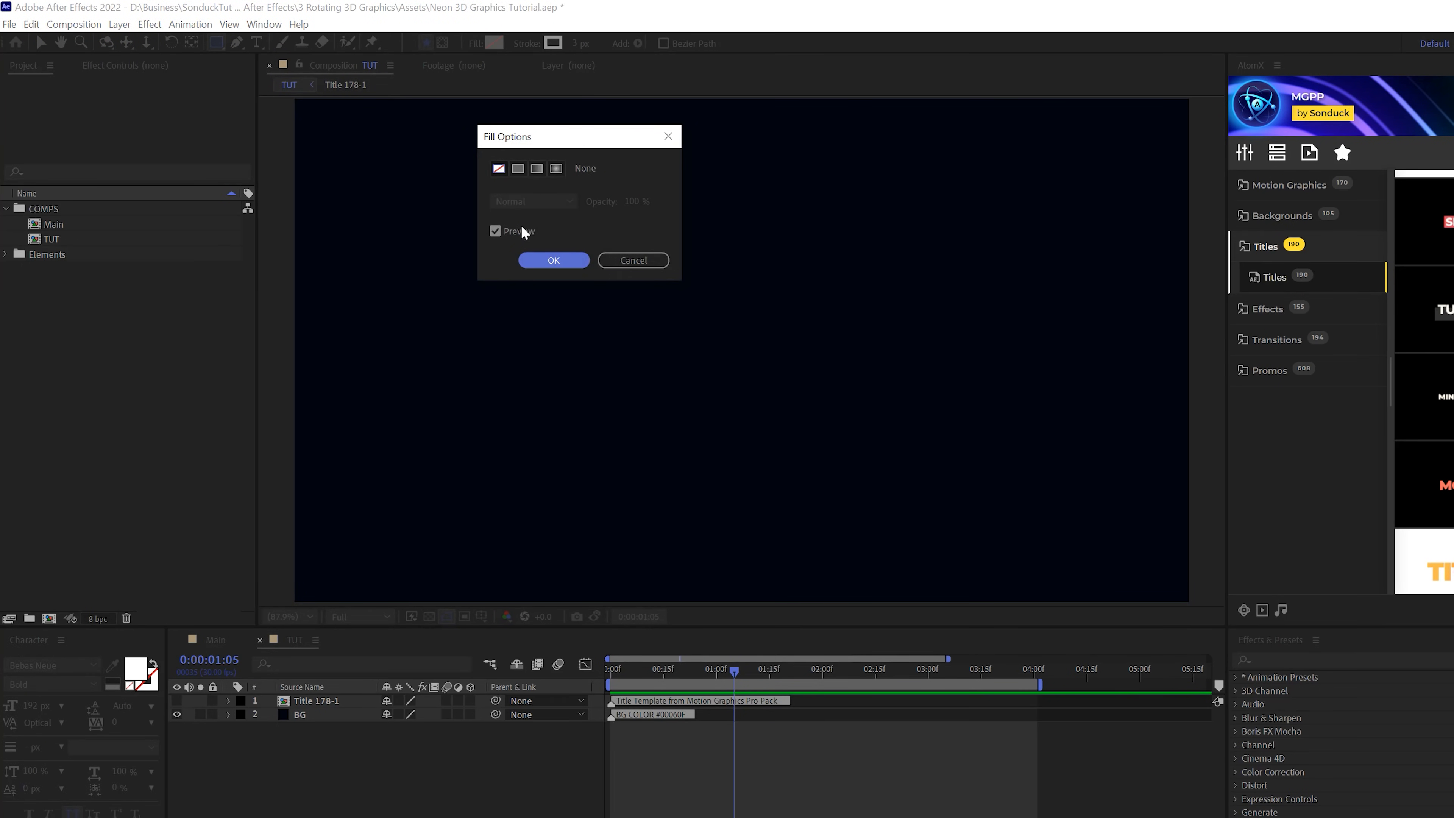
pyautogui.click(519, 168)
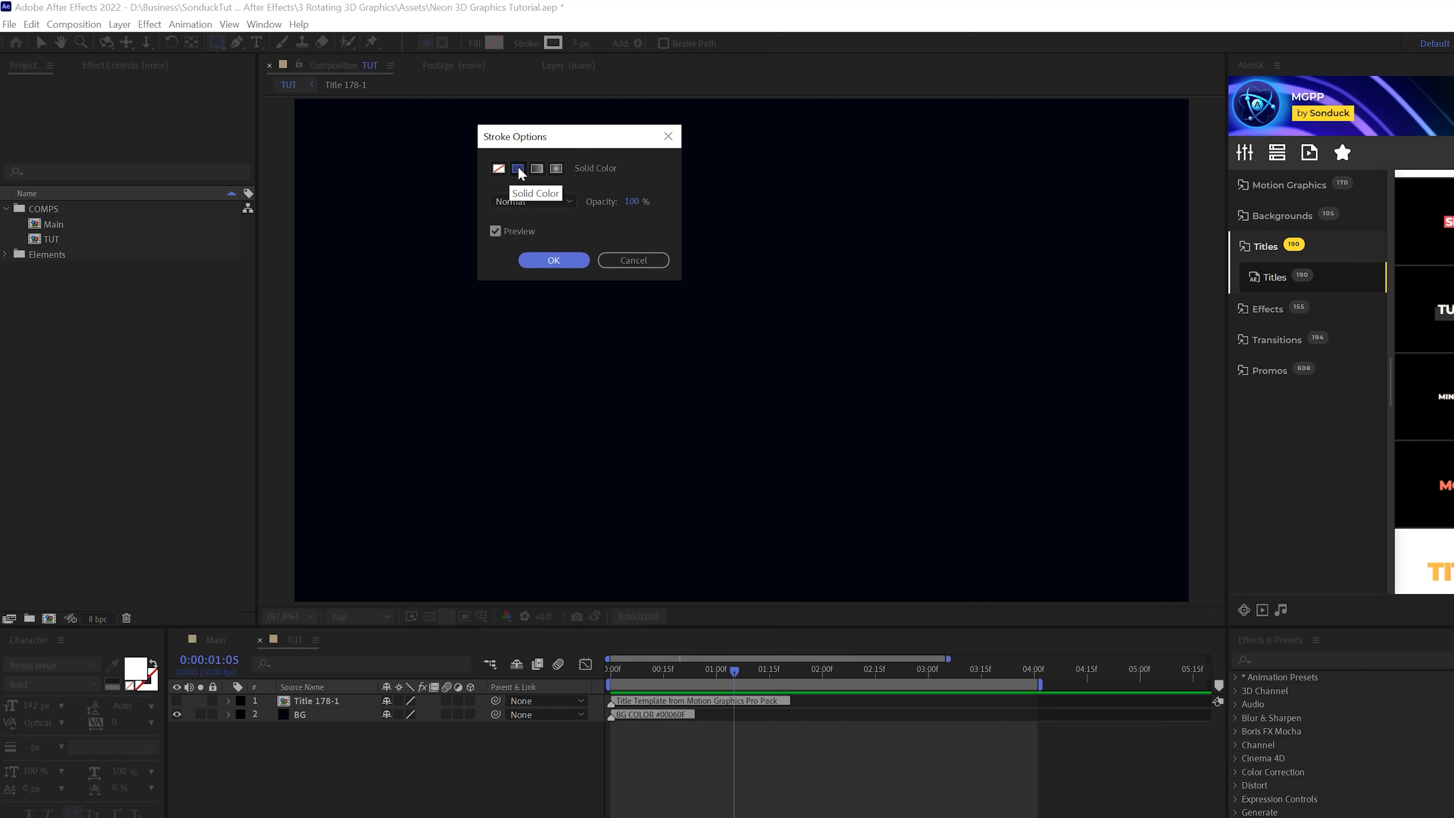
pyautogui.click(554, 260)
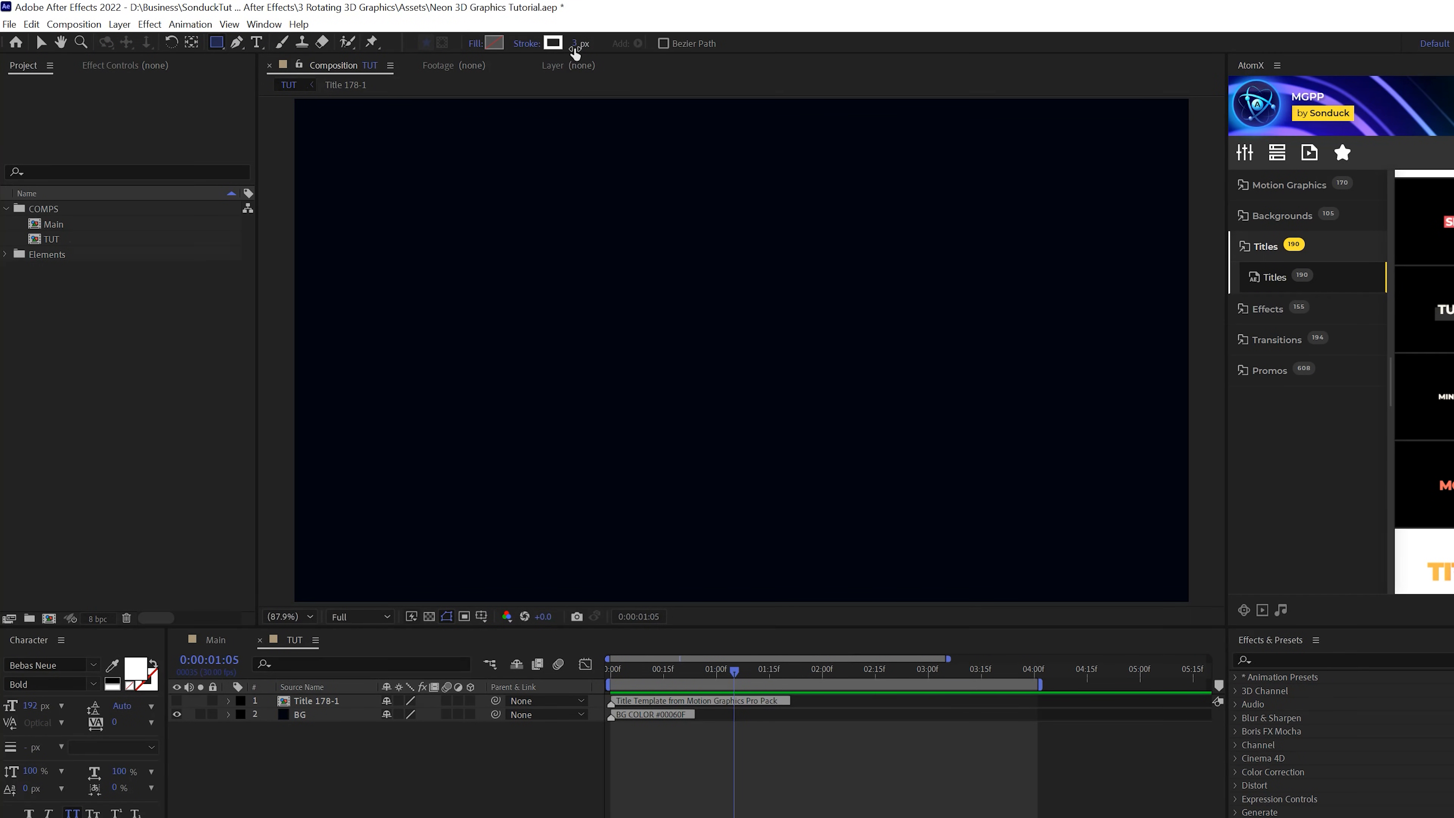
pyautogui.moveTo(553, 45)
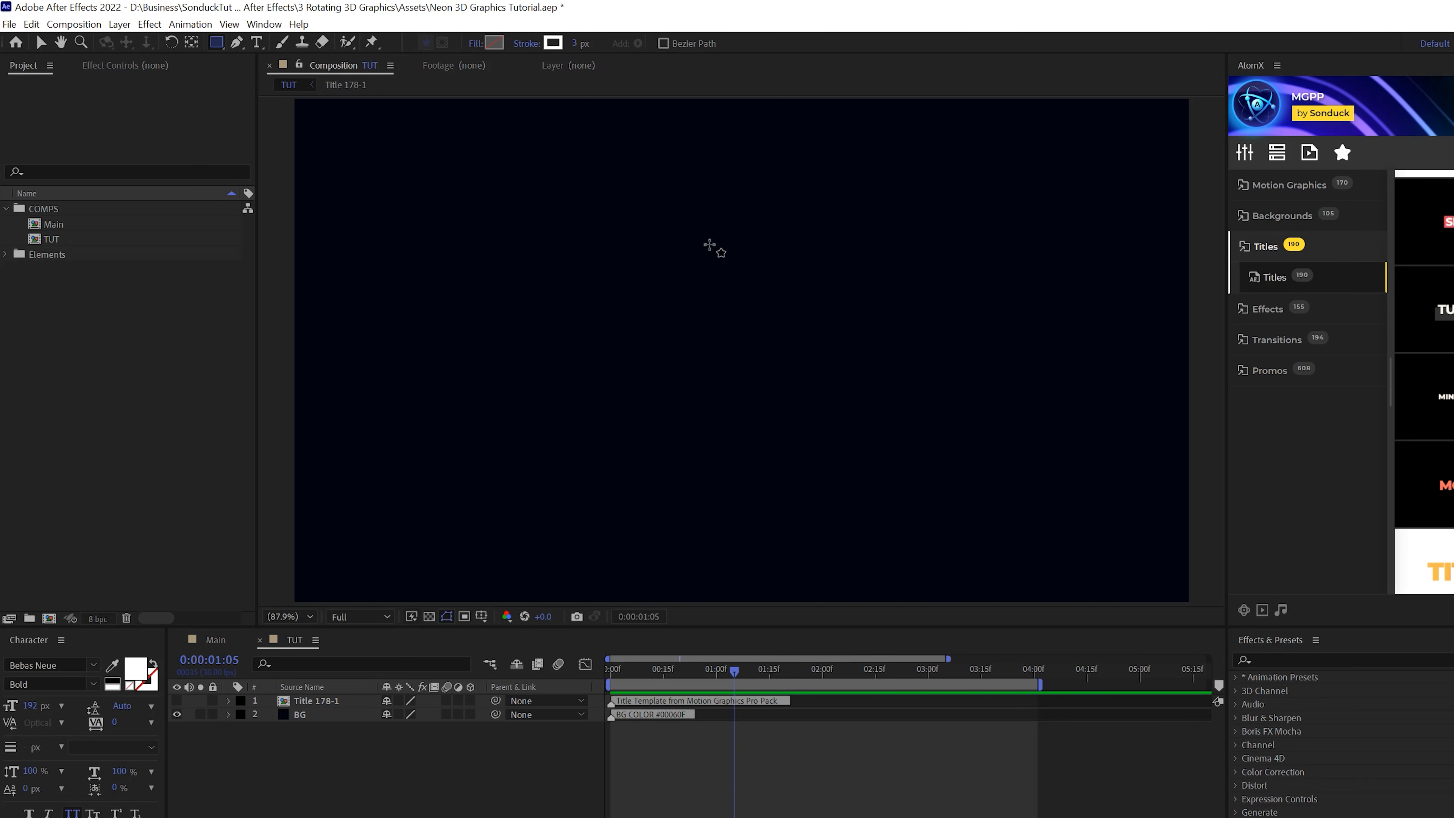
# Step: Draw a tall thin outlined rectangle in the centre of the TUT composition
pyautogui.moveTo(719, 234); pyautogui.dragTo(803, 475)
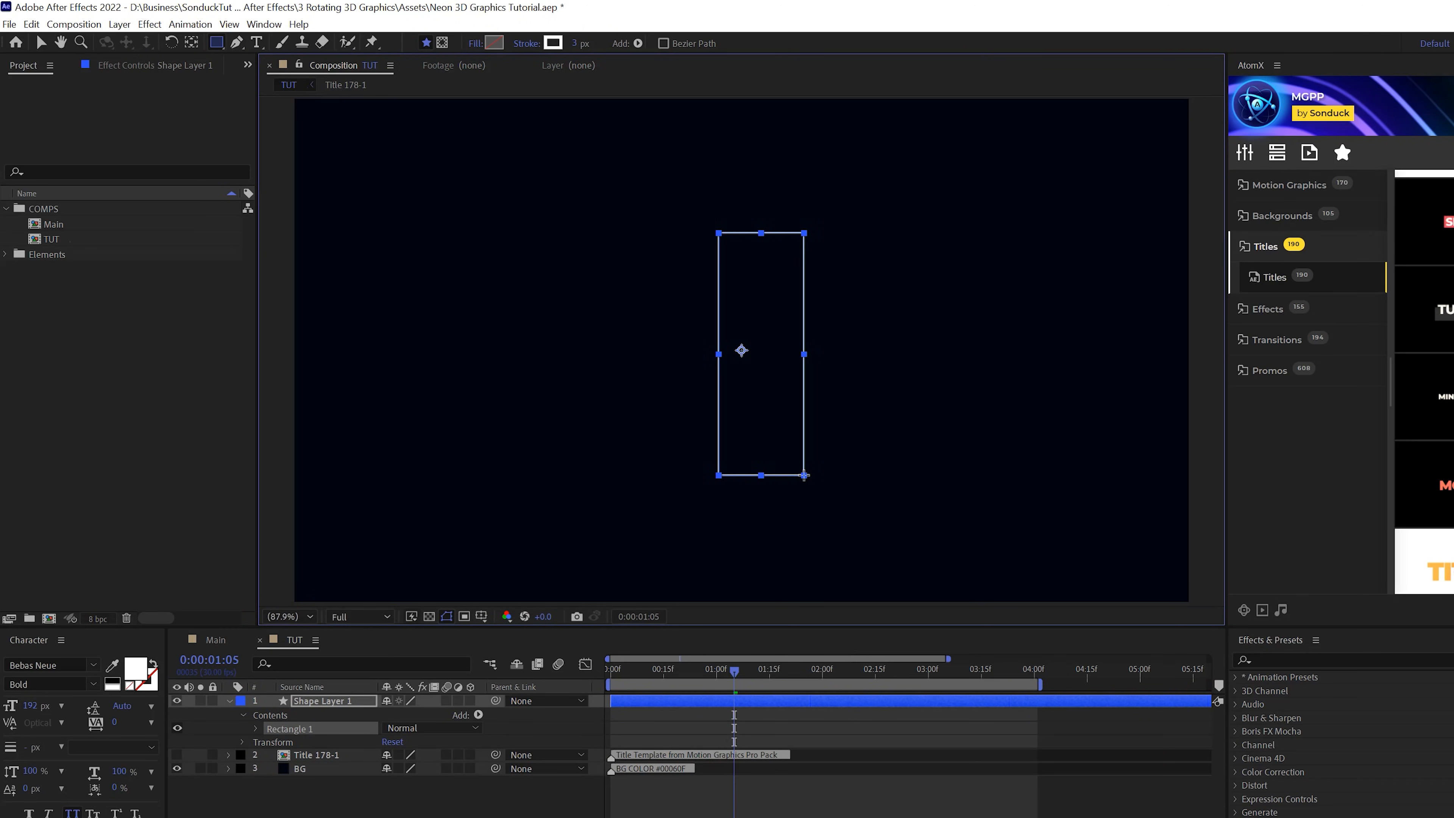
pyautogui.click(193, 43)
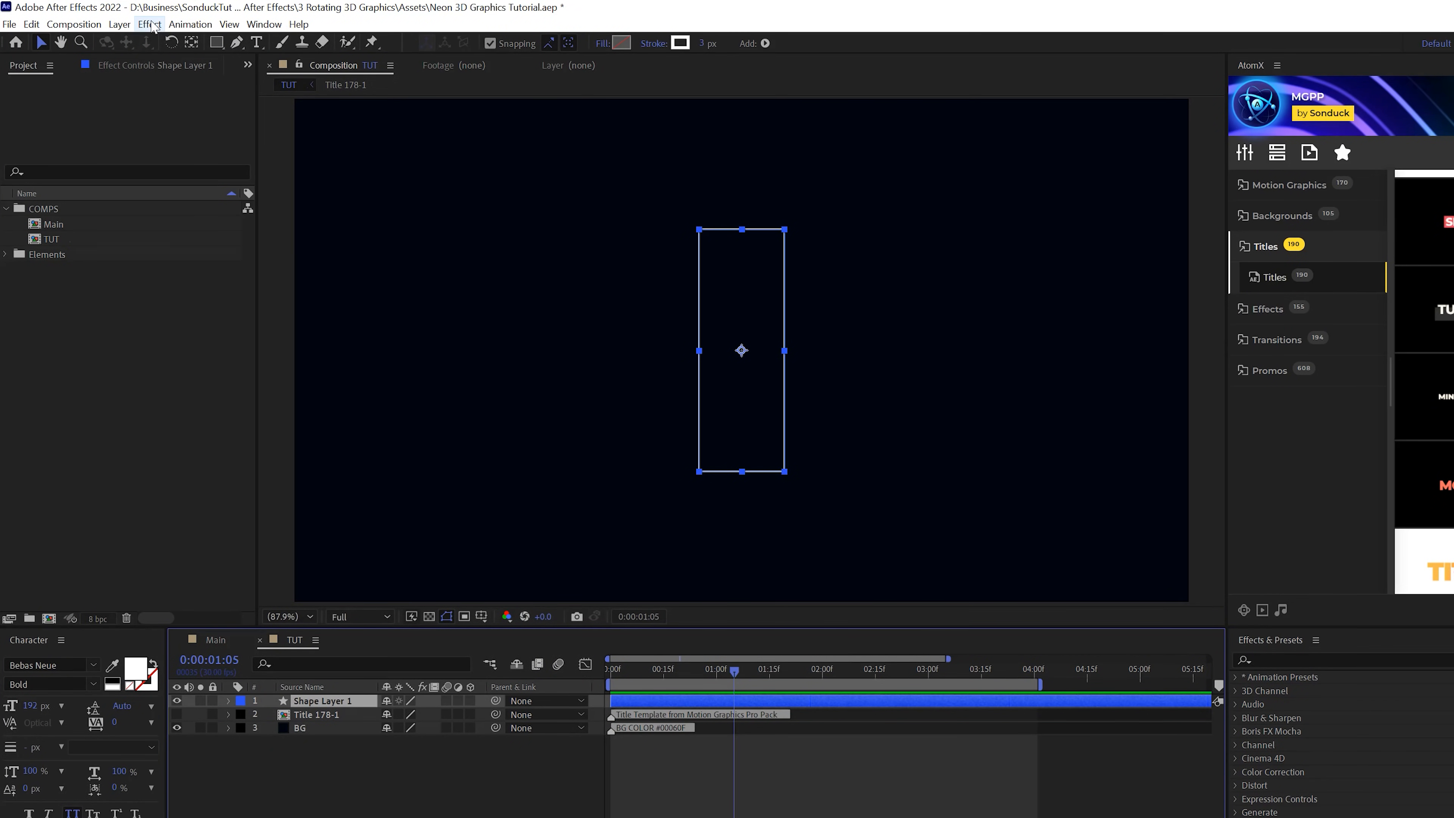
# Step: Add a Gradient Ramp to the rectangle and create a new adjustment layer
pyautogui.click(149, 24)
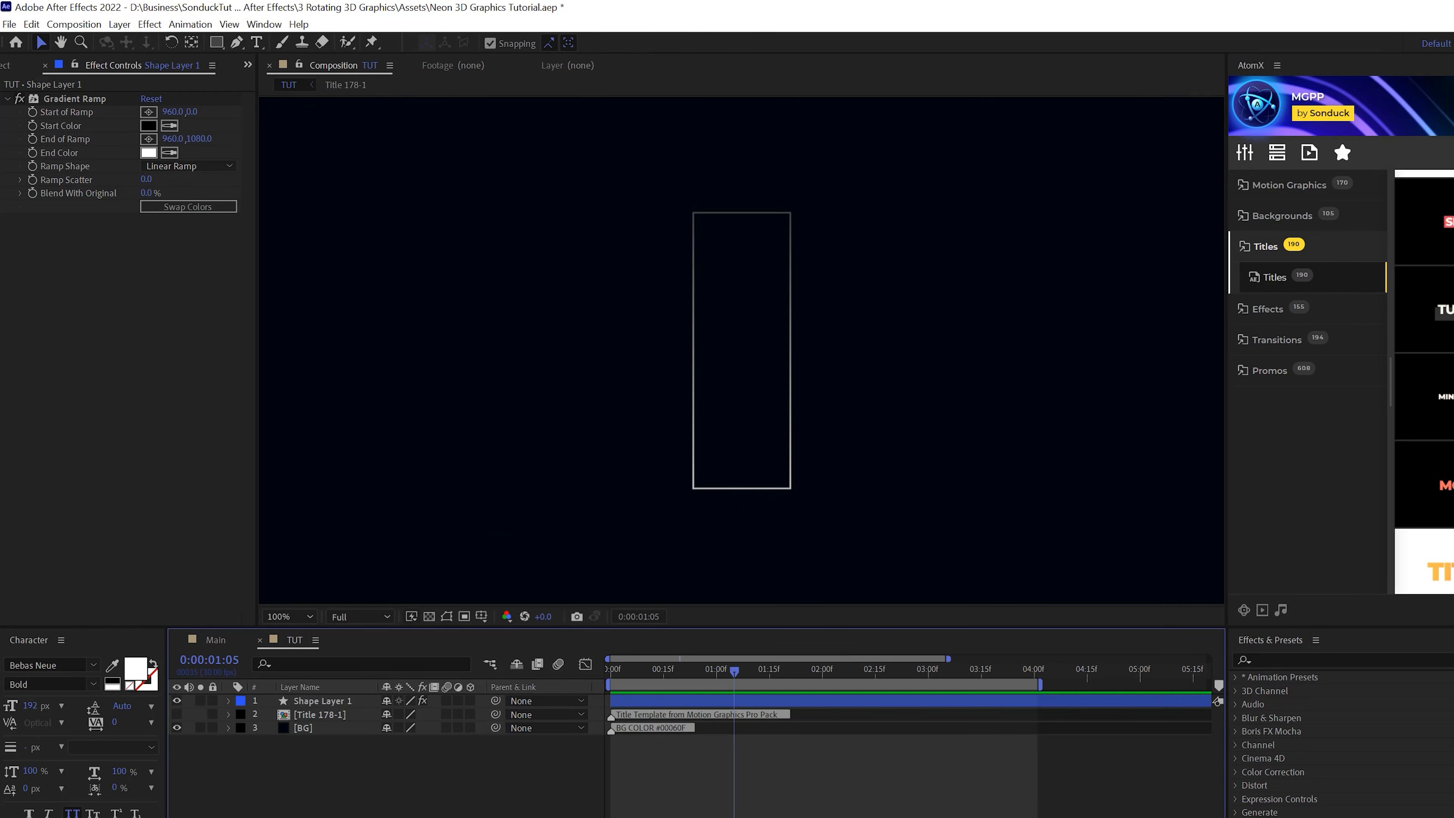
pyautogui.click(119, 24)
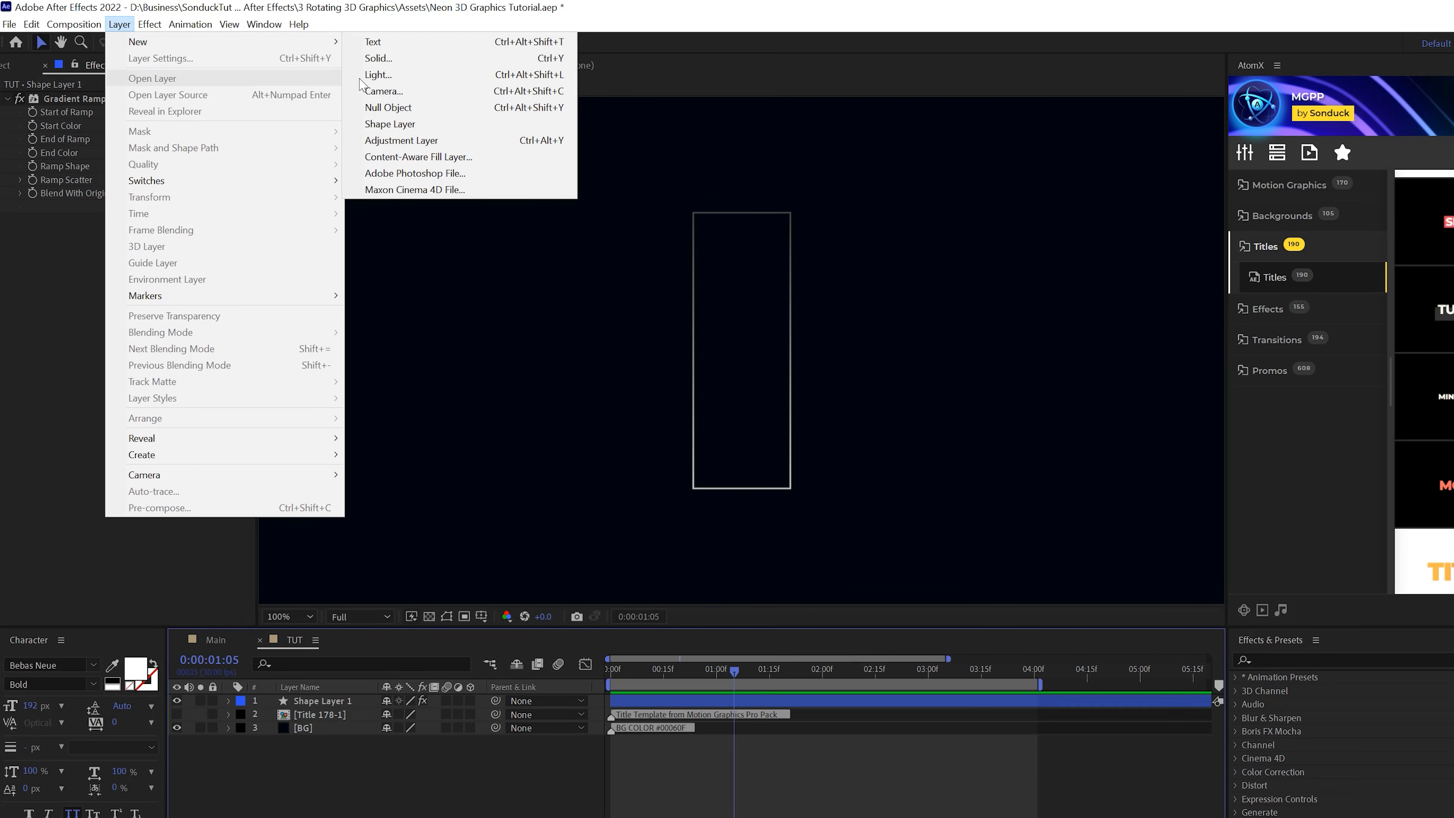
pyautogui.click(401, 141)
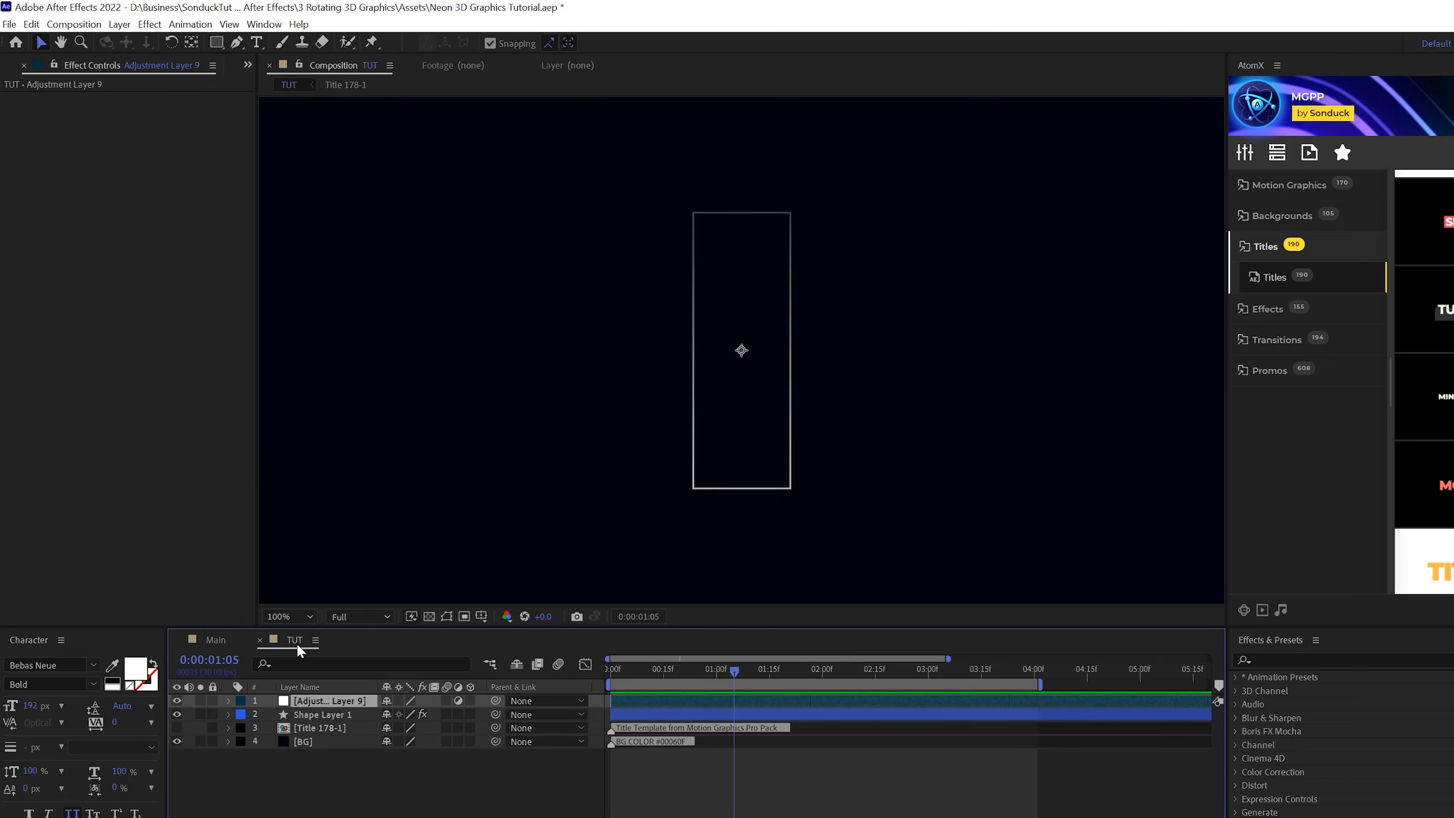
# Step: Add Color Control effects to the adjustment layer and confirm orange for the first control
pyautogui.click(149, 23)
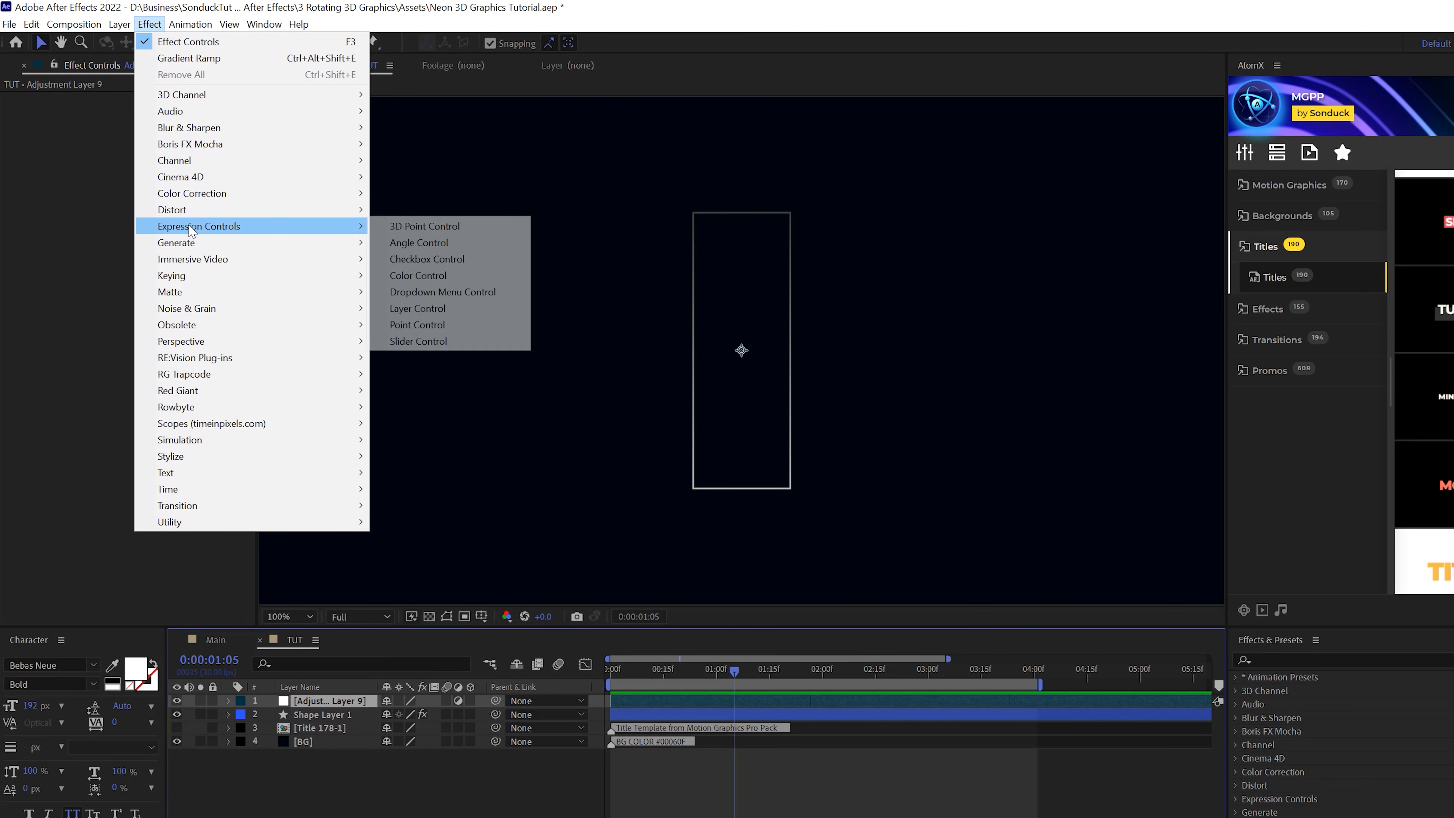
pyautogui.moveTo(428, 291)
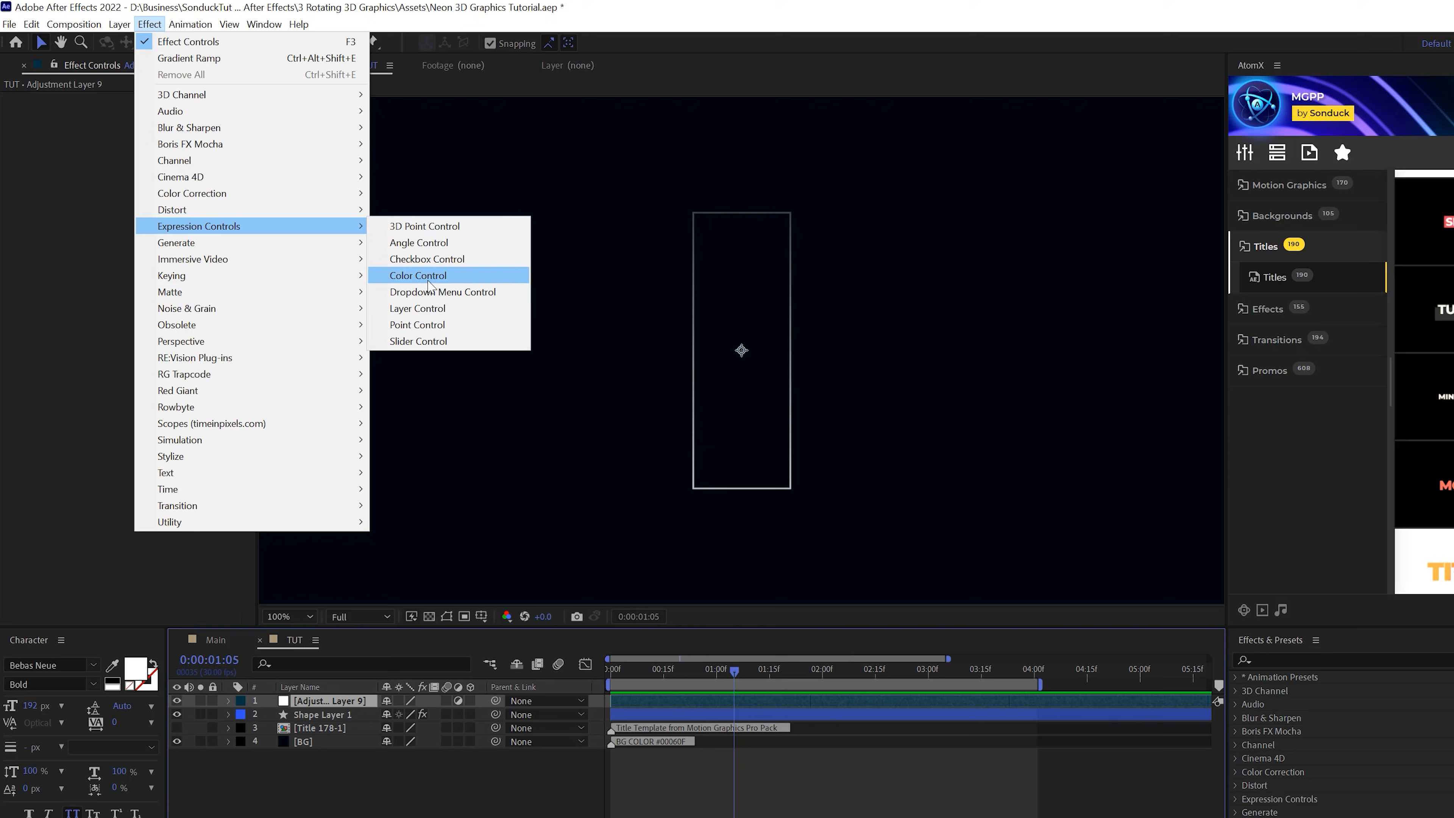
pyautogui.click(418, 276)
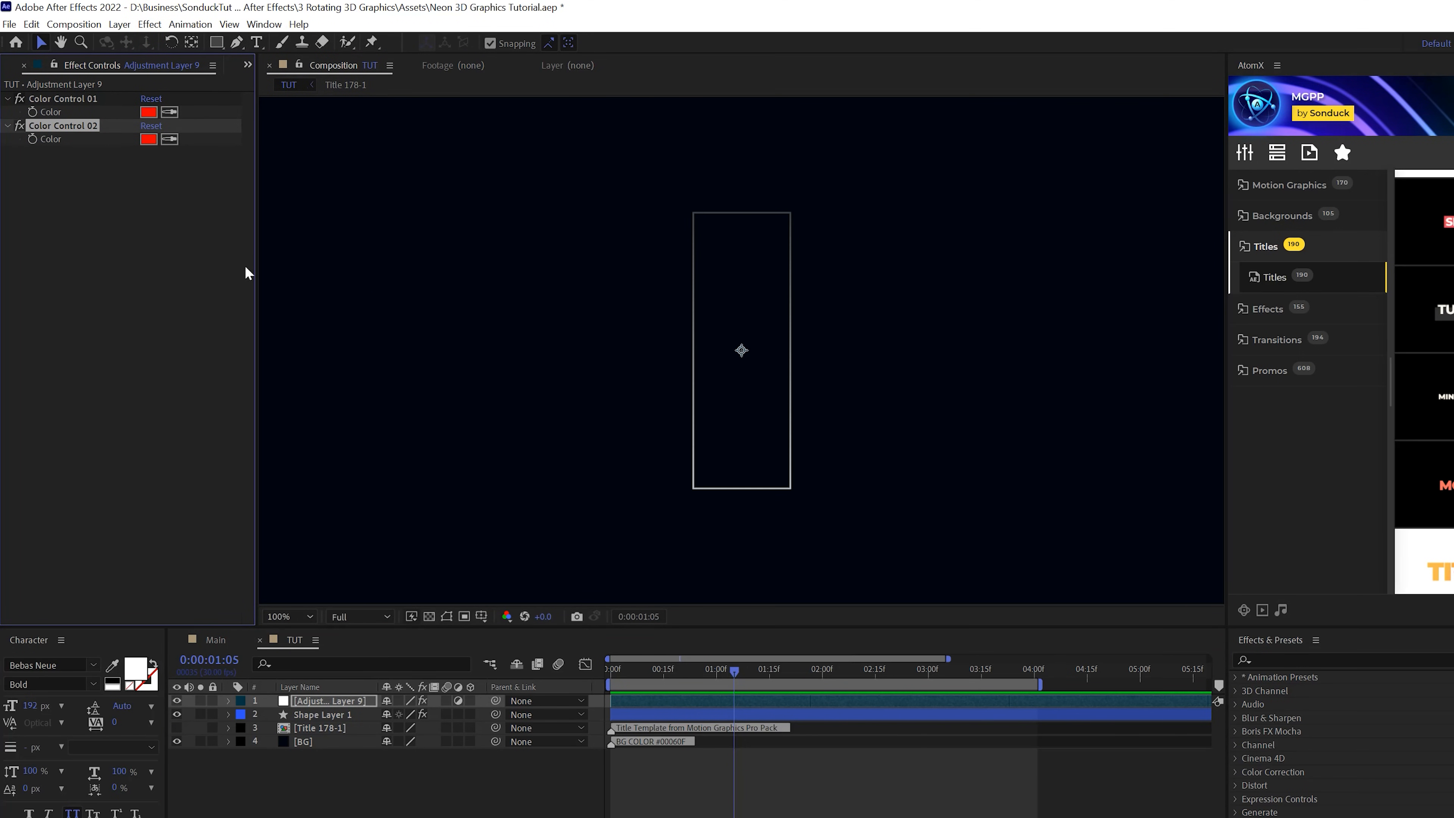
pyautogui.click(322, 715)
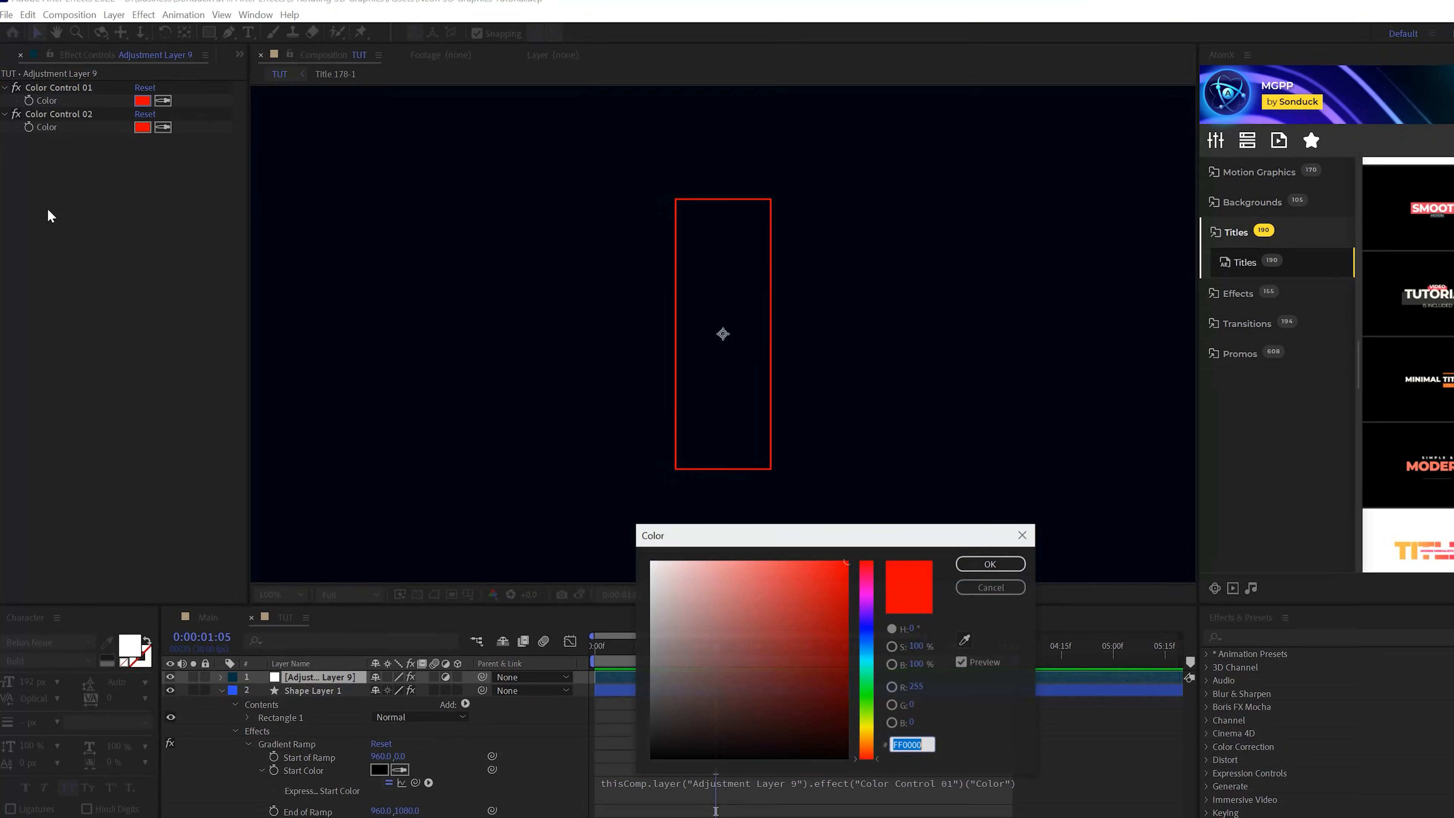
pyautogui.click(990, 564)
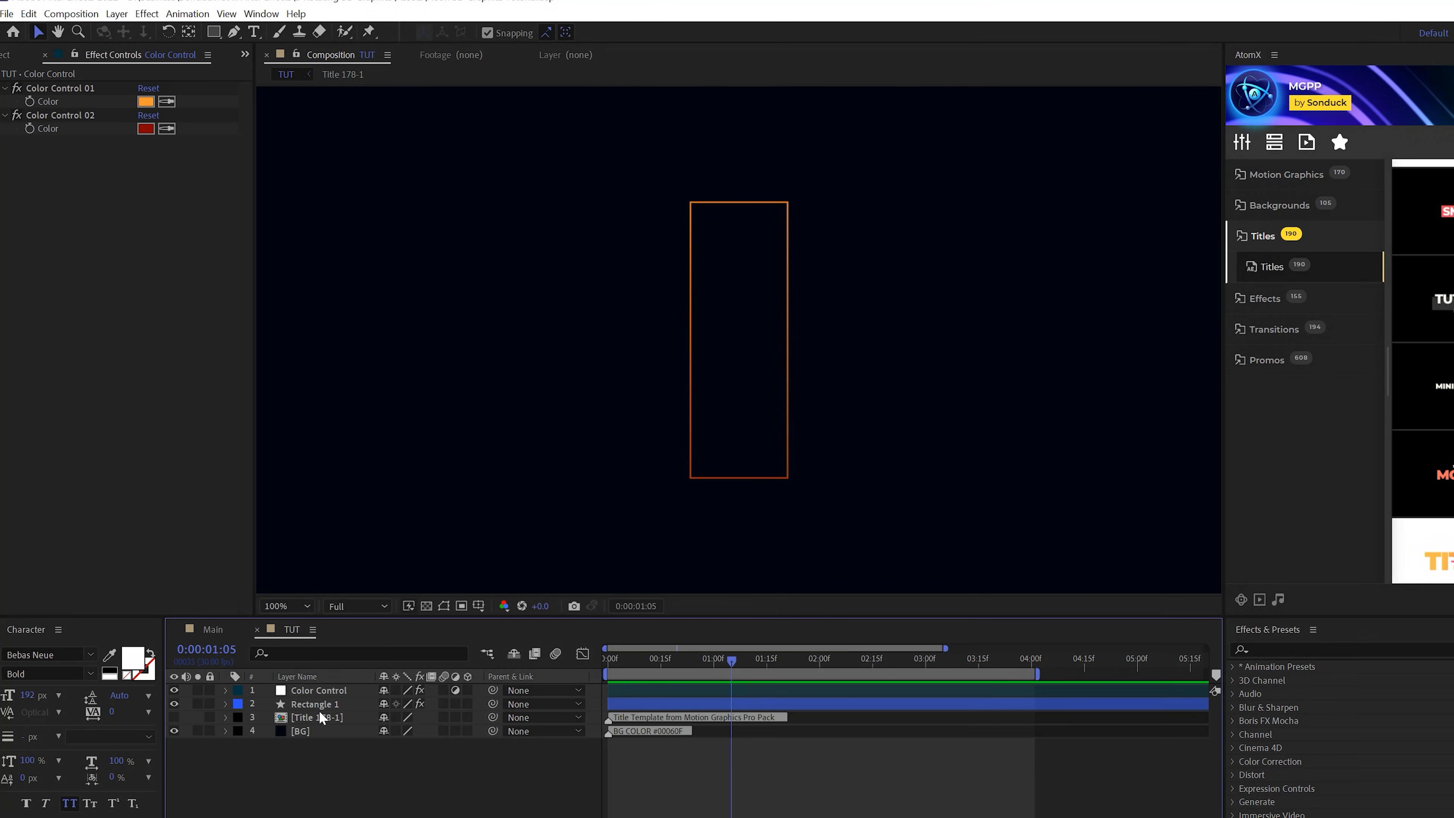
# Step: Make the rectangle 3D and duplicate it into seven copies of varied sizes across the comp
pyautogui.click(315, 705)
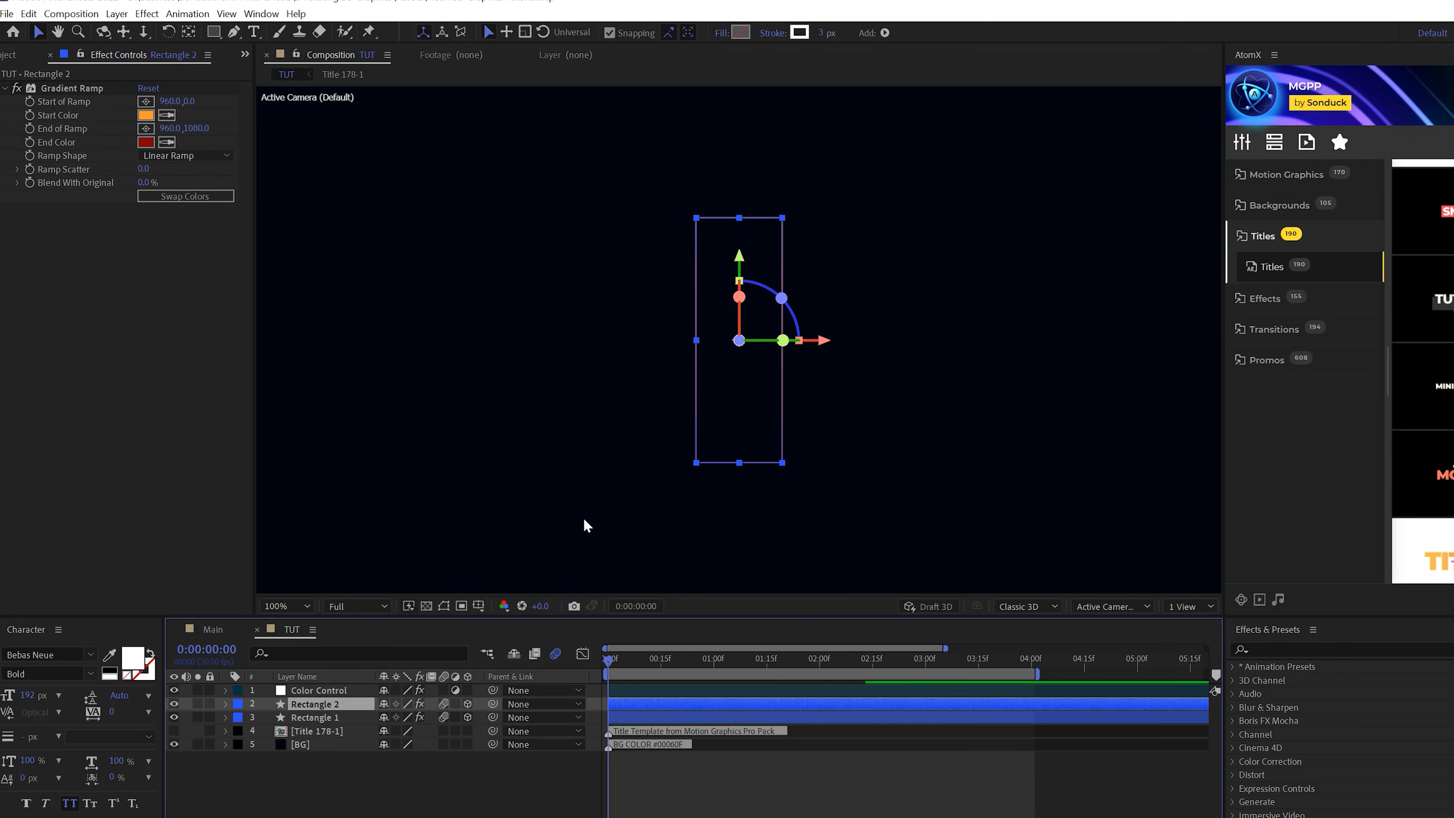
pyautogui.click(226, 704)
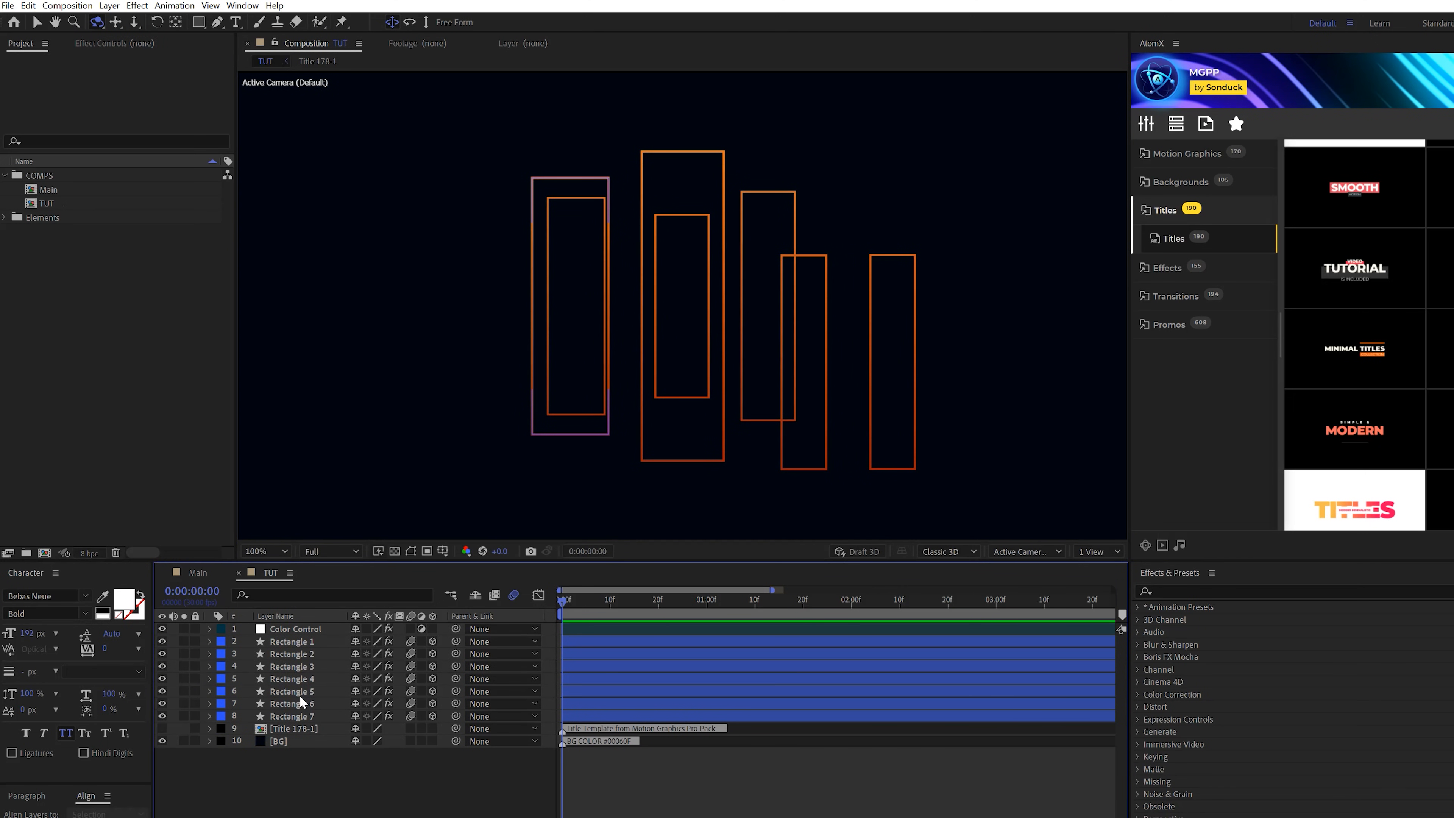
# Step: Duplicate more rectangles rotated on Y to flank both sides, and draw a small square
pyautogui.click(293, 716)
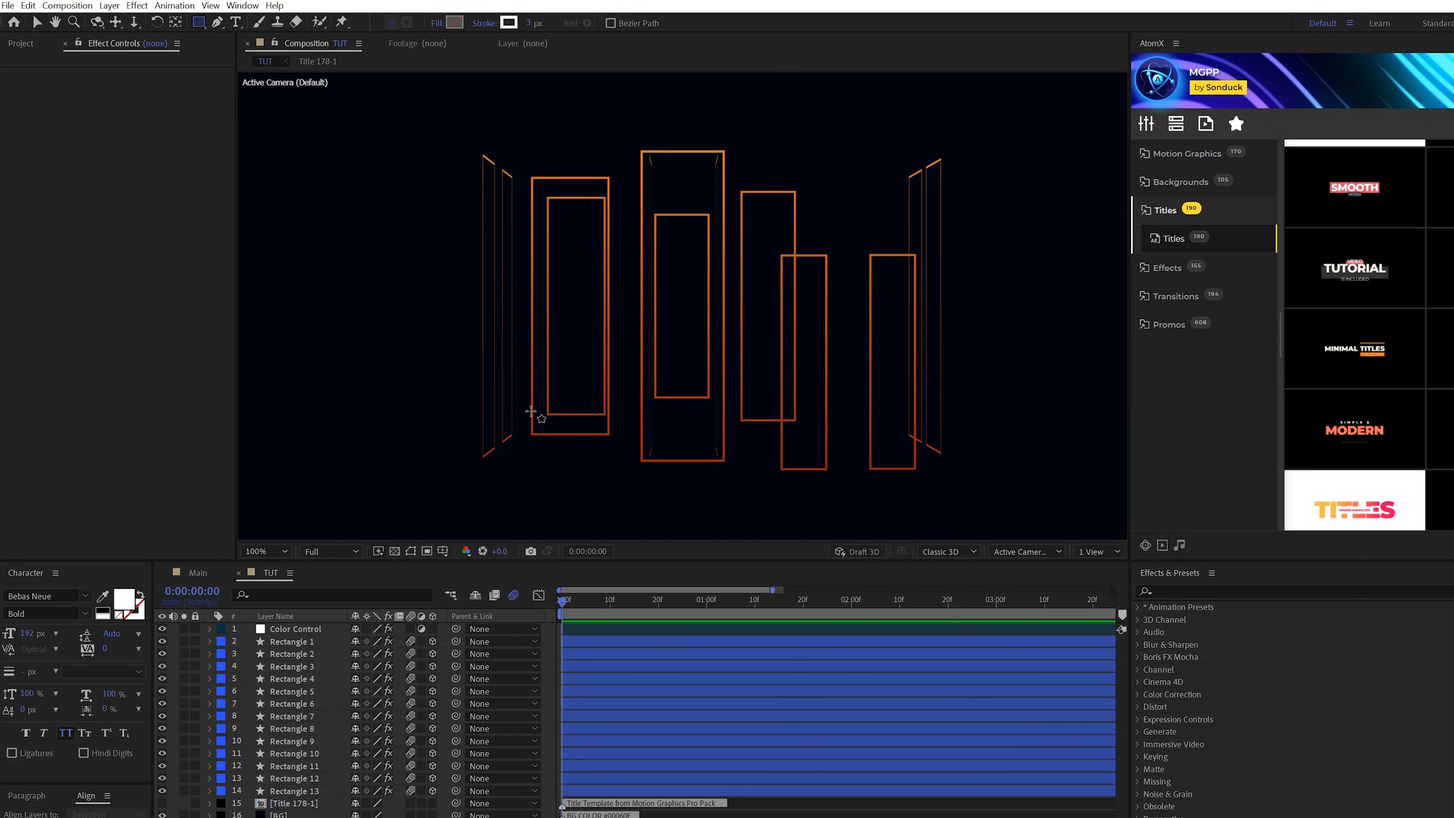
pyautogui.moveTo(549, 347)
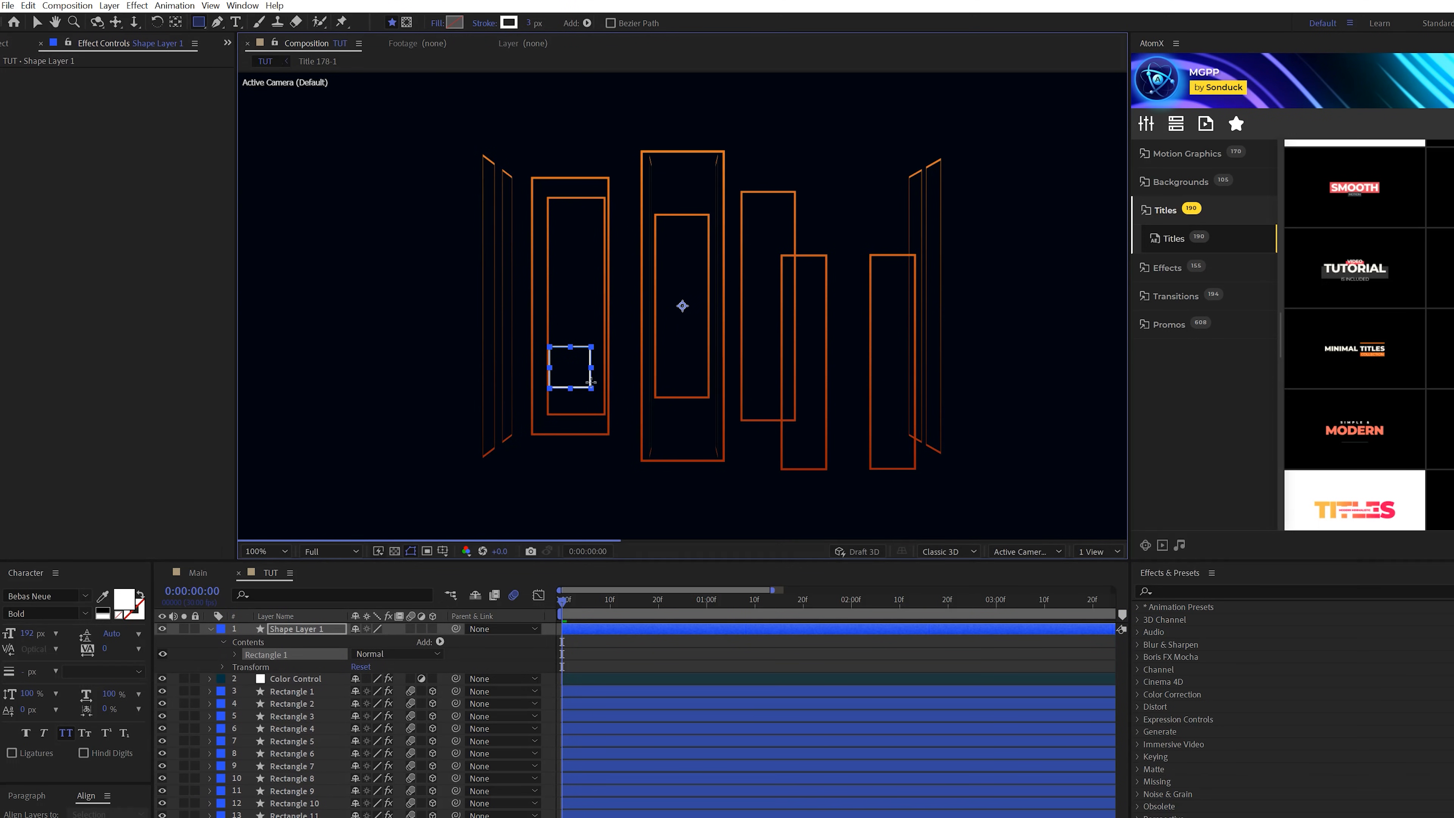
# Step: Add a Fill effect to the small square and pick magenta as its colour
pyautogui.click(291, 680)
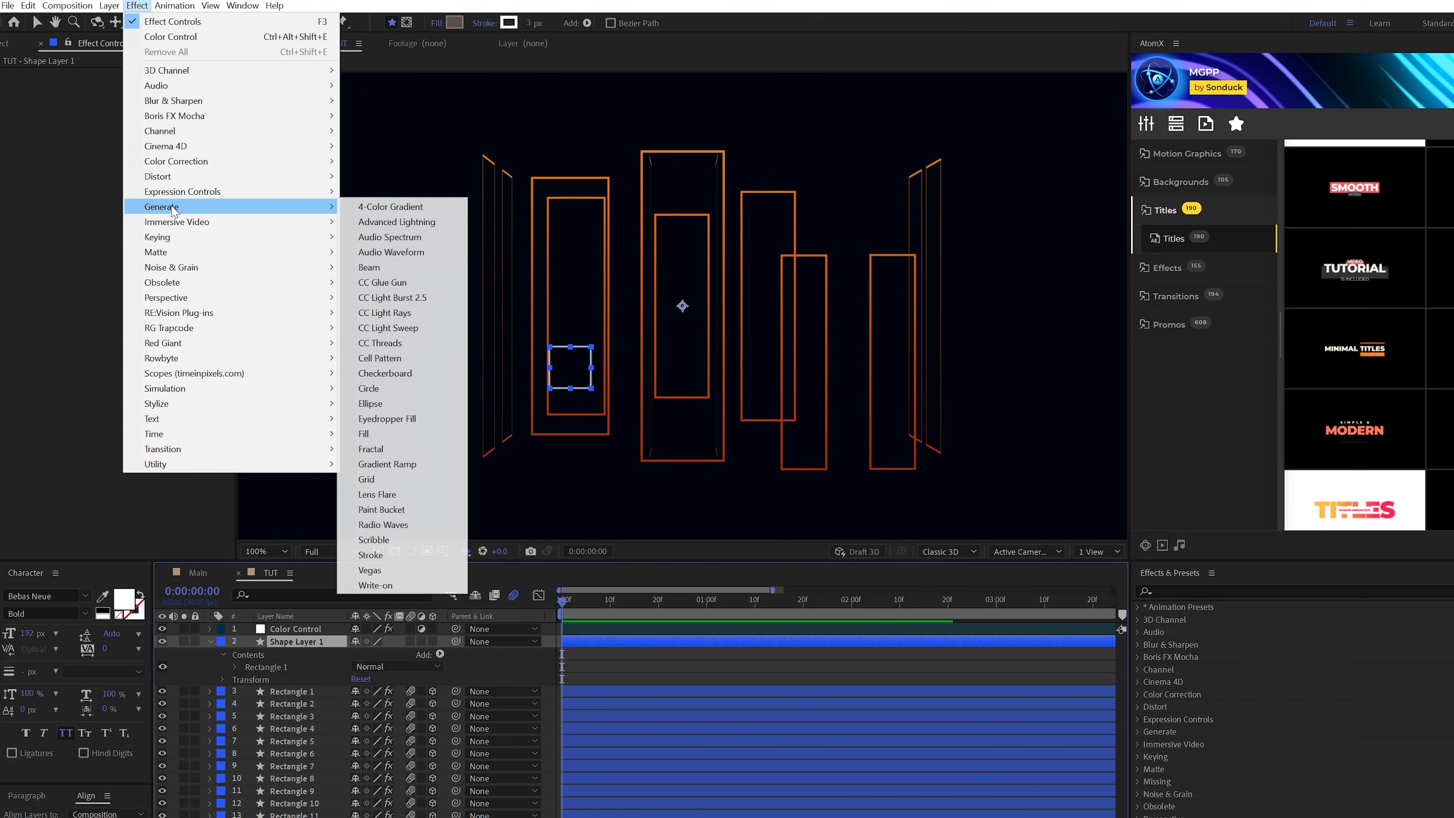
pyautogui.click(364, 434)
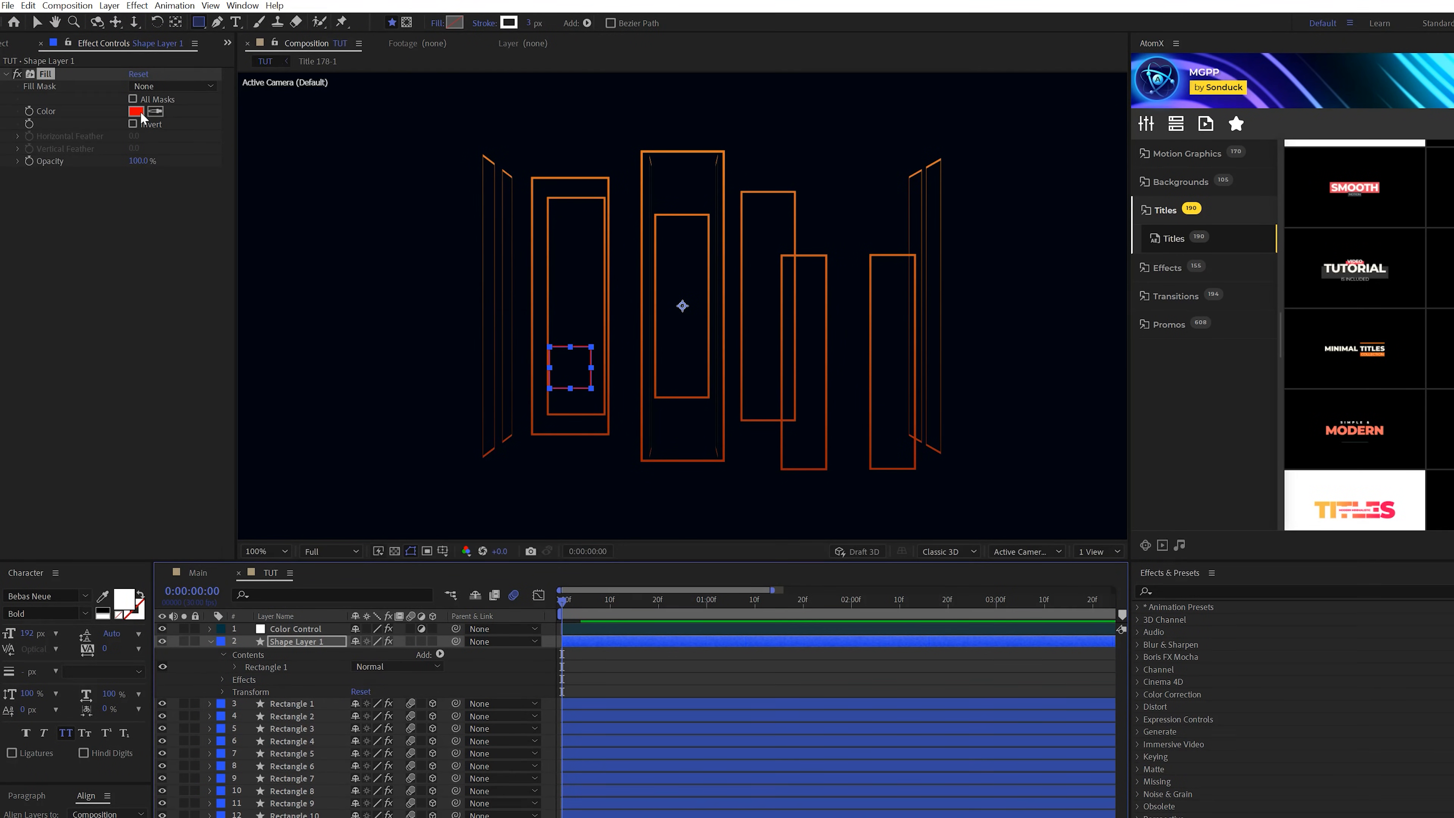
pyautogui.click(136, 111)
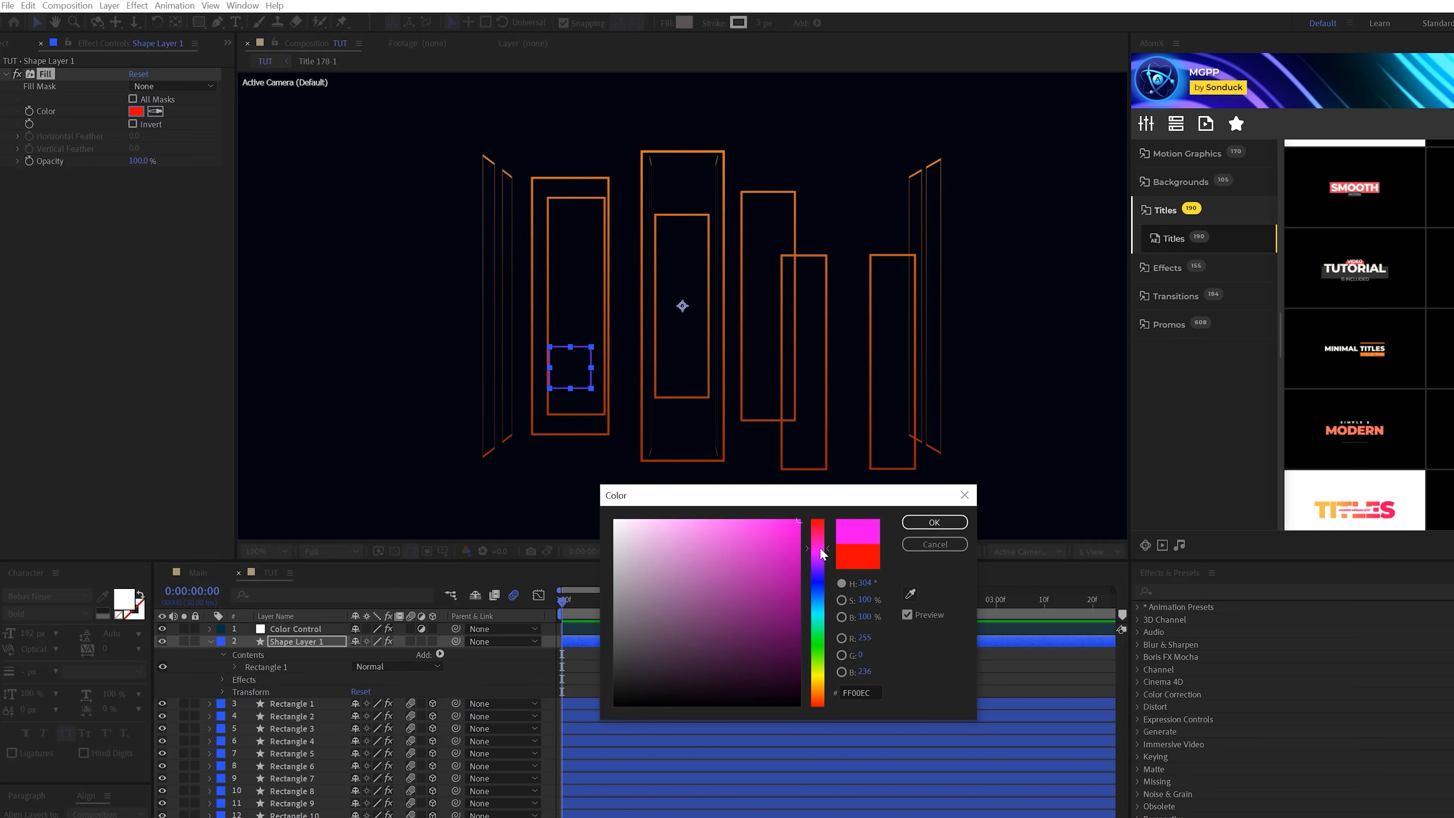
pyautogui.click(935, 522)
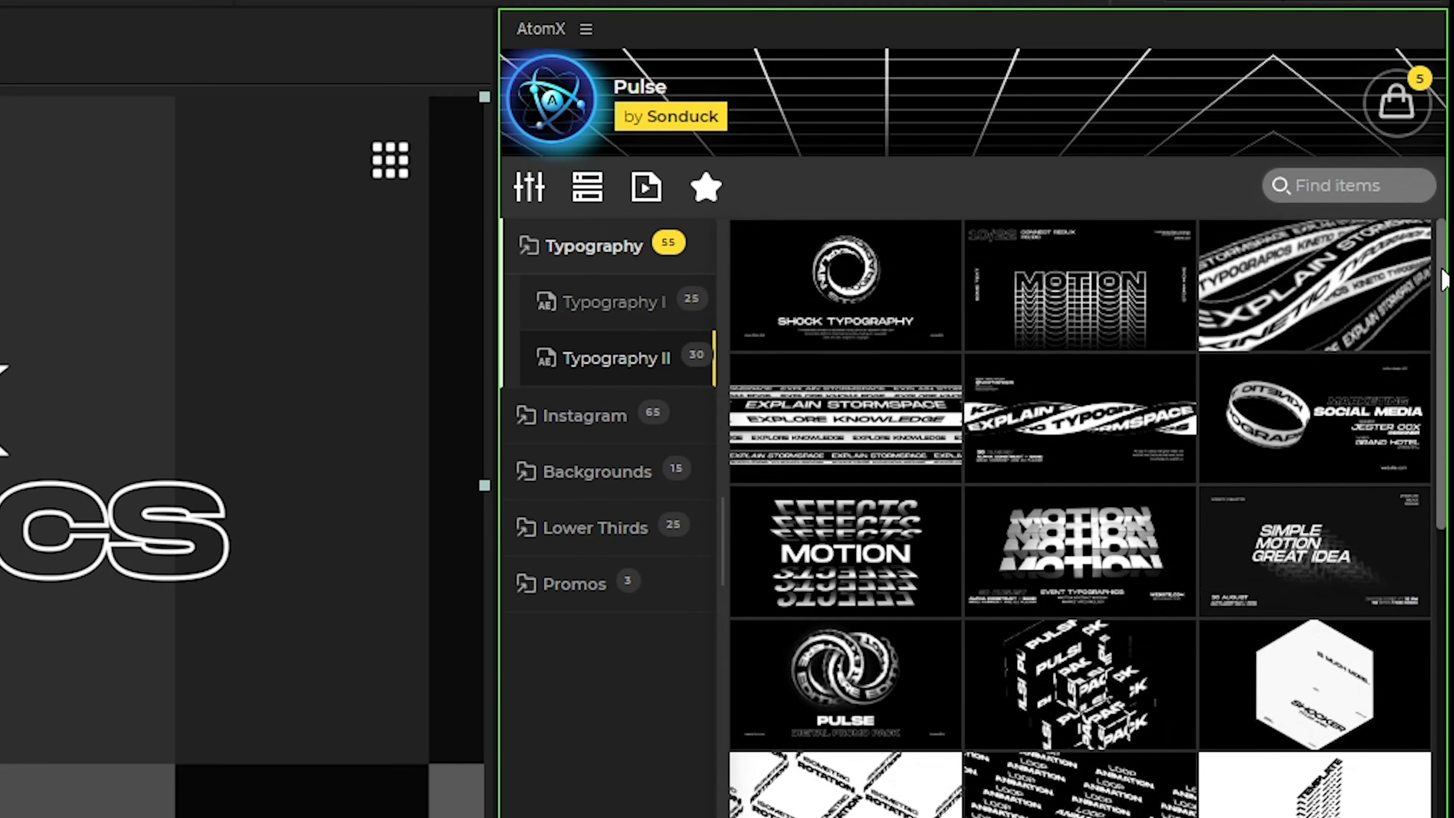
# Step: Apply the AtomX Typography 43 template and change its background colour
pyautogui.scroll(-3)
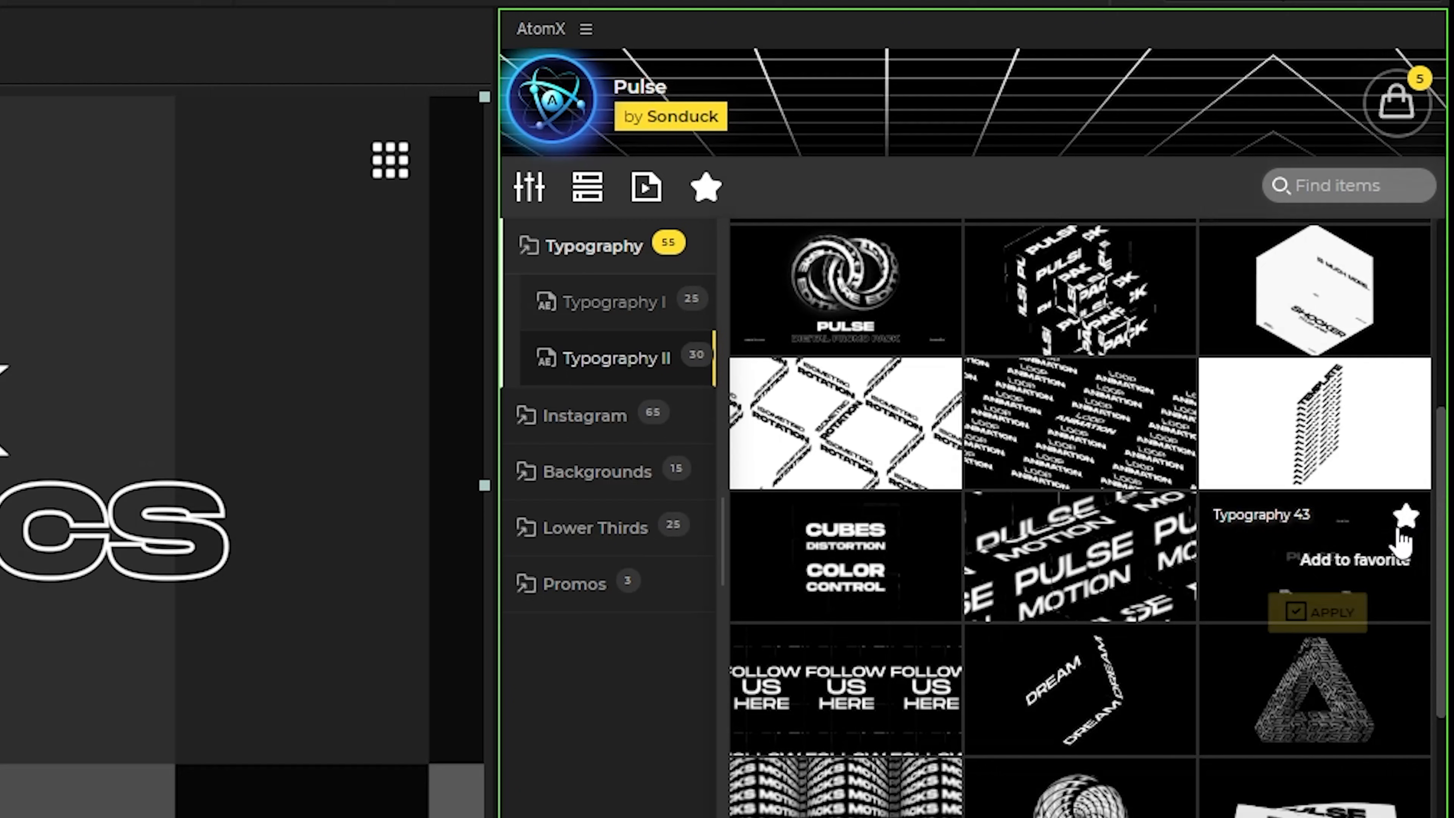
pyautogui.click(1320, 609)
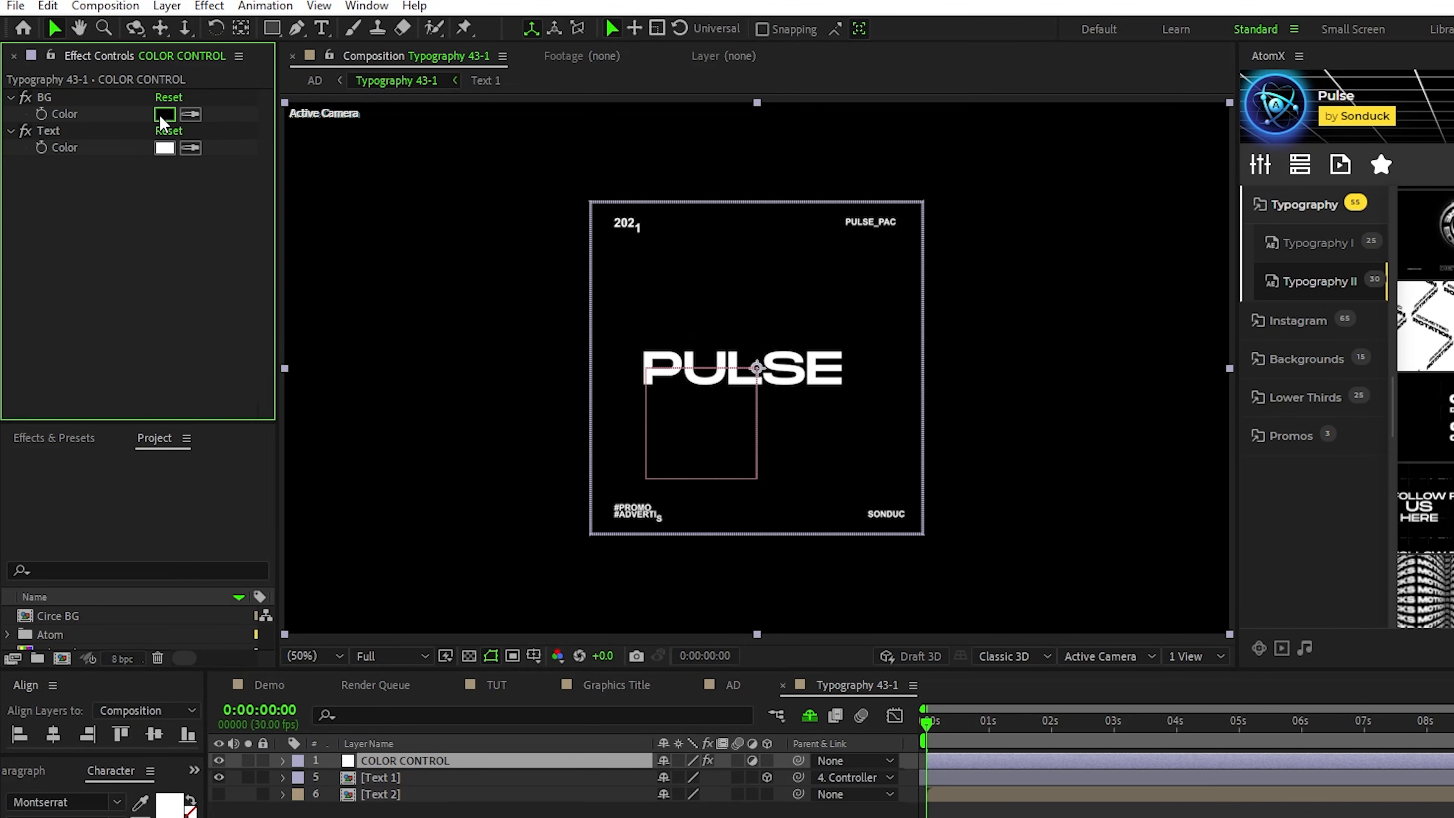
pyautogui.click(165, 113)
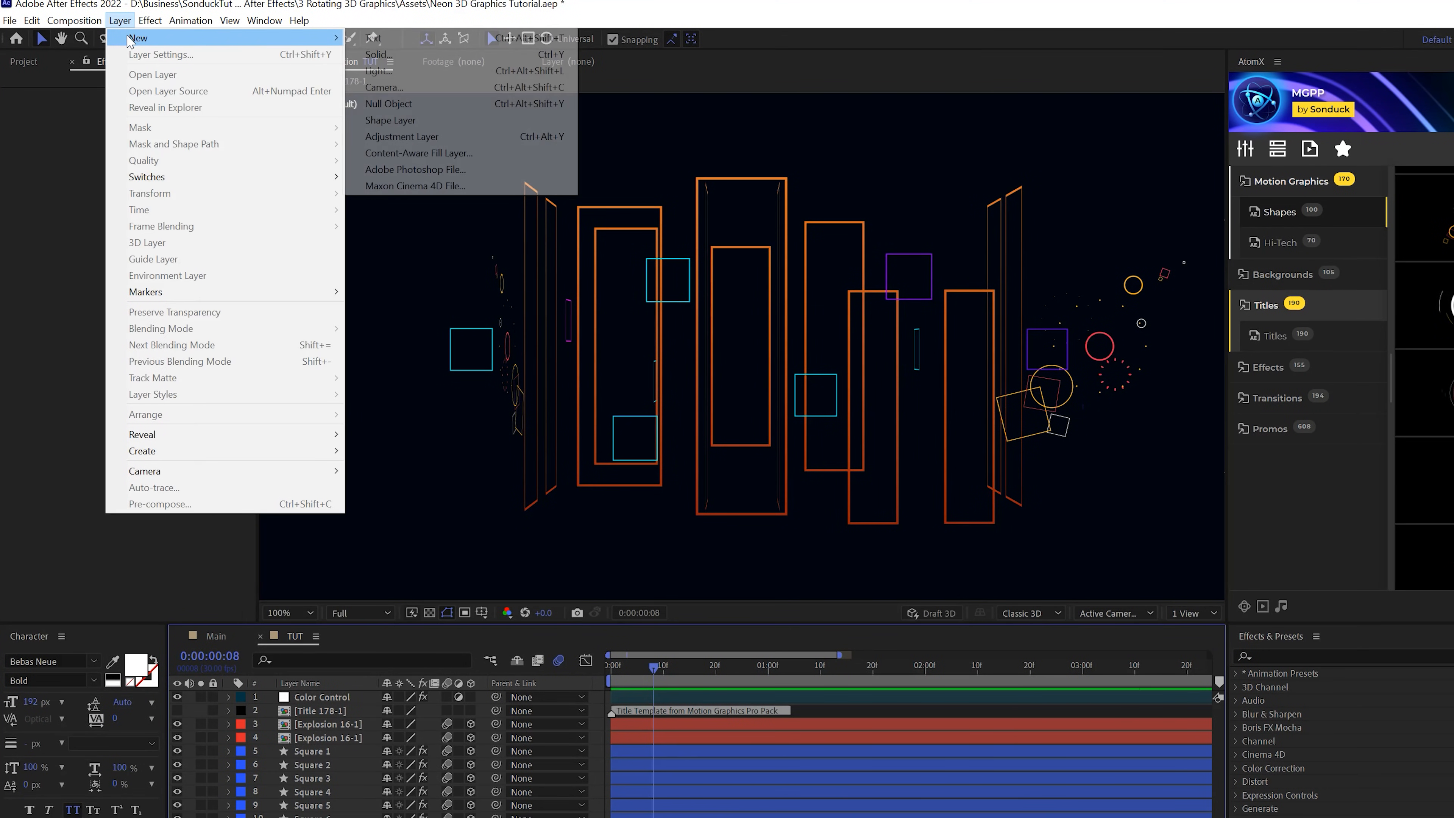
# Step: Create a Glow adjustment layer and add Glow effects for an orange neon haze
pyautogui.click(150, 21)
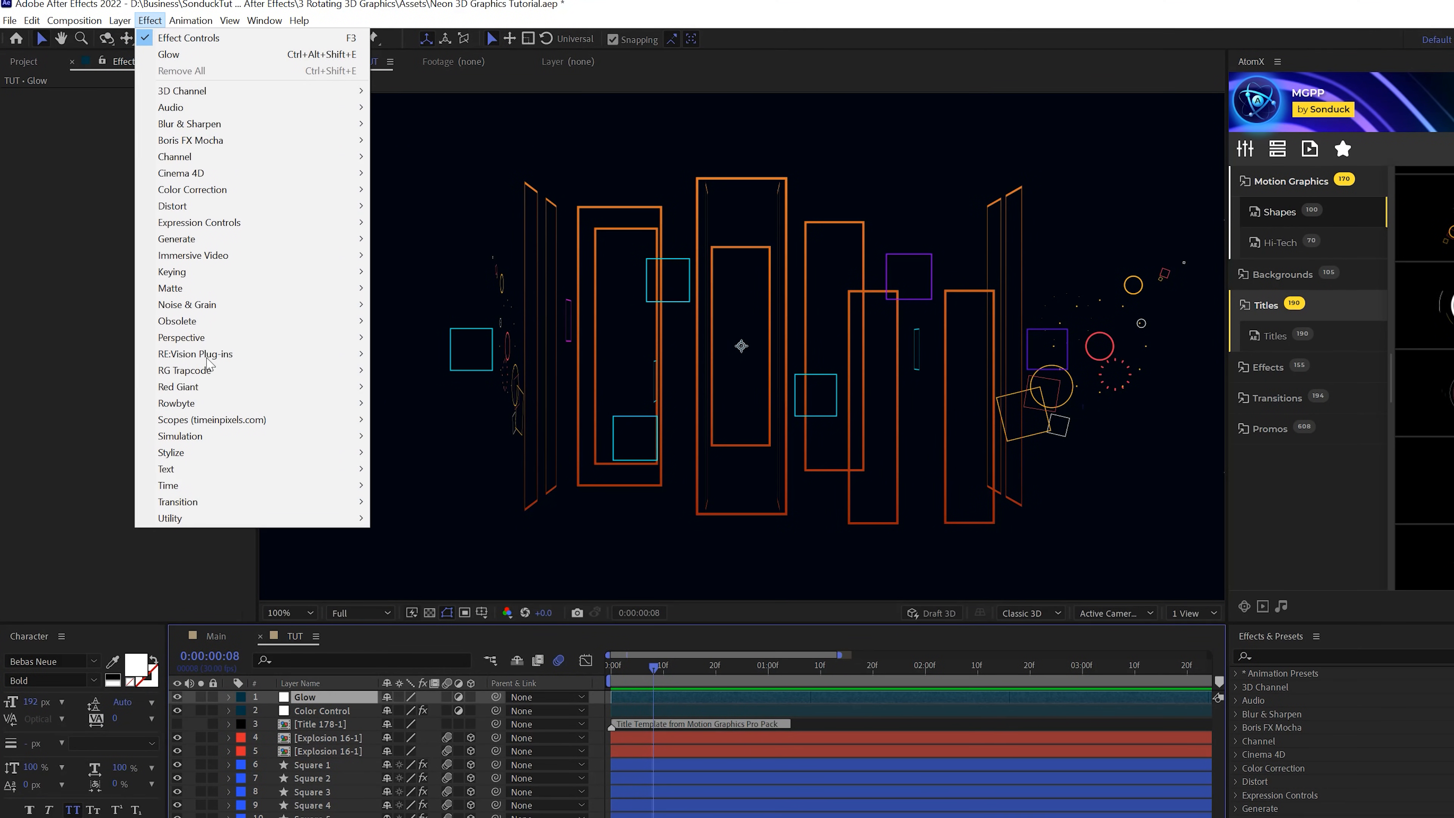
pyautogui.moveTo(172, 453)
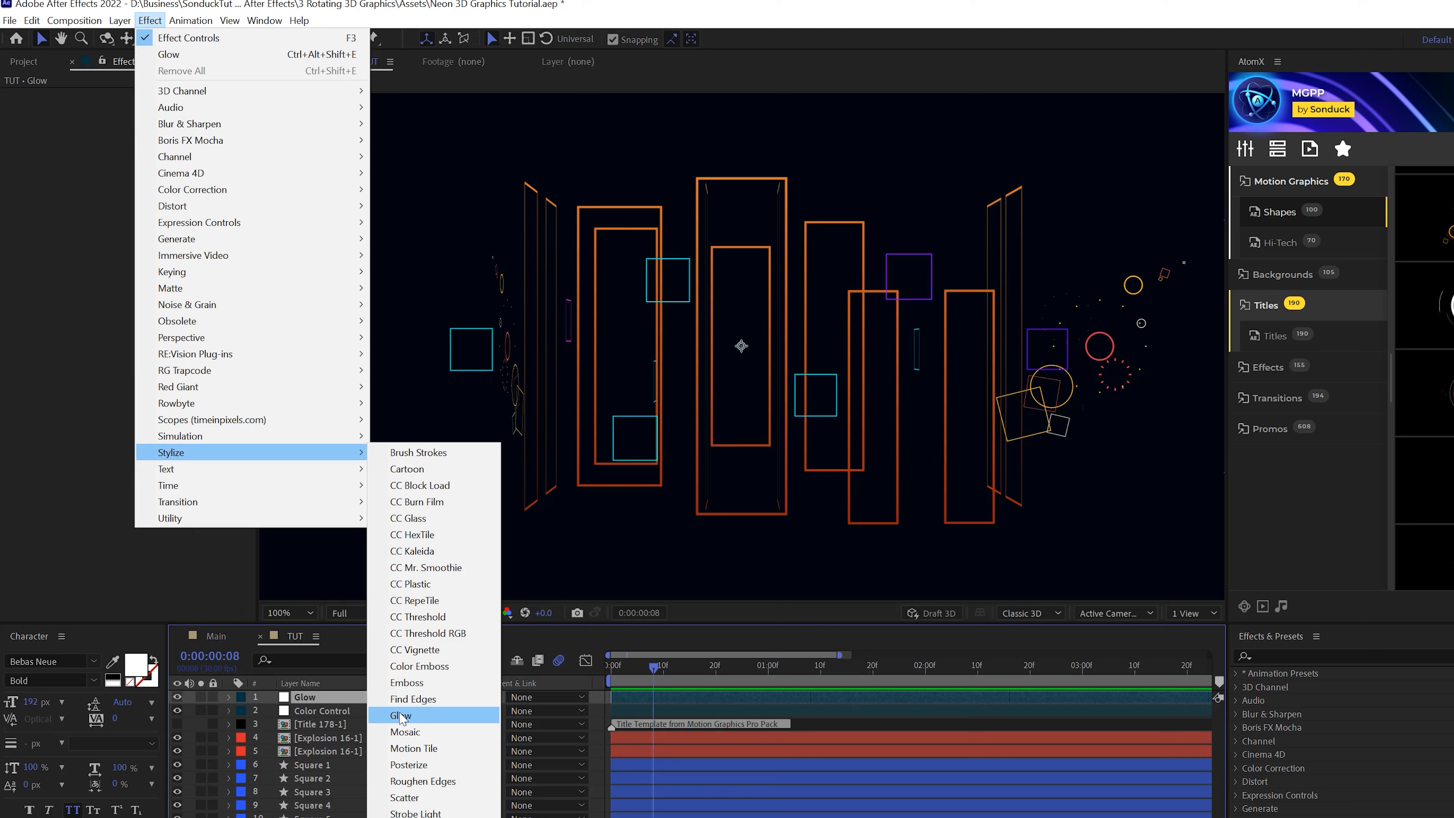
pyautogui.click(400, 716)
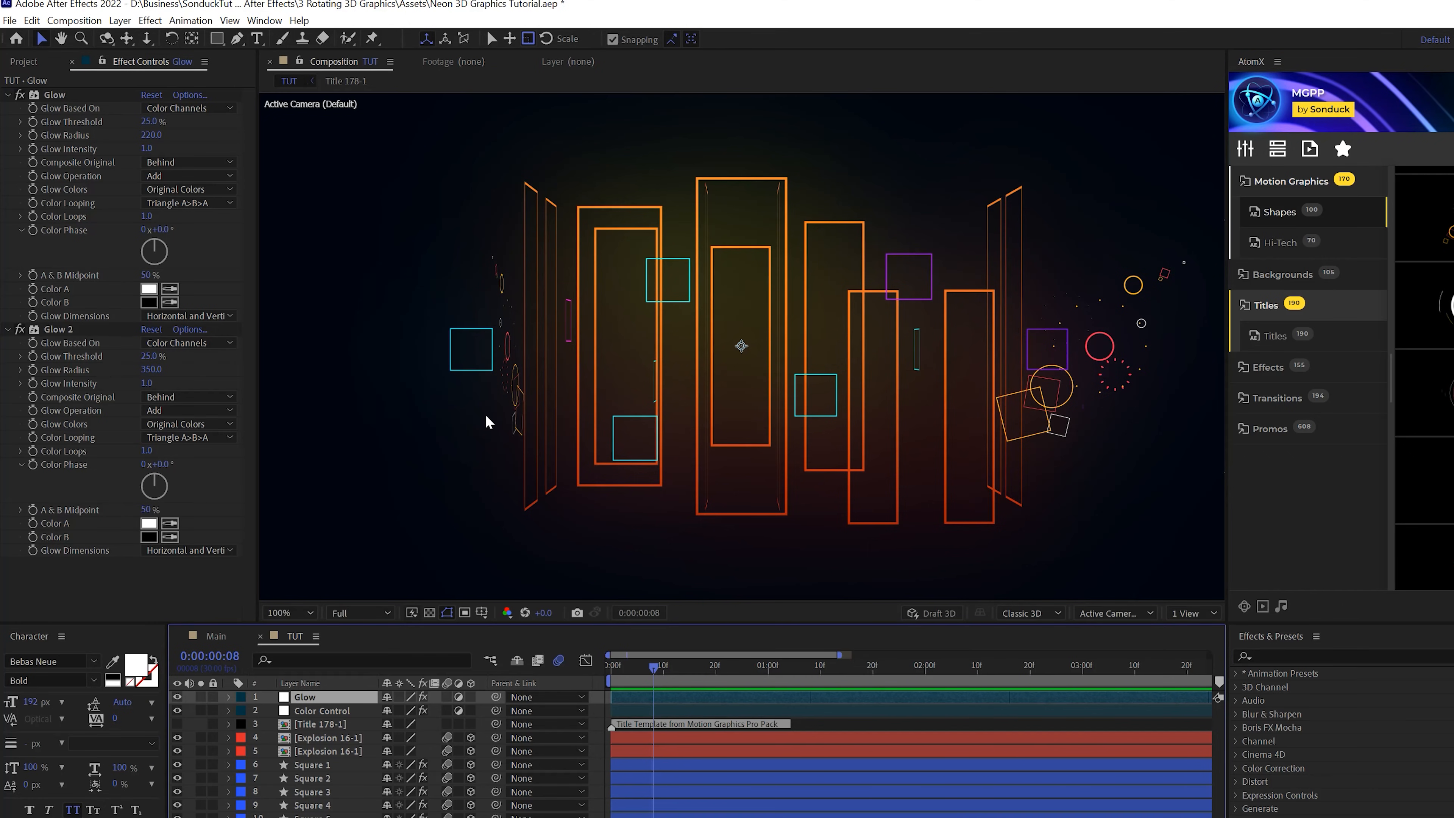
pyautogui.click(120, 20)
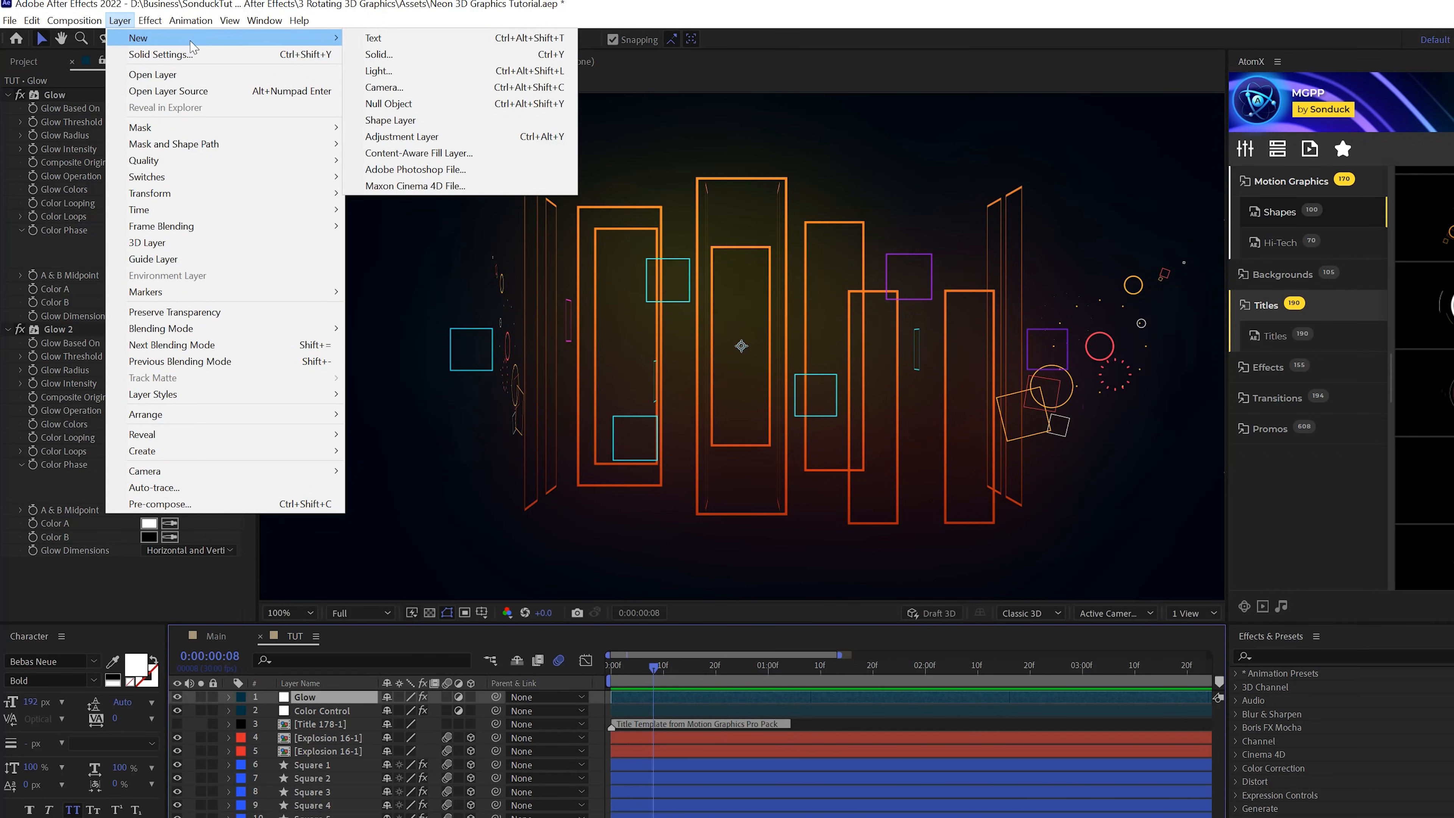
# Step: Create Camera 1 with the Two-Node Camera 50mm preset
pyautogui.click(383, 88)
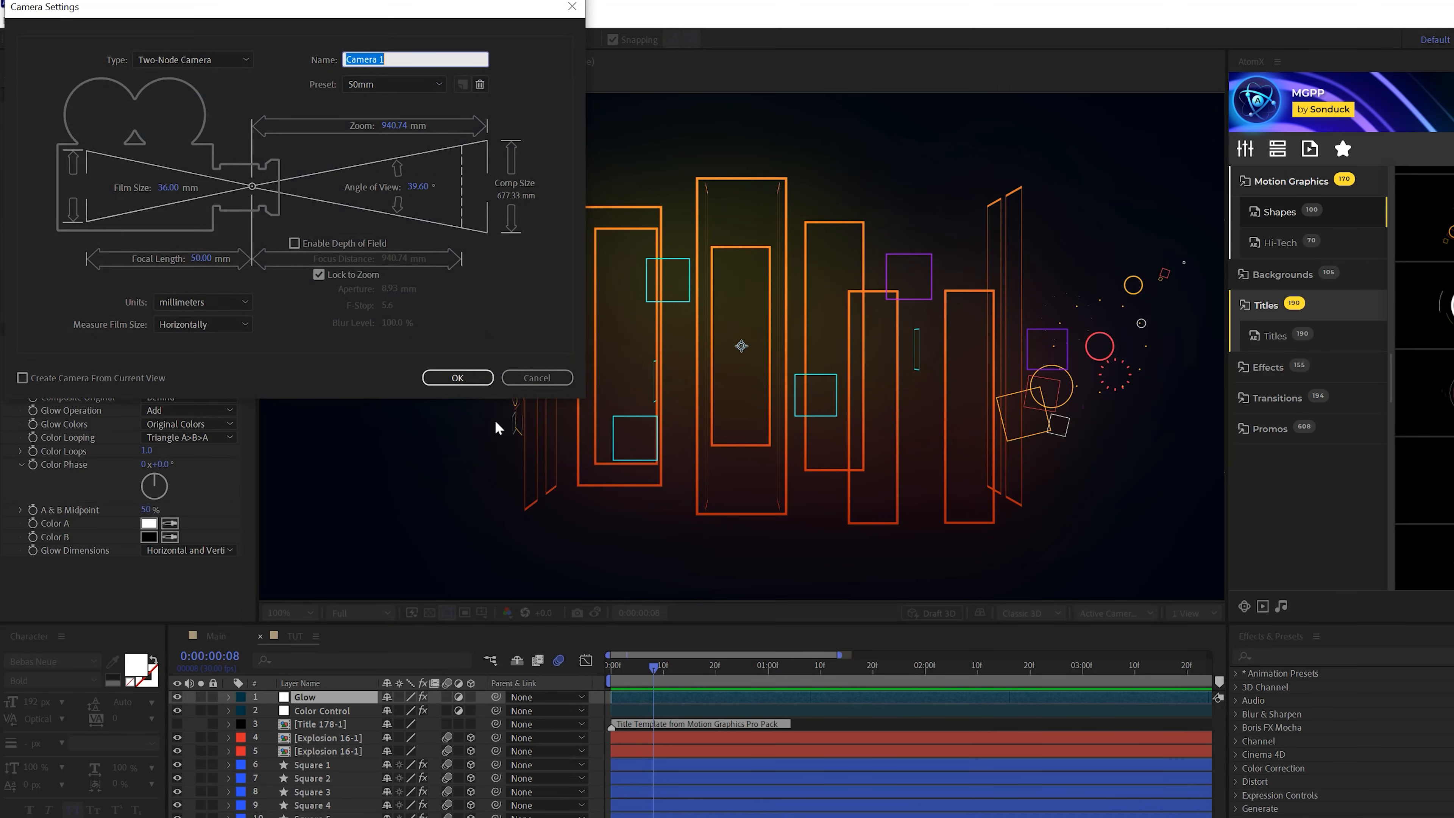
pyautogui.moveTo(356, 137)
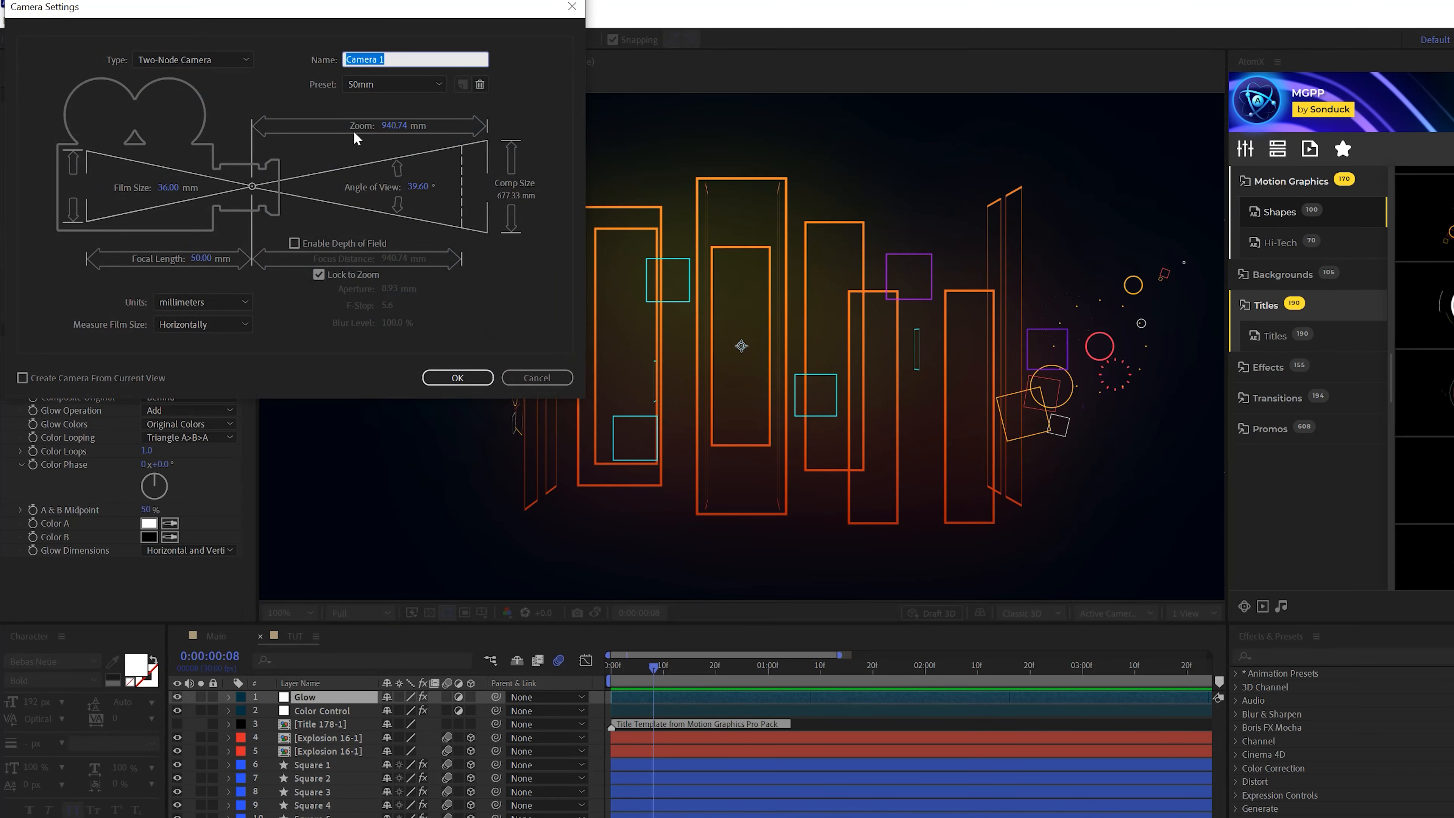
pyautogui.moveTo(507, 377)
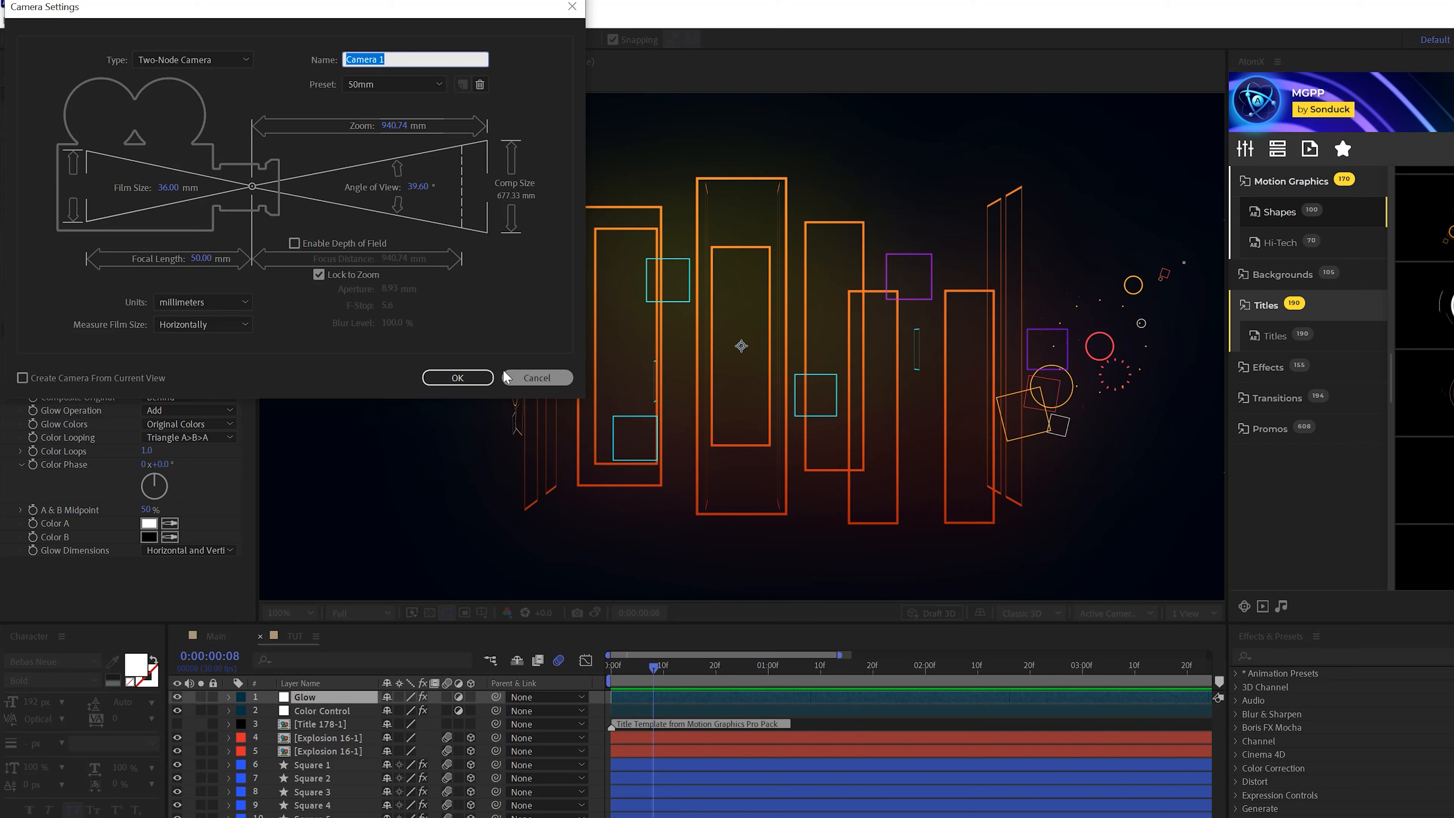
pyautogui.click(457, 377)
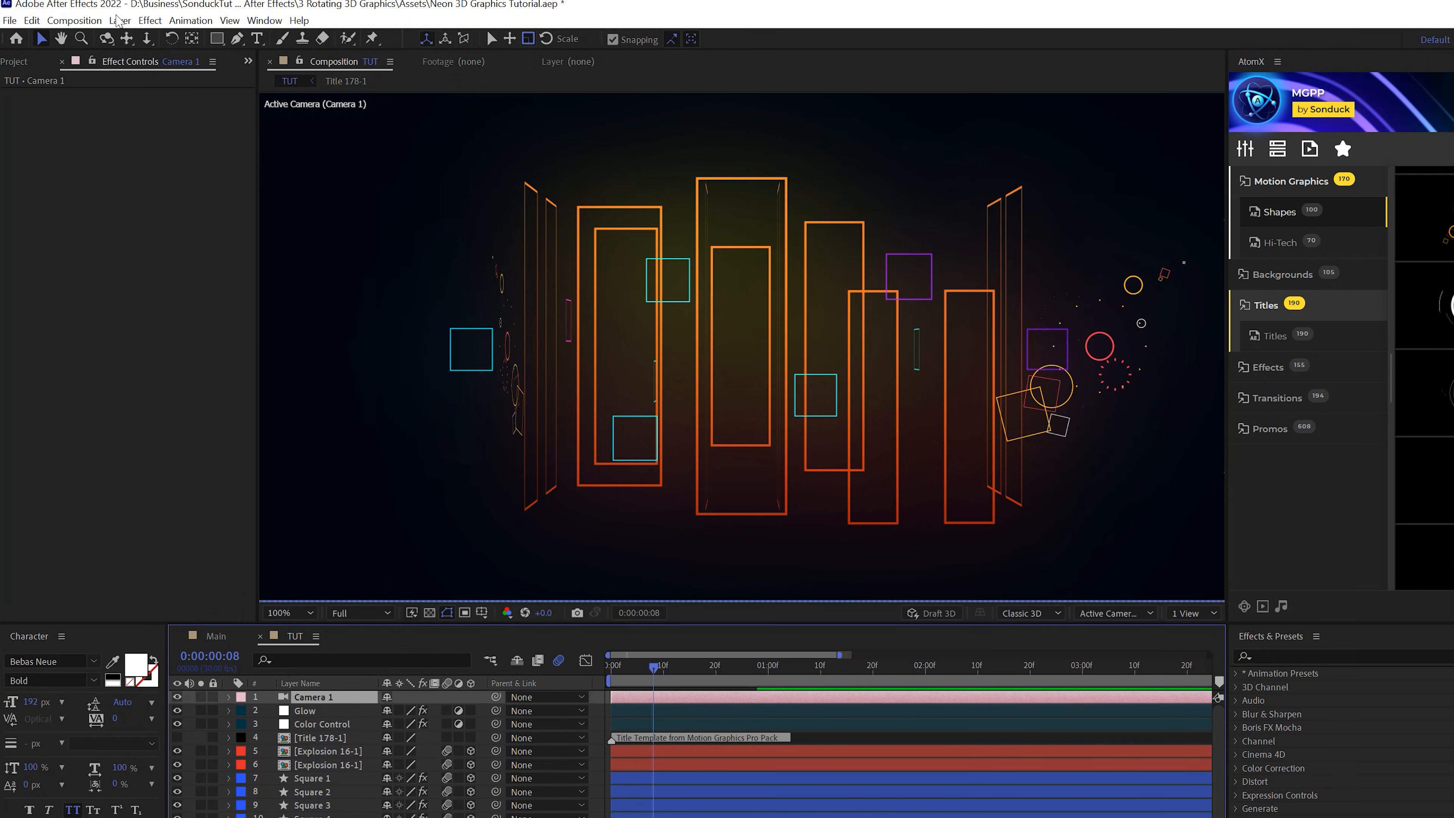
# Step: Add a 3D null named Camera1 Null and parent Camera 1 to it
pyautogui.click(120, 22)
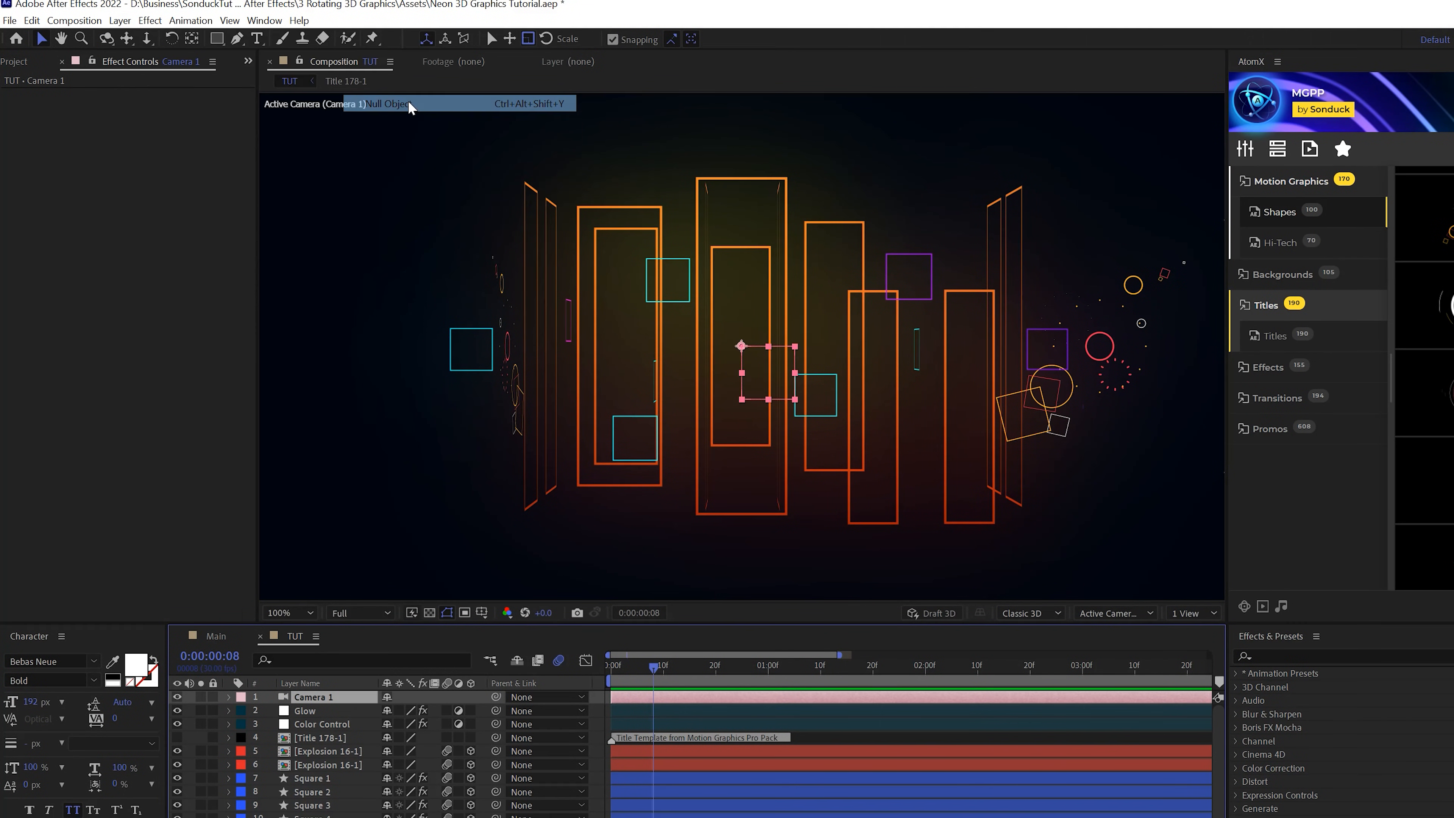
pyautogui.click(390, 104)
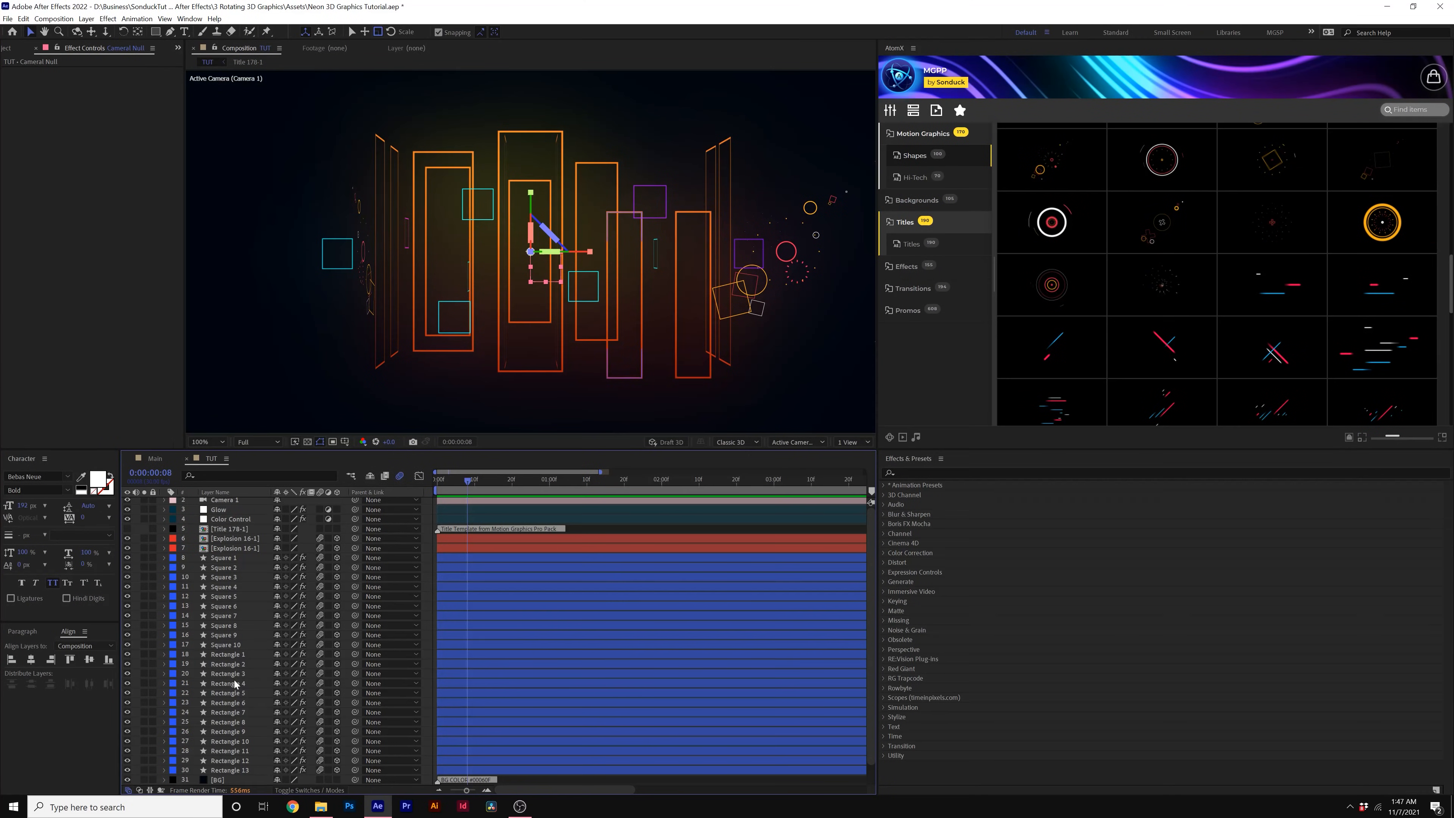
pyautogui.click(227, 654)
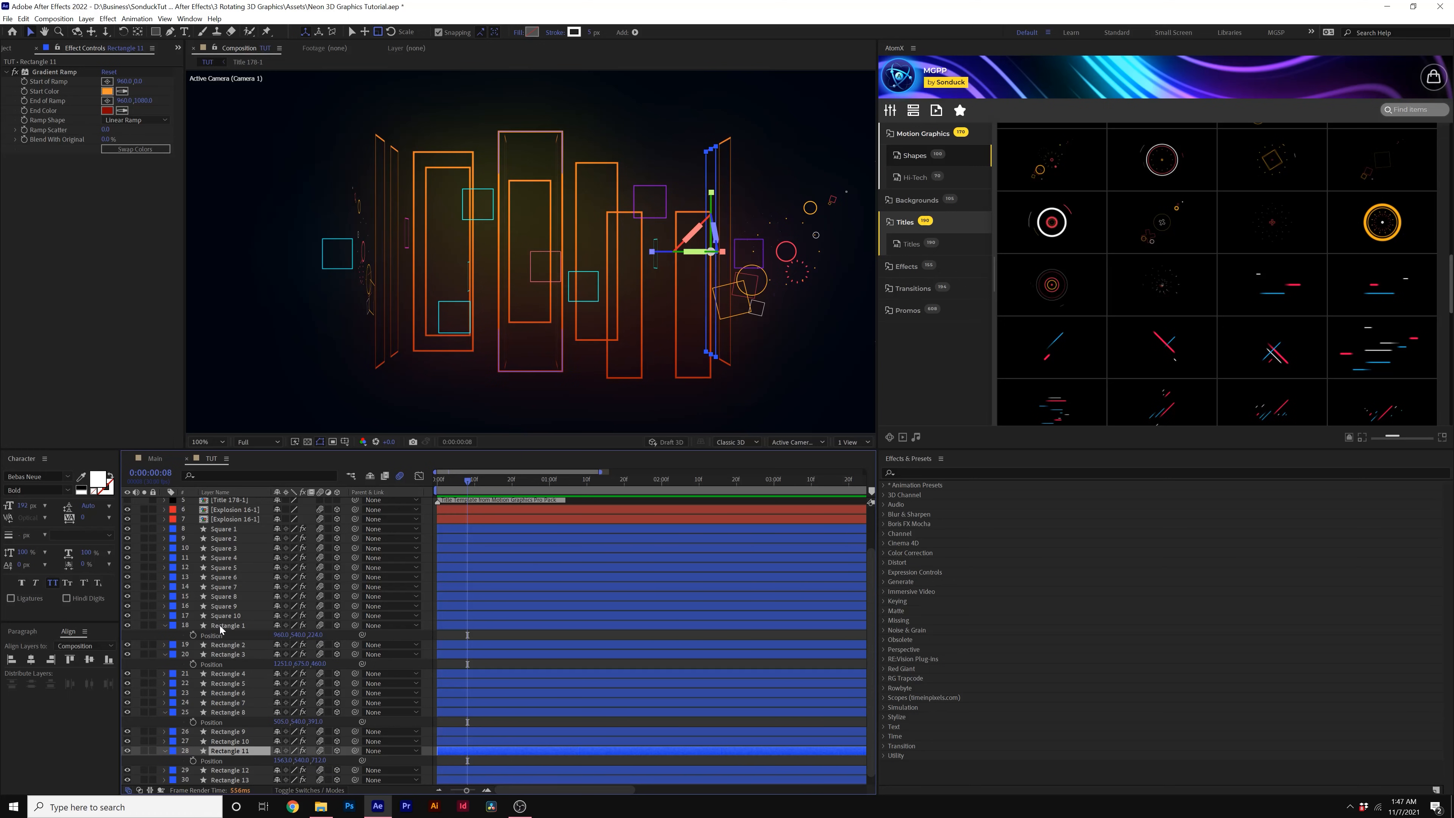
pyautogui.click(227, 625)
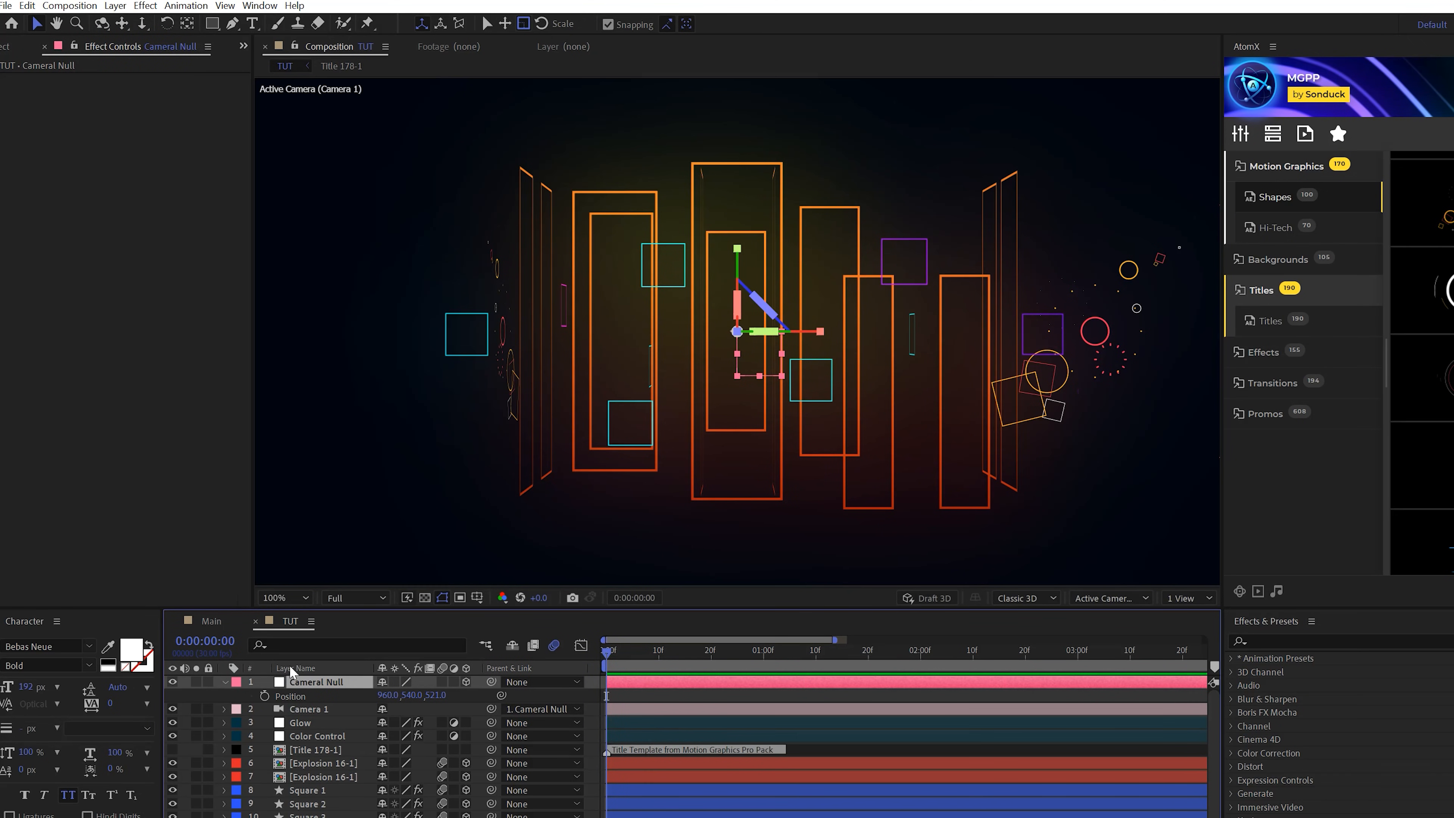
# Step: Drive the Camera Null's Y Rotation with the expression time*15 for a steady orbit
pyautogui.click(225, 682)
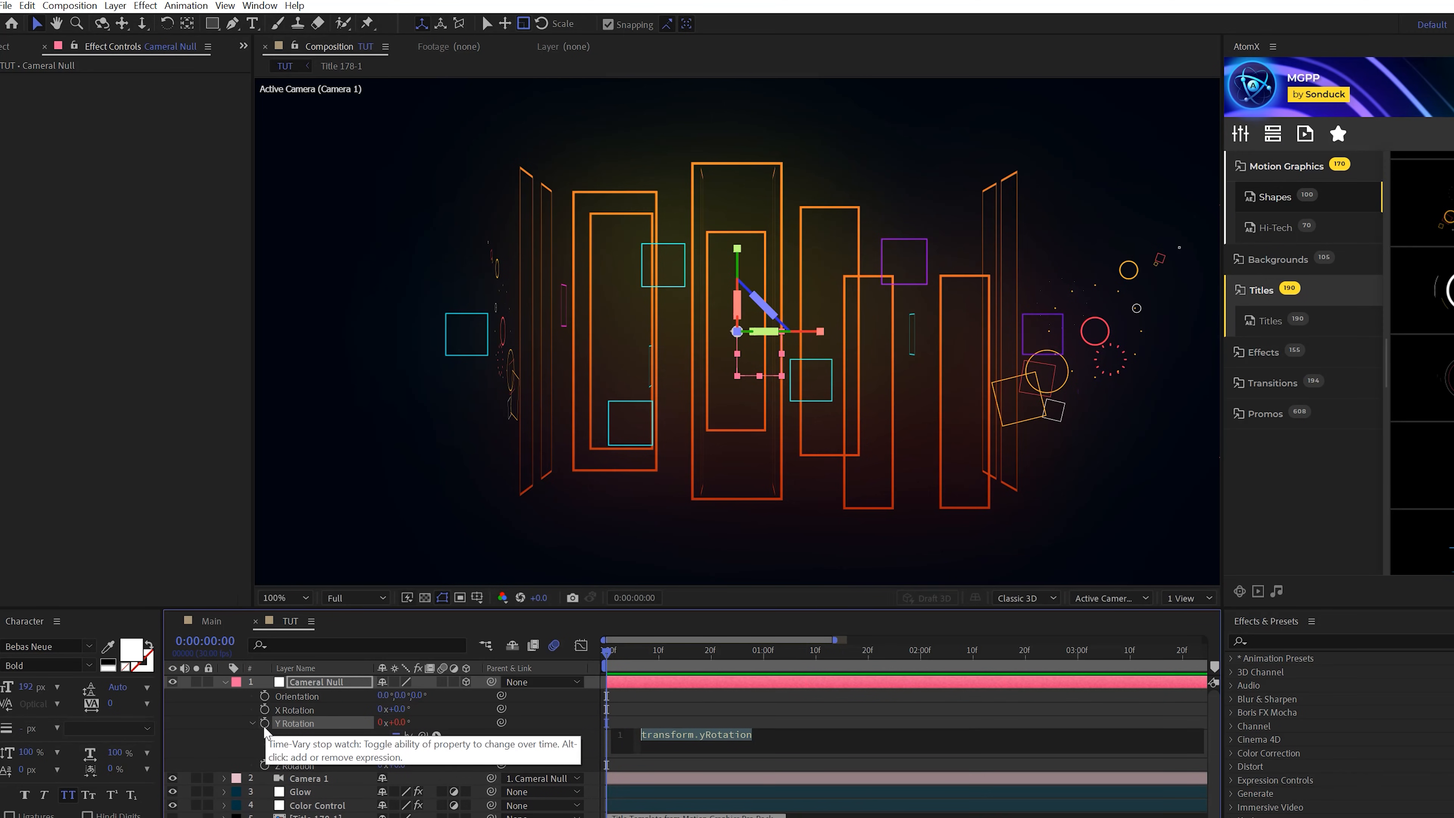
pyautogui.write('time*15')
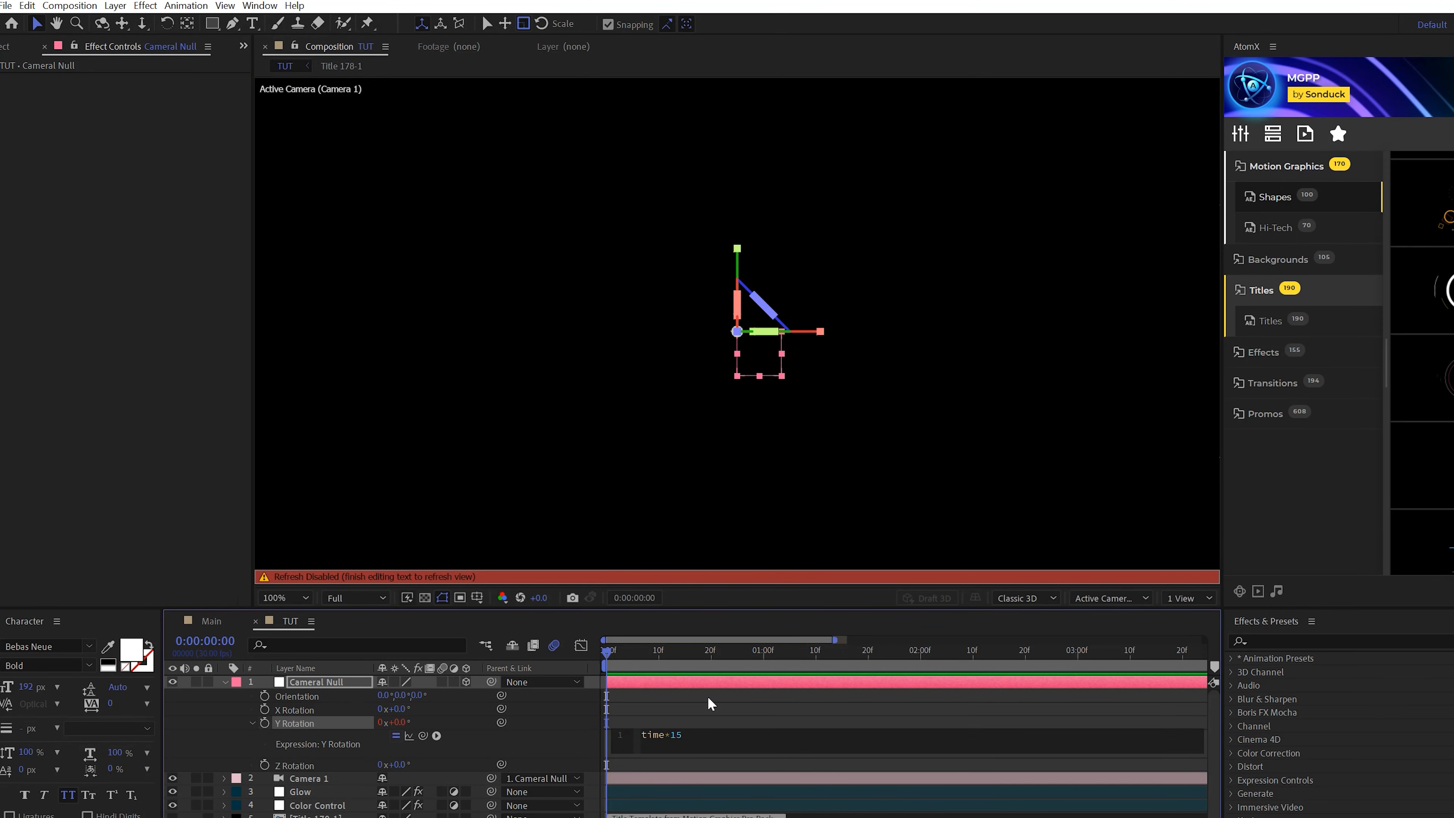
pyautogui.click(787, 650)
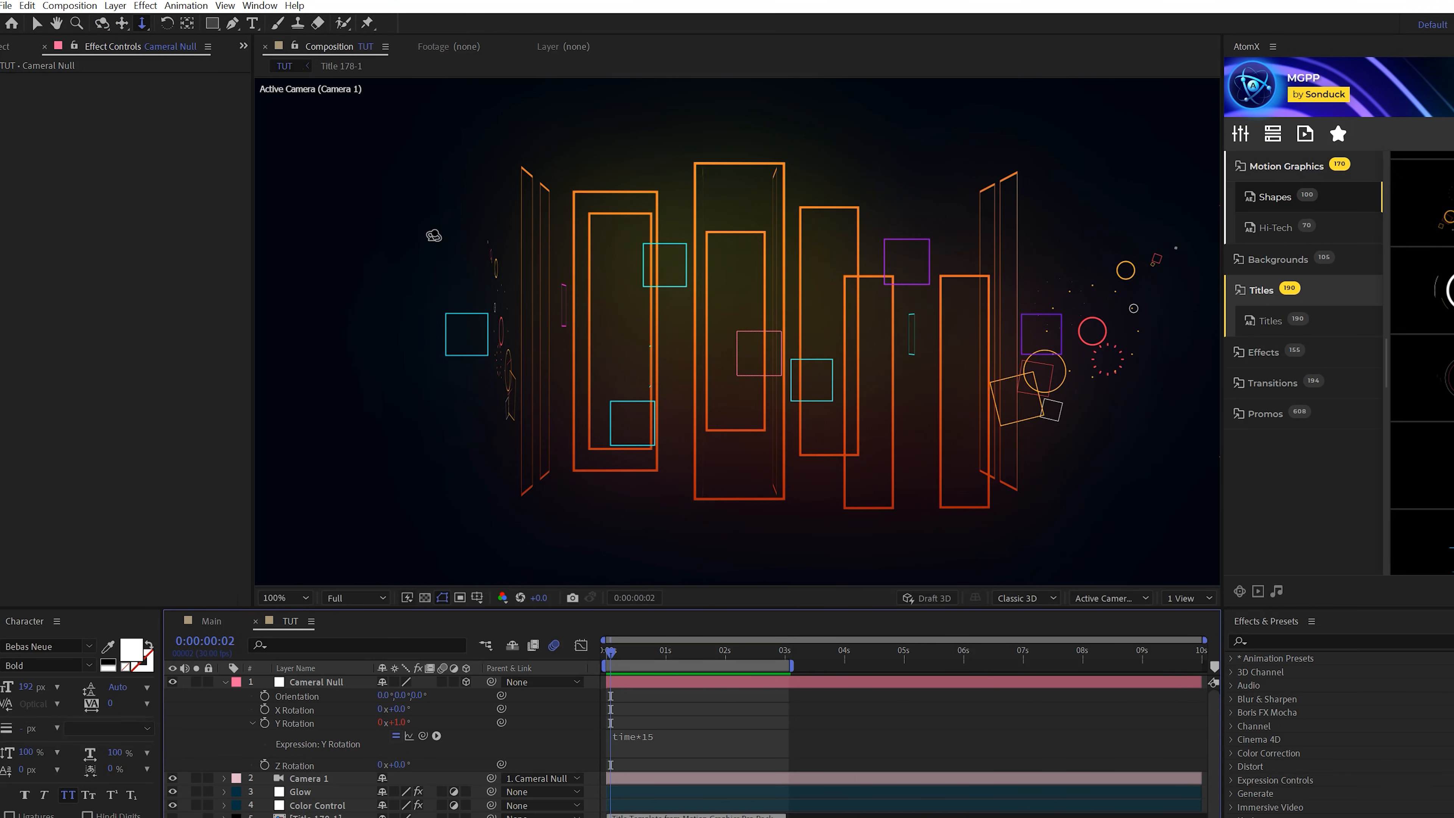
pyautogui.moveTo(430, 251)
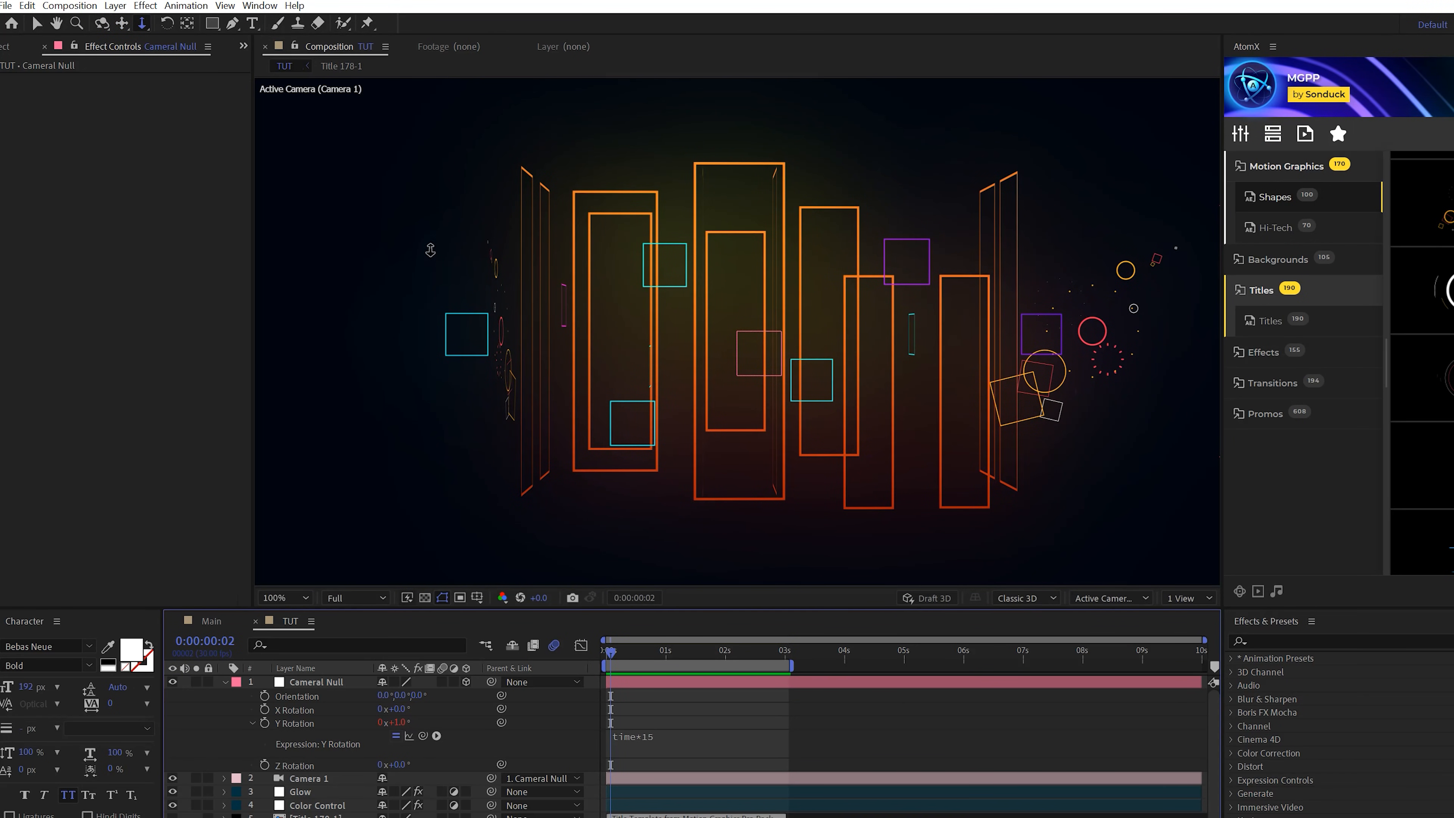
pyautogui.moveTo(726, 371)
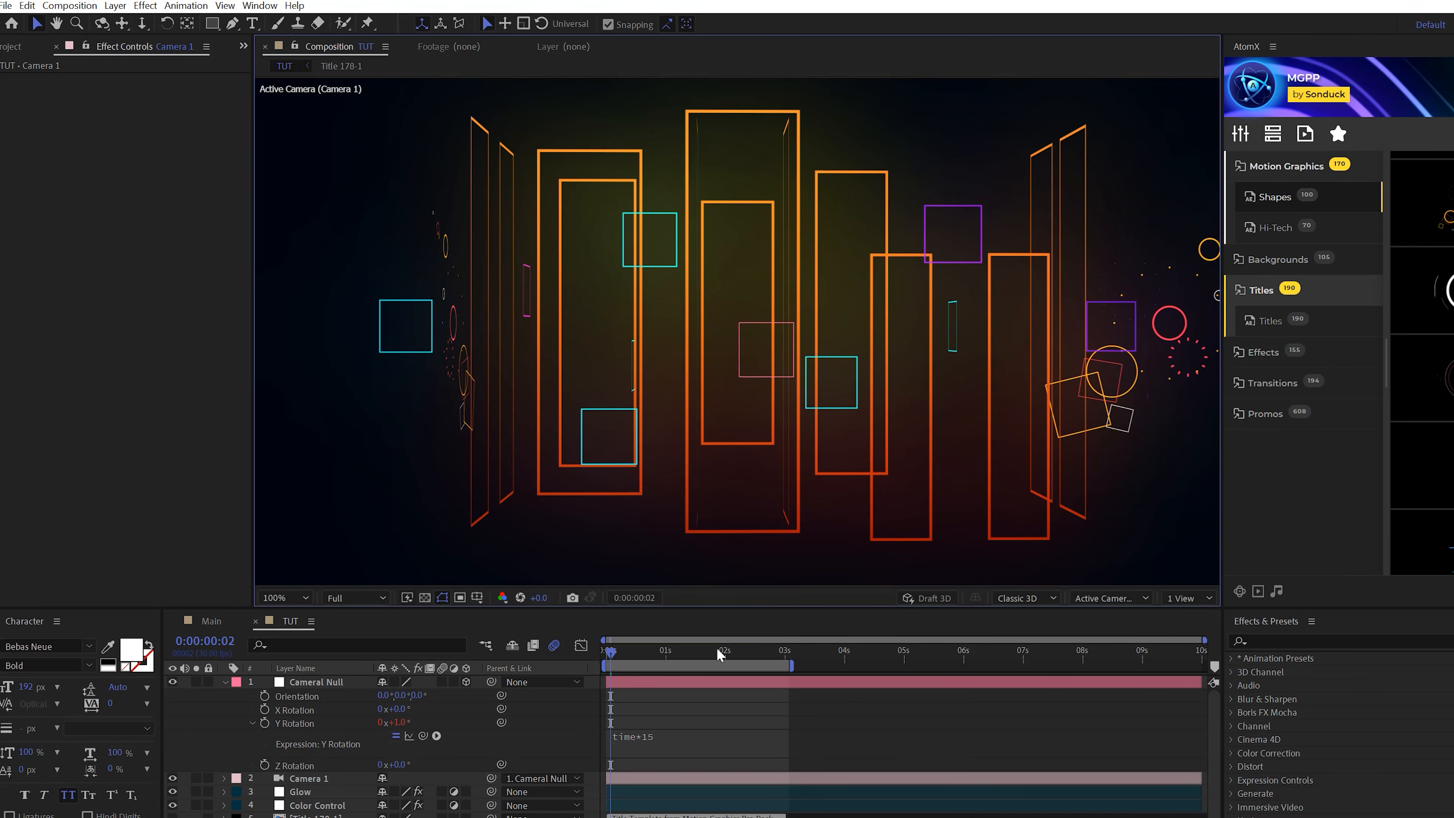
# Step: Jump to a later moment of the rotation on the timeline ruler
pyautogui.click(716, 651)
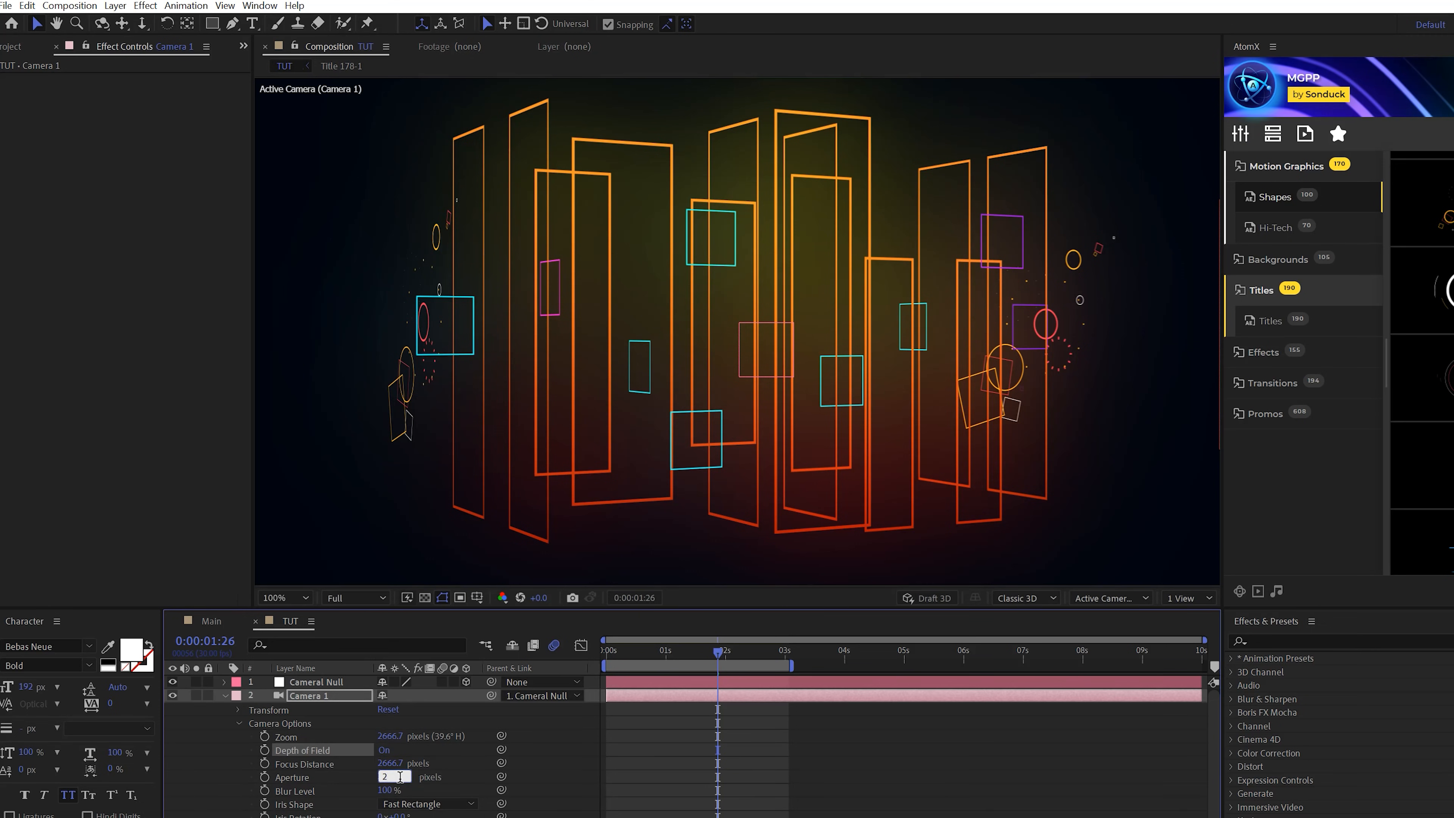
# Step: Set Camera 1's depth-of-field focus distance to 2300 so the farther rectangles blur
pyautogui.write('2300.0')
pyautogui.write('1200')
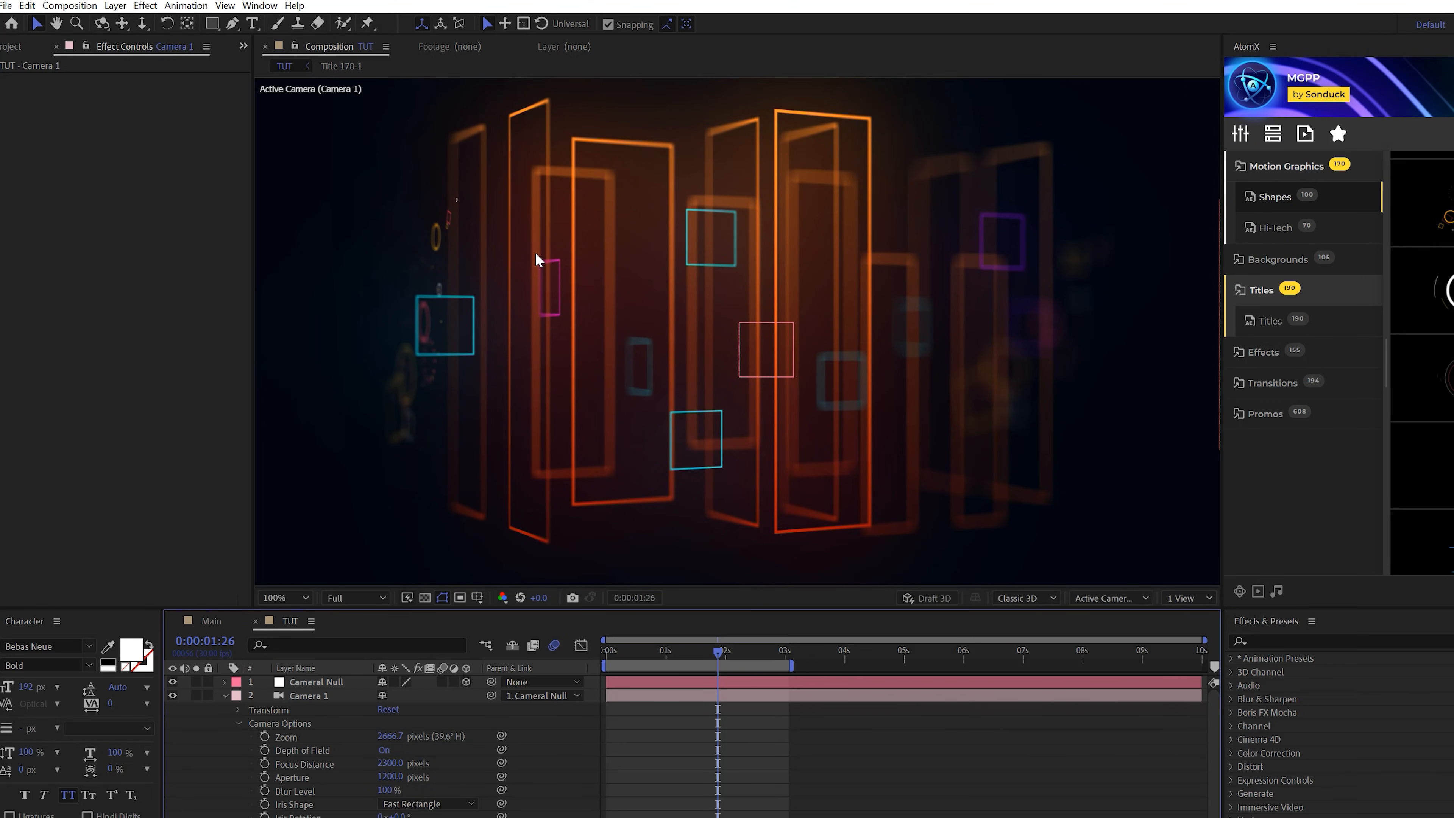
pyautogui.moveTo(782, 623)
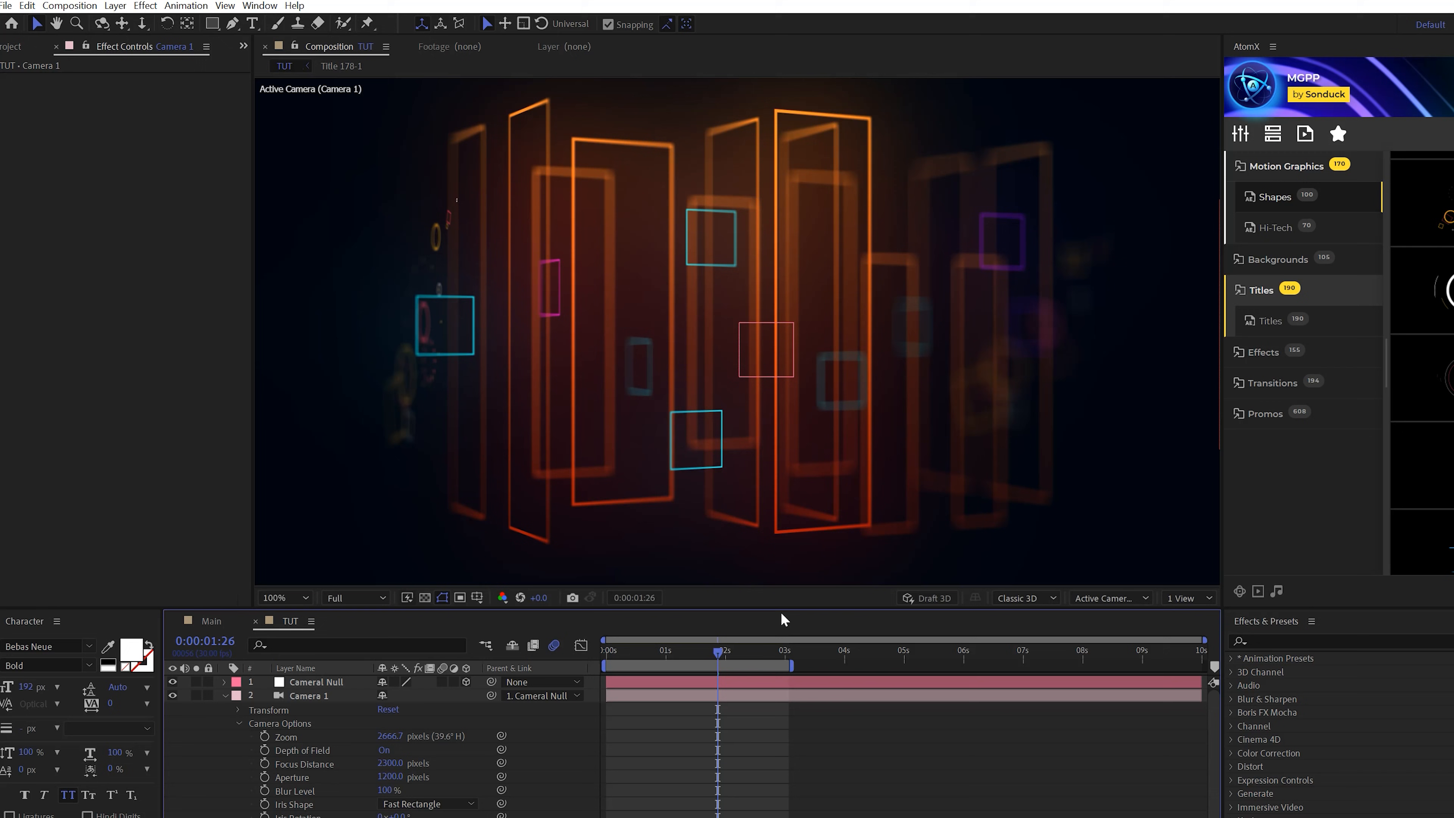
pyautogui.click(766, 654)
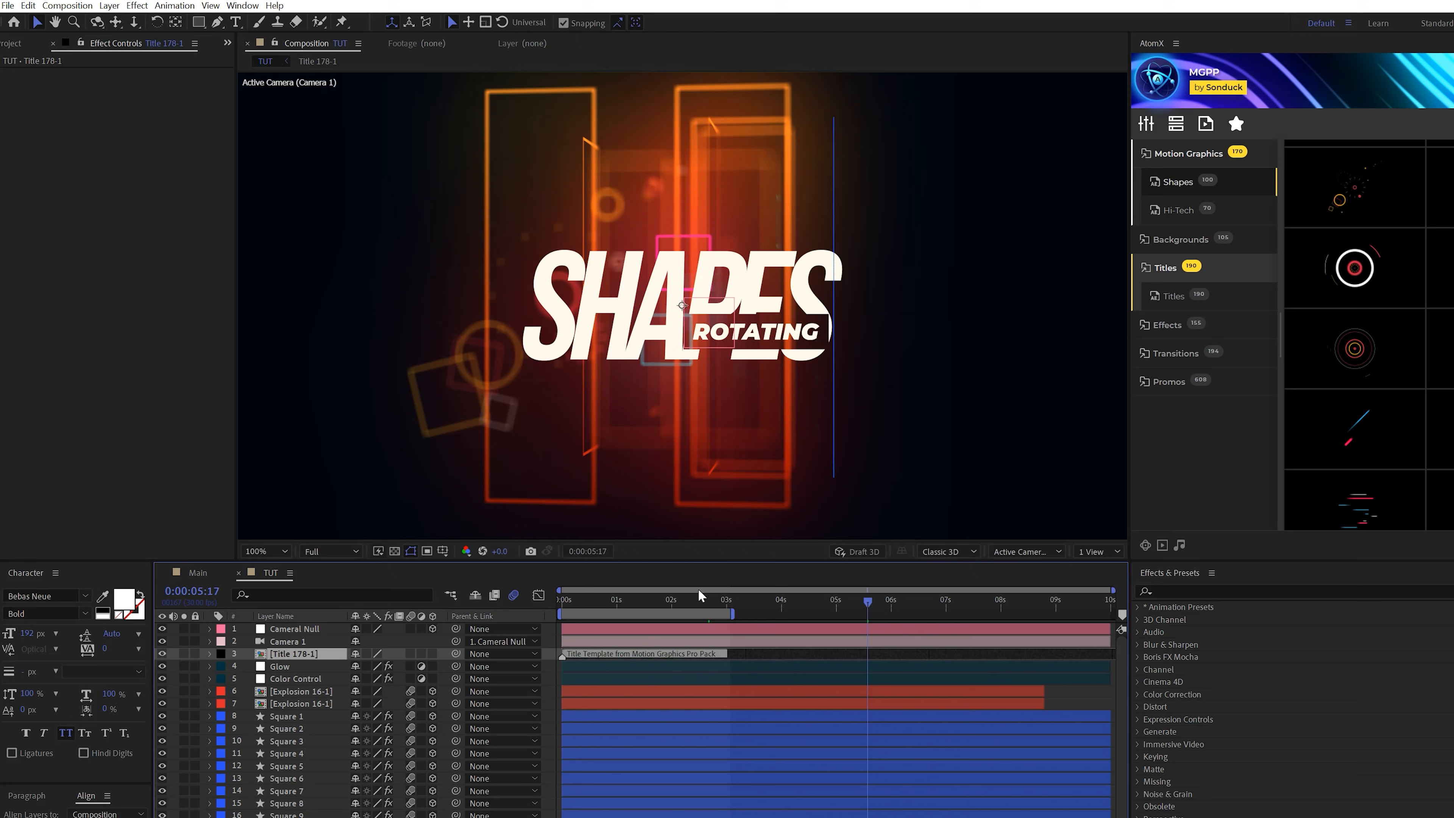
# Step: Drag the playhead back to an earlier moment of the animation
pyautogui.moveTo(867, 601); pyautogui.dragTo(702, 600)
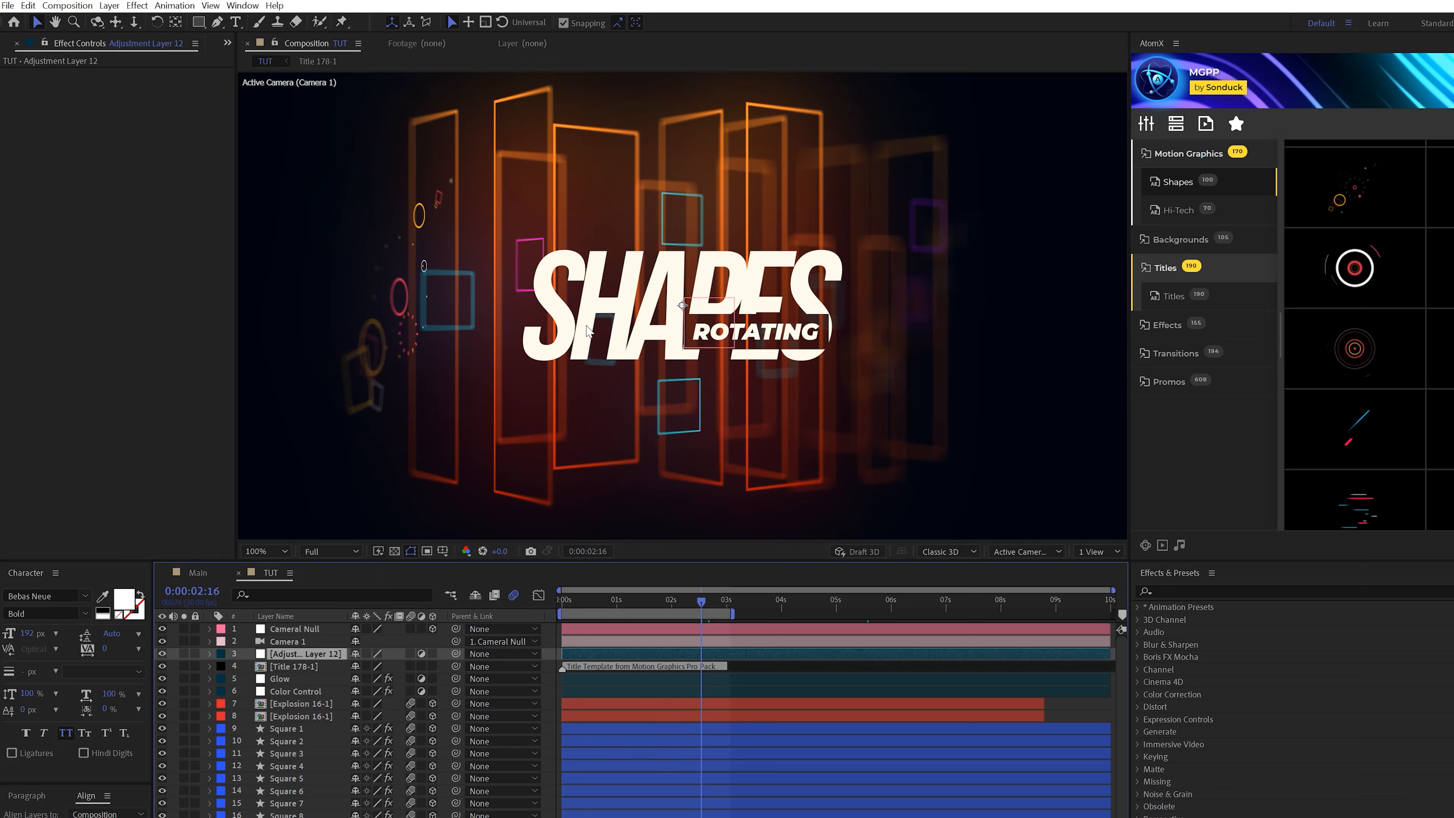
pyautogui.moveTo(597, 313)
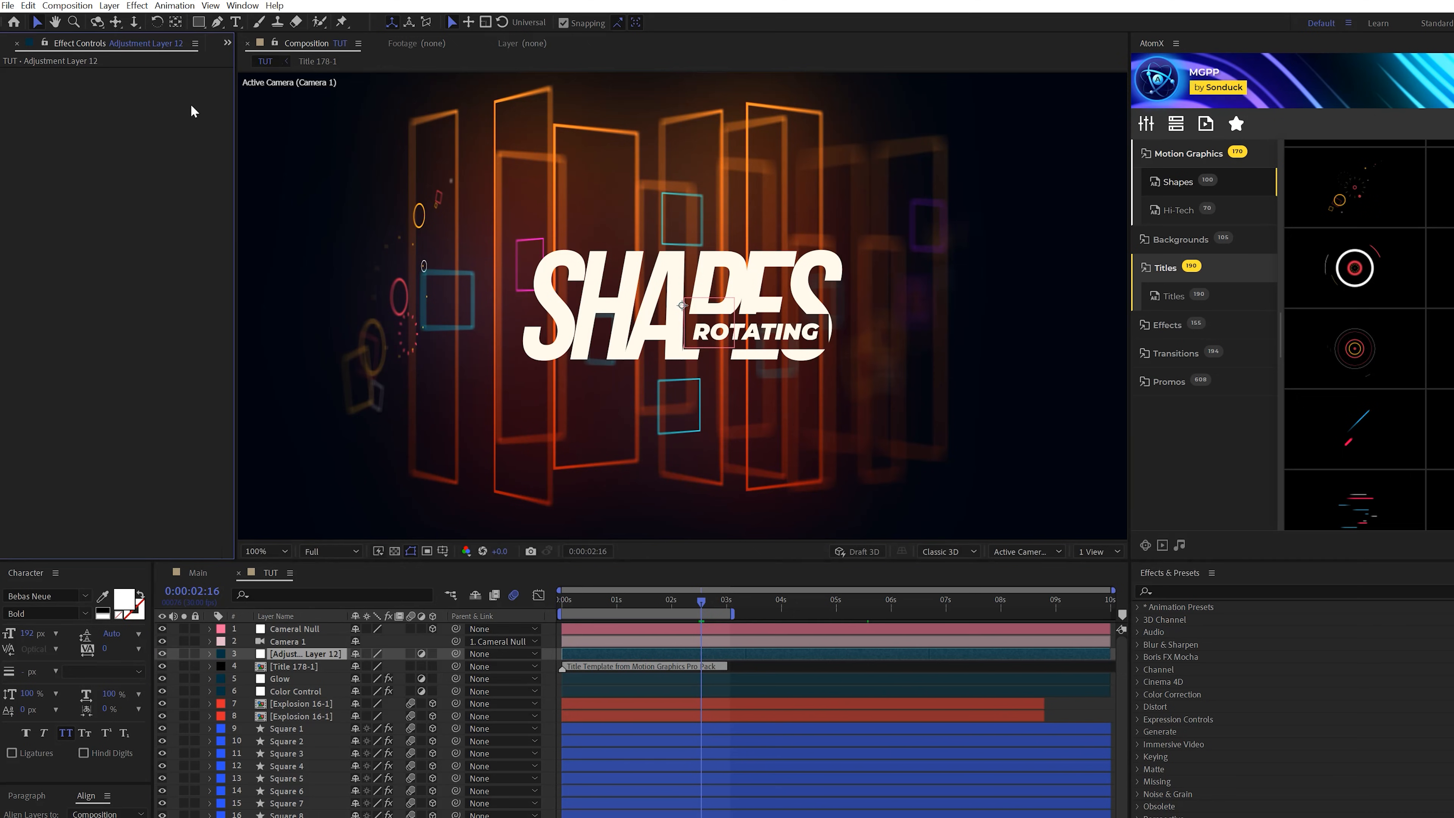
# Step: Add a Noise effect at 12% amount to Adjustment Layer 12
pyautogui.click(136, 7)
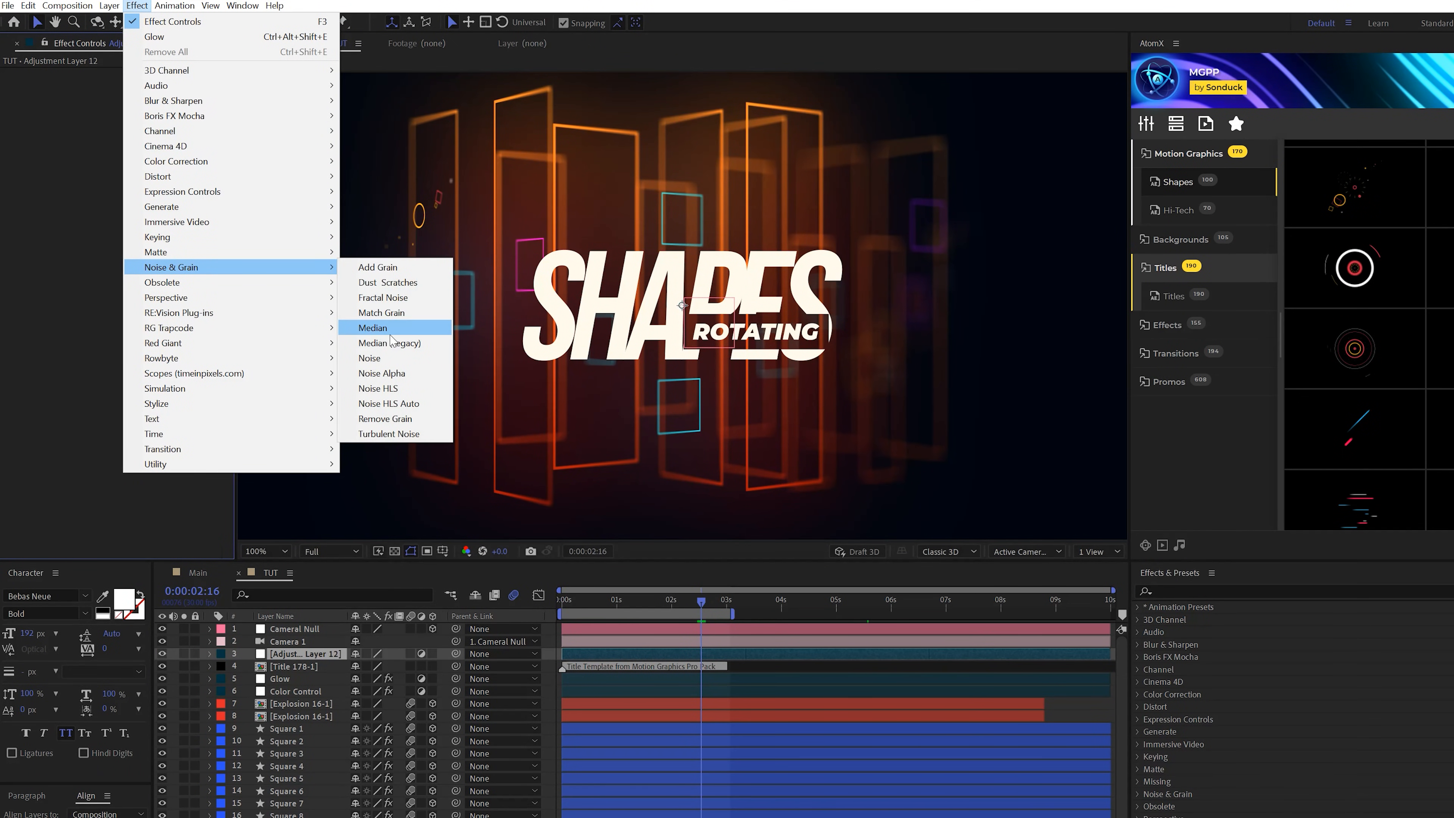
pyautogui.click(370, 358)
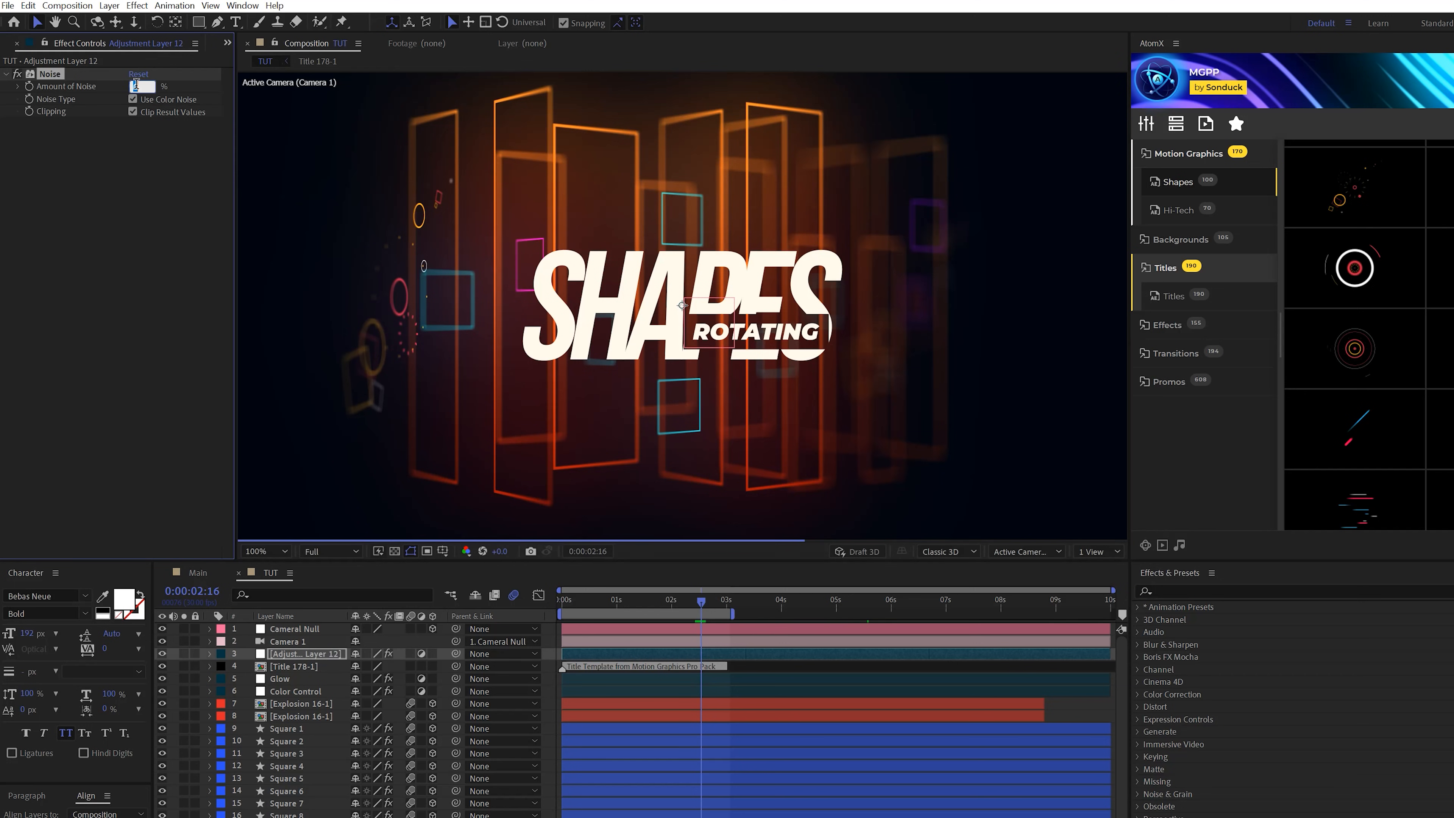
pyautogui.write('12.0')
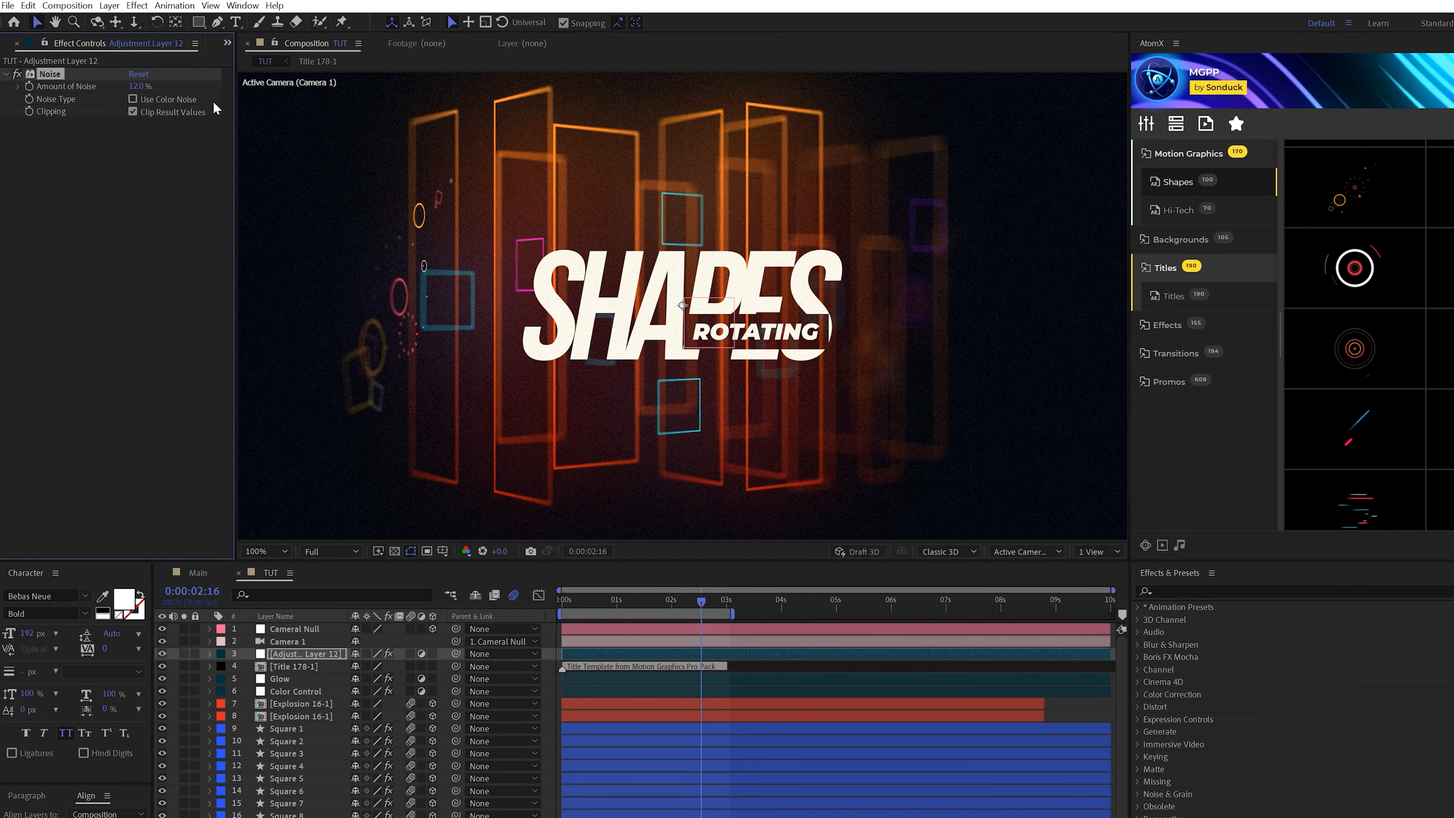
pyautogui.click(137, 5)
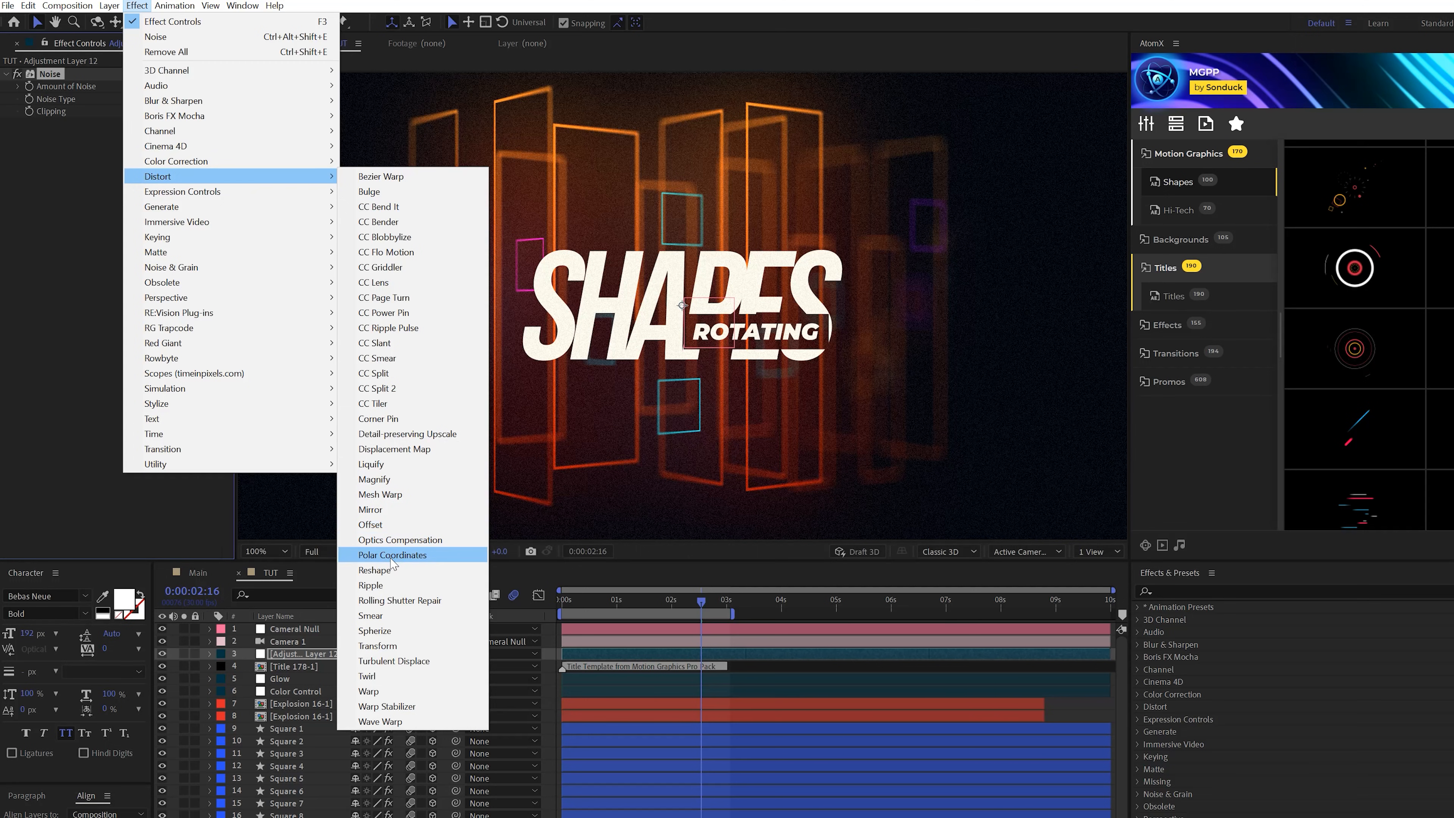
# Step: Add Optics Compensation with Field Of View 50 and reversed lens distortion
pyautogui.click(400, 539)
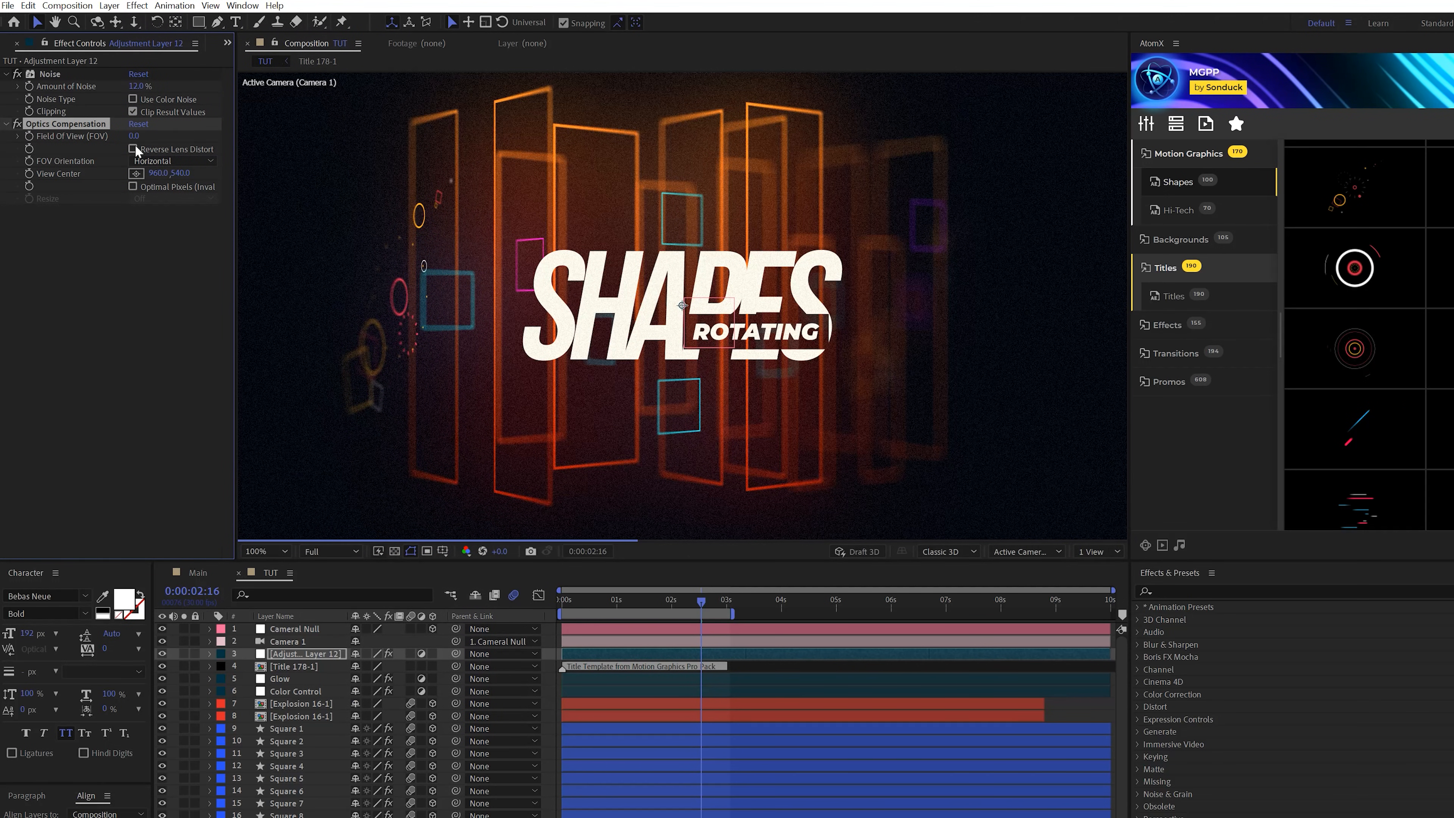
pyautogui.click(133, 136)
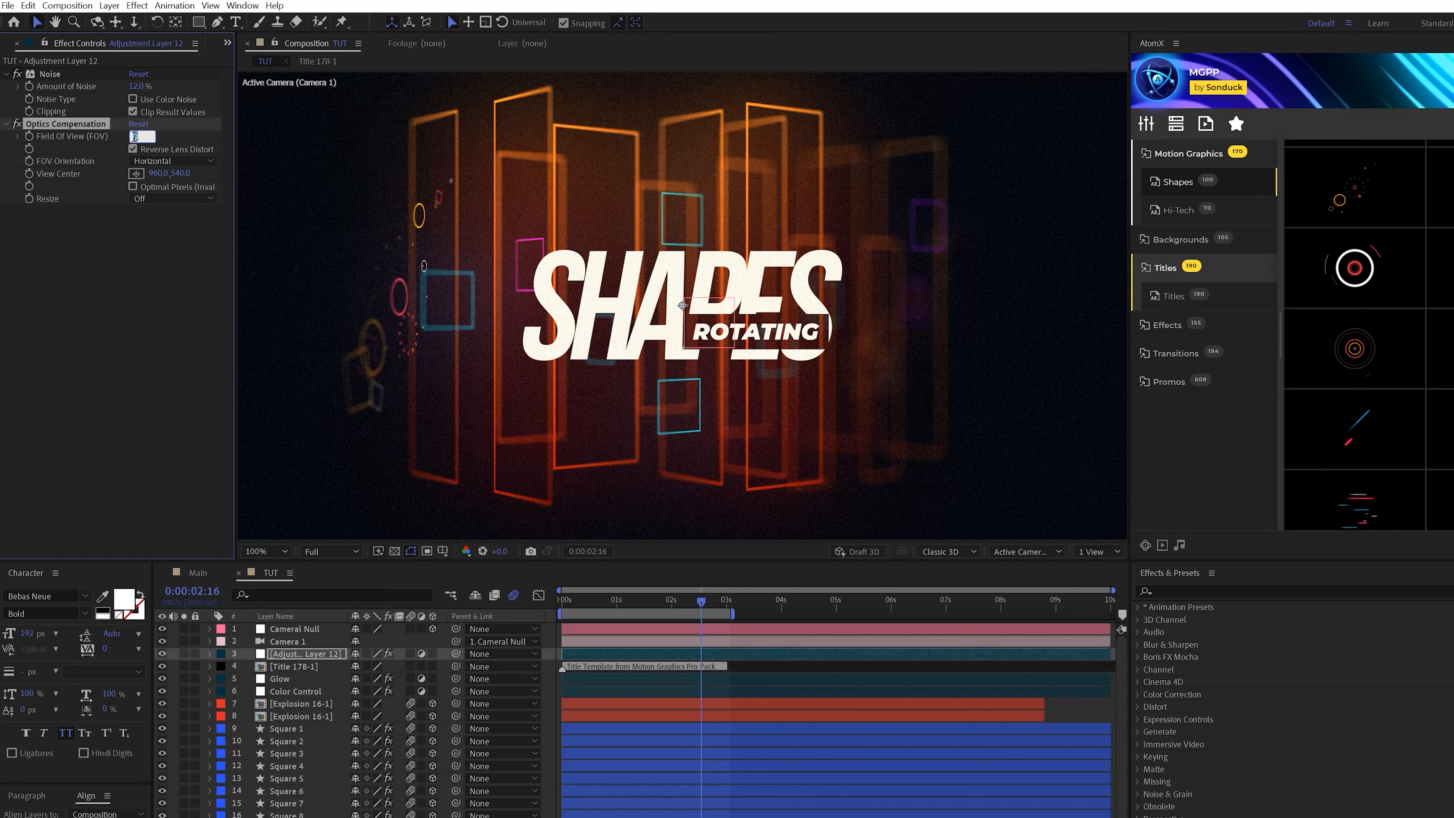
pyautogui.write('50.0')
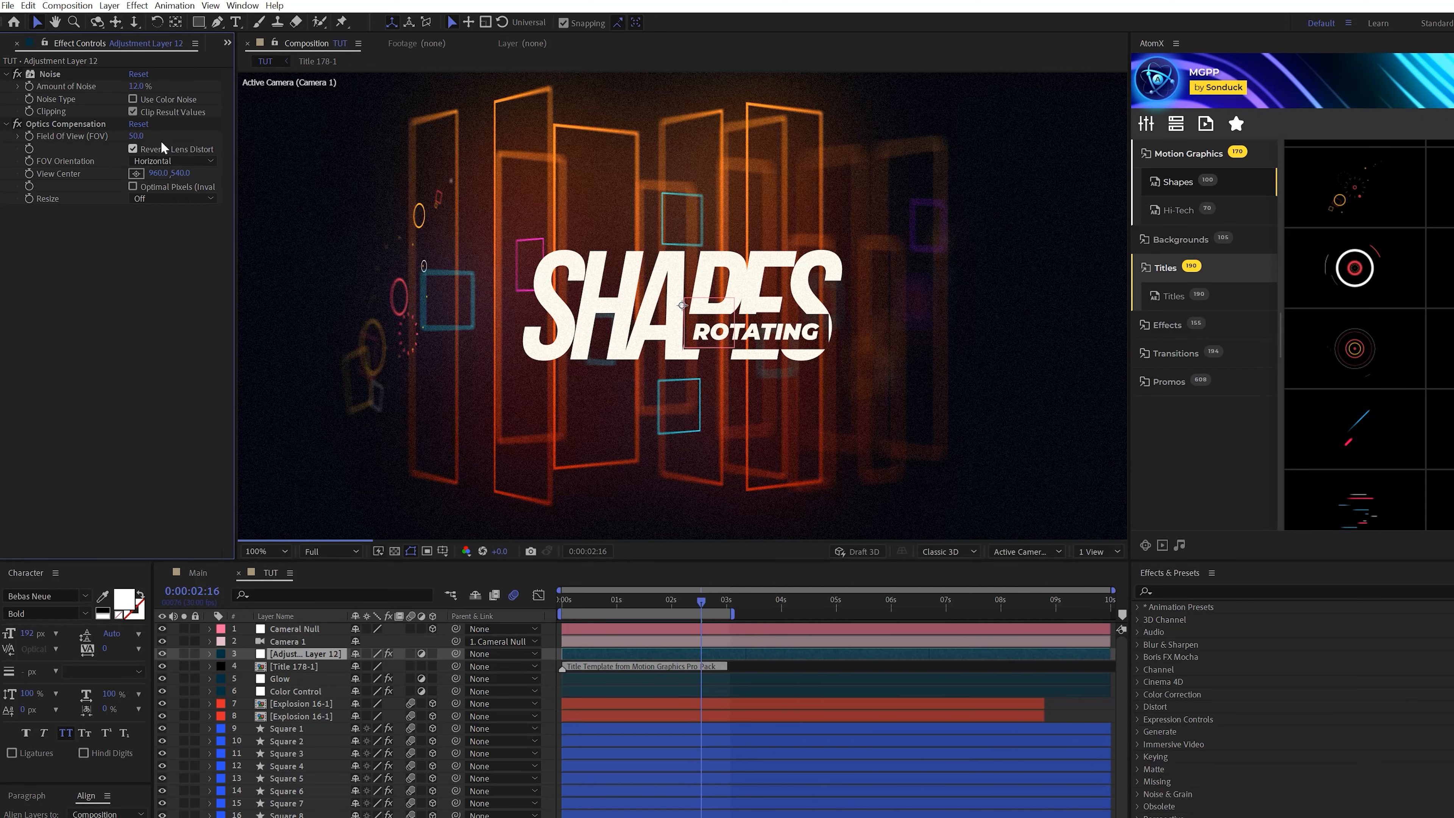
pyautogui.click(133, 148)
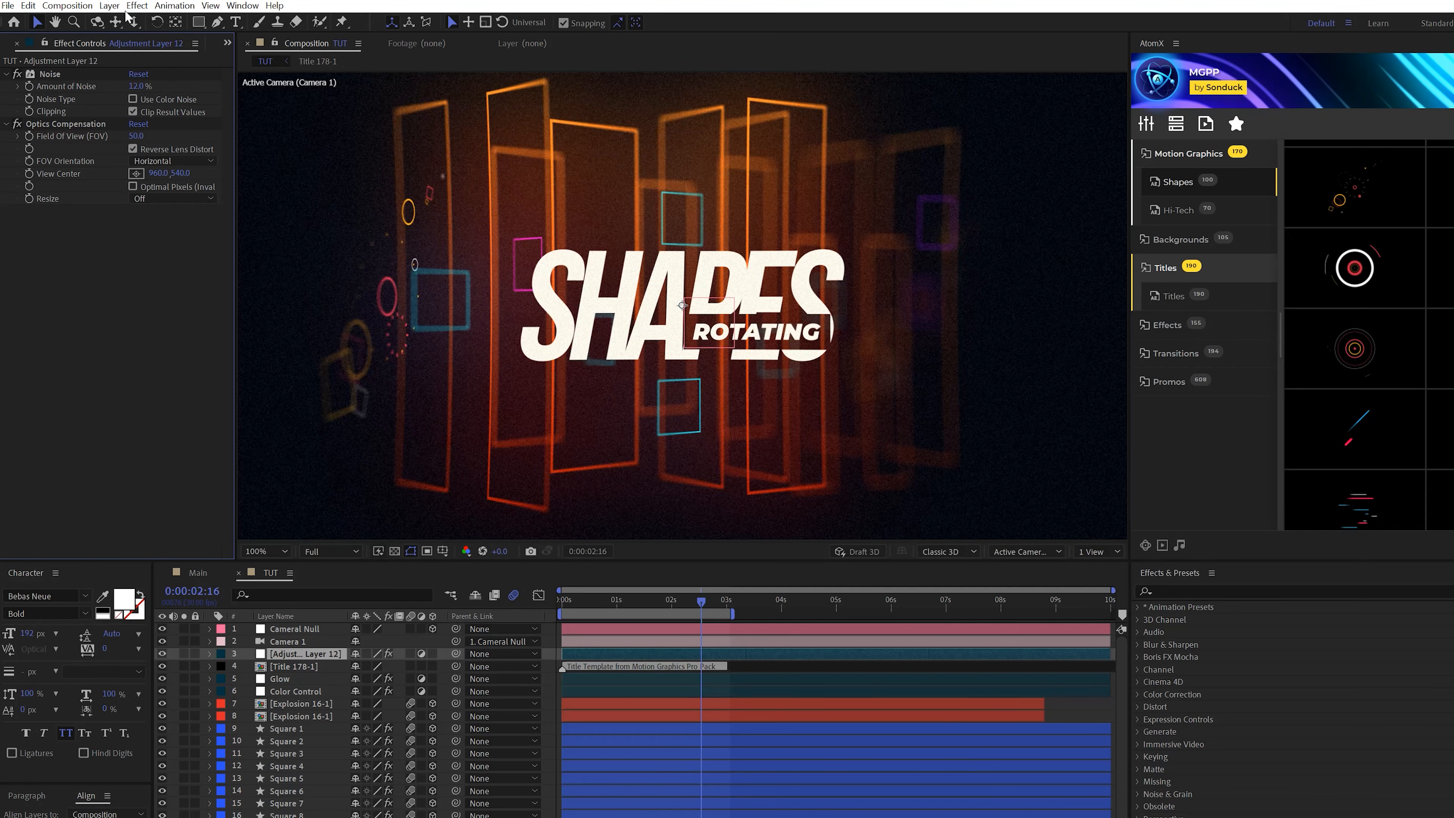
pyautogui.click(136, 6)
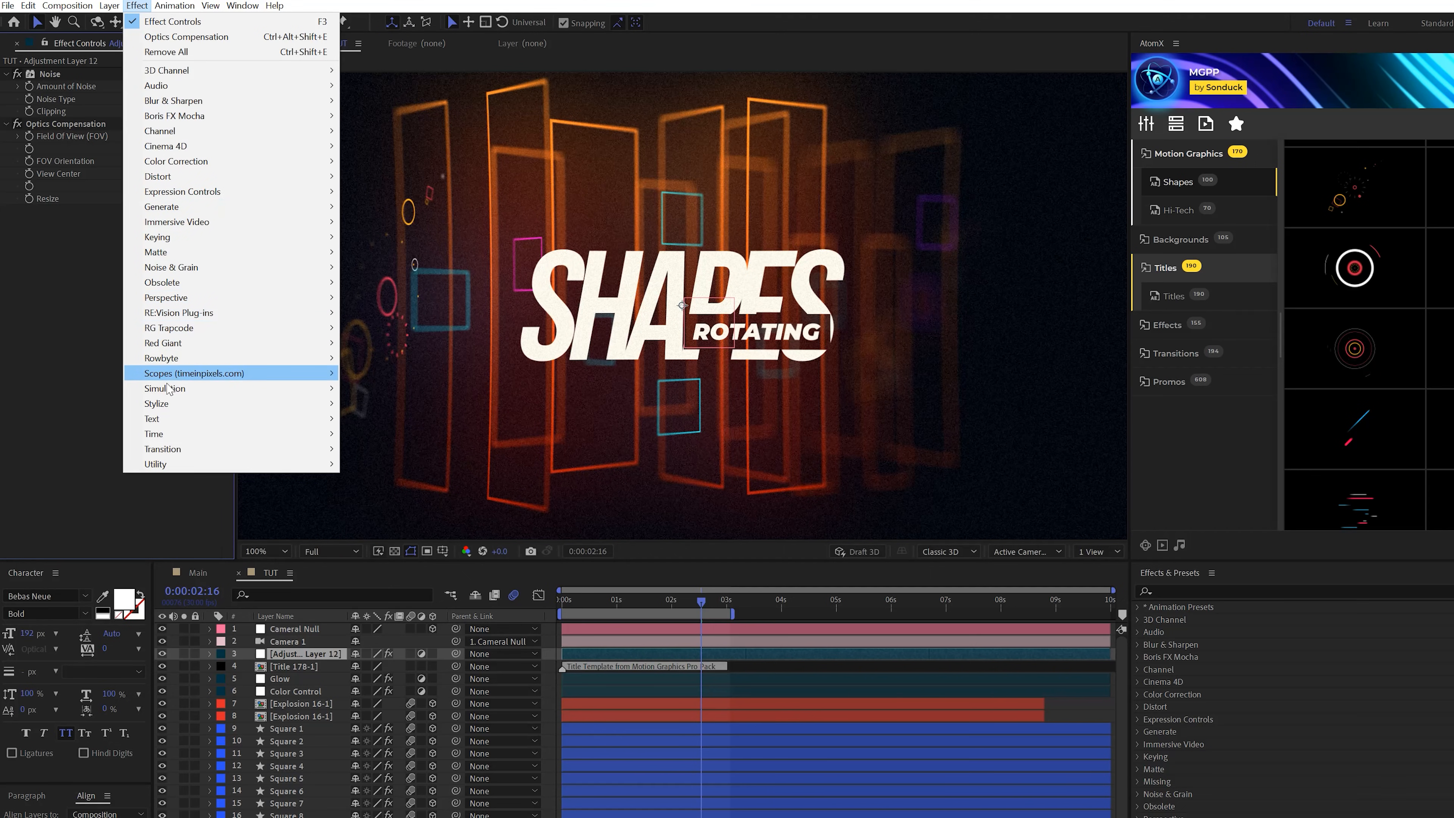
pyautogui.moveTo(156, 404)
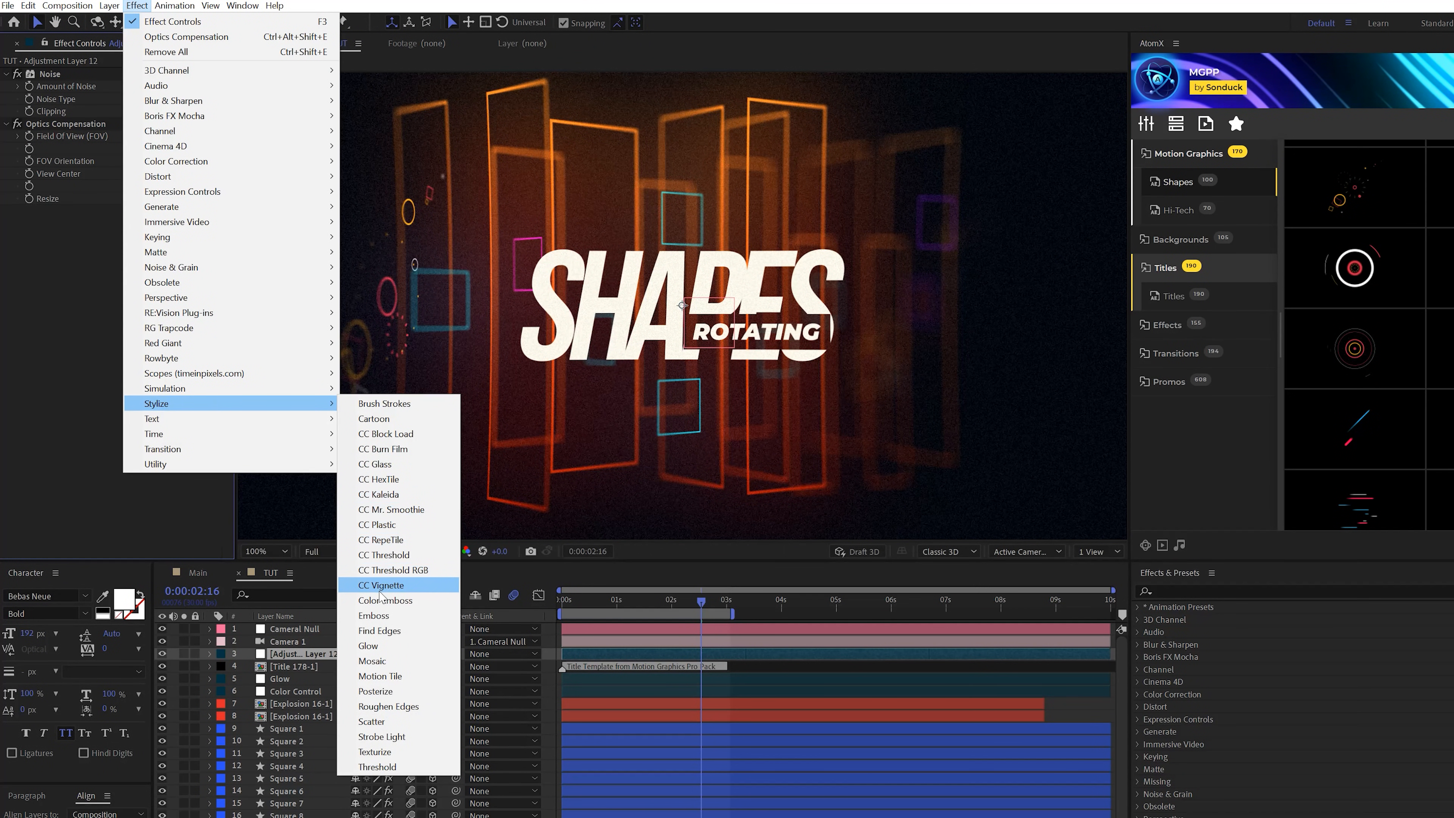
# Step: Add CC Vignette to the adjustment layer to darken the scene's edges
pyautogui.click(381, 586)
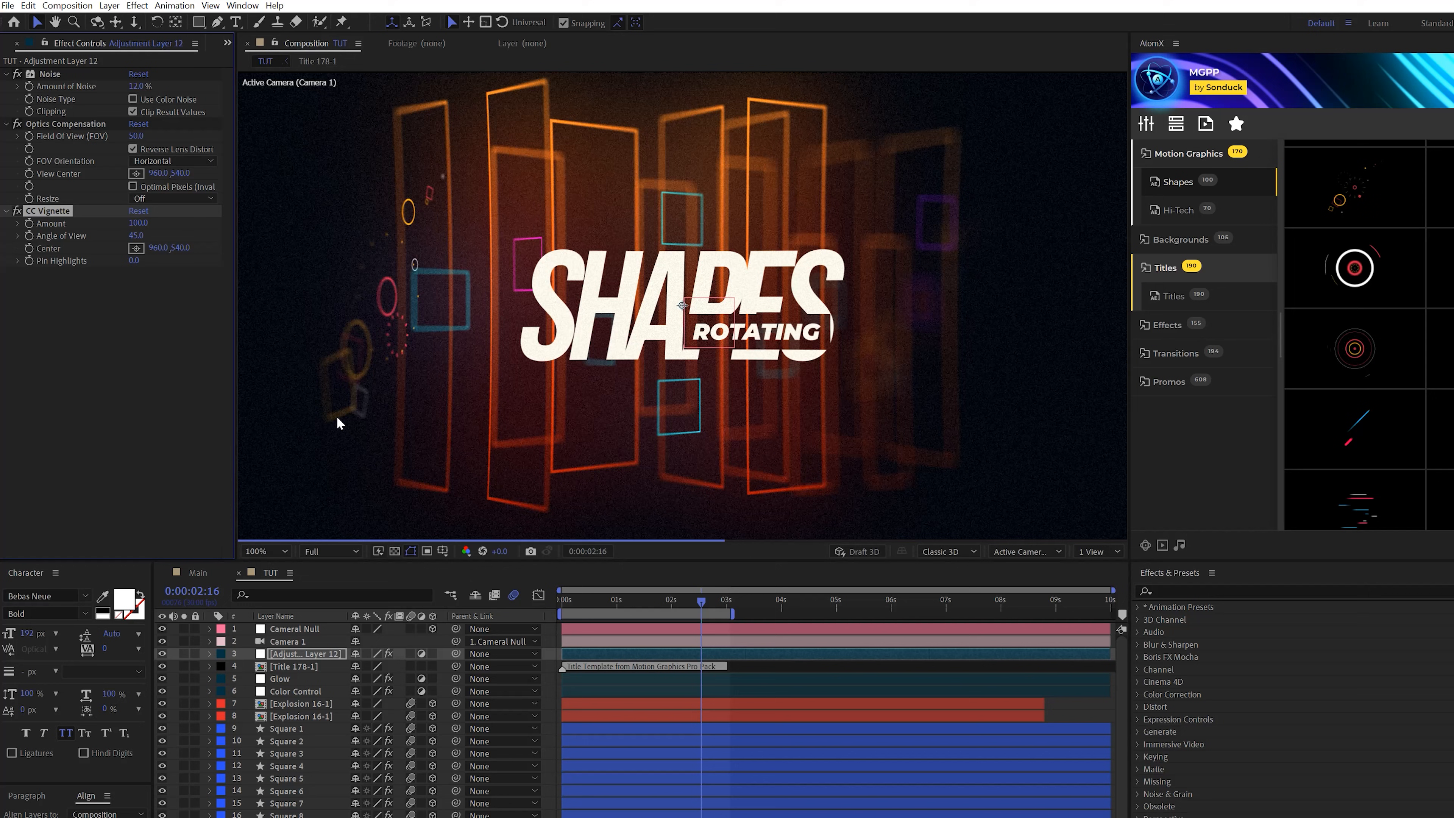